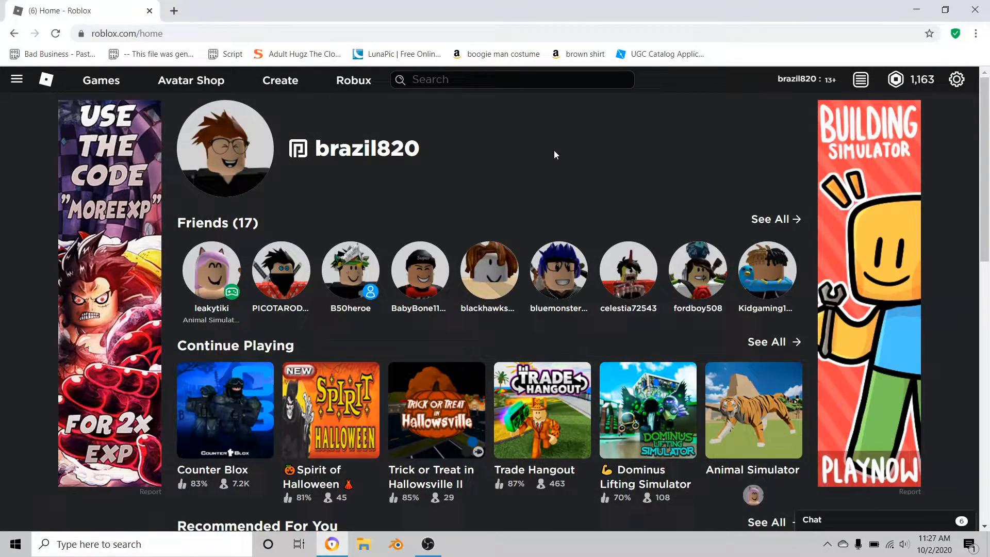
pyautogui.moveTo(522, 156)
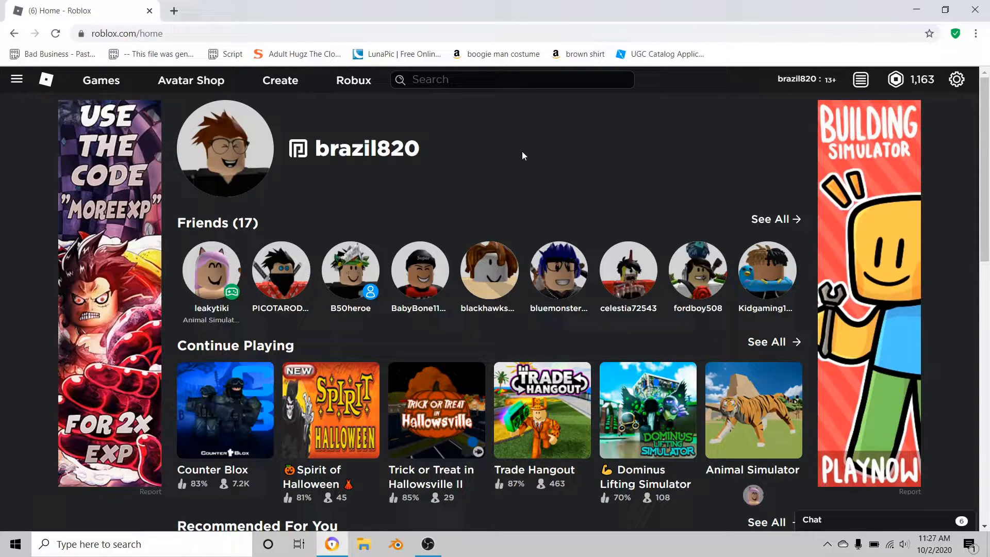
pyautogui.moveTo(493, 152)
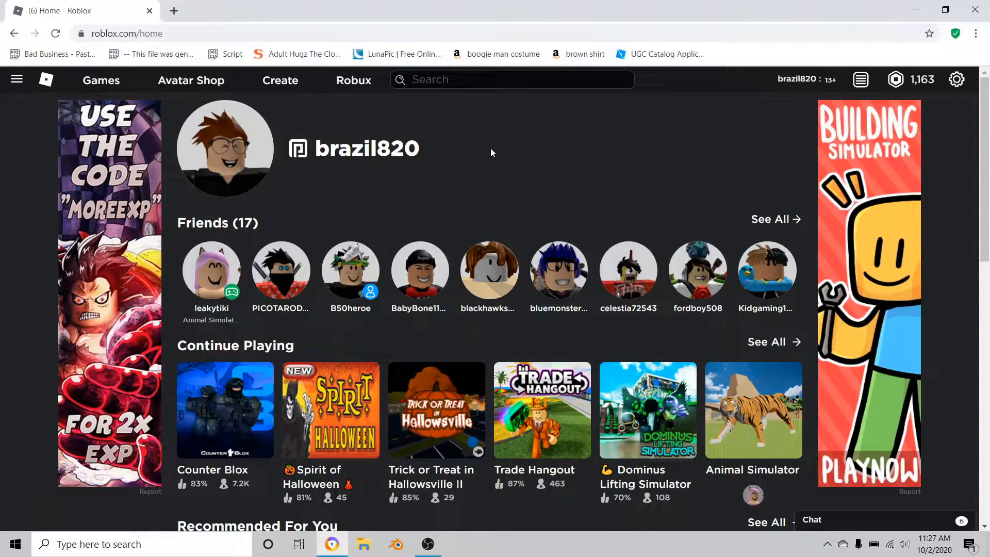
pyautogui.moveTo(499, 156)
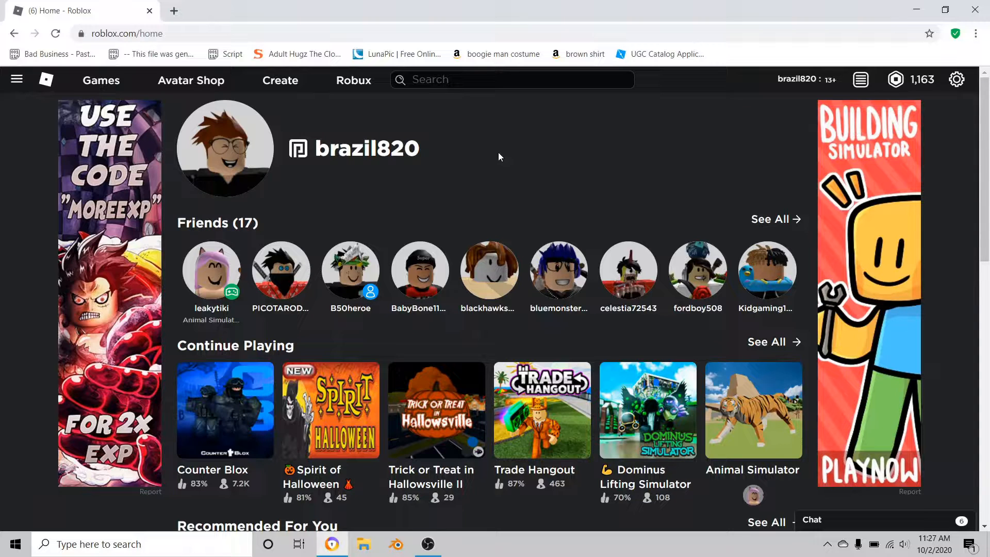
pyautogui.moveTo(533, 169)
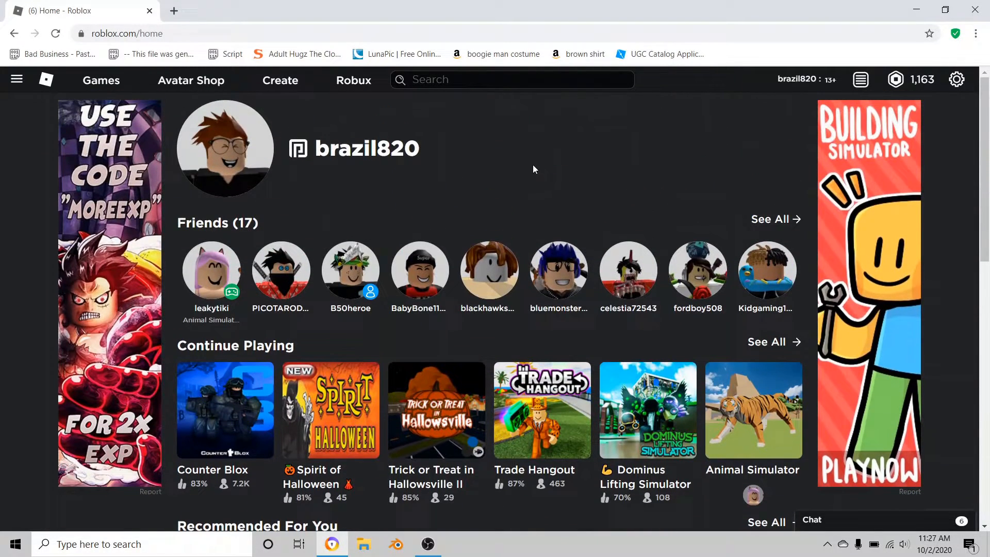
pyautogui.moveTo(491, 161)
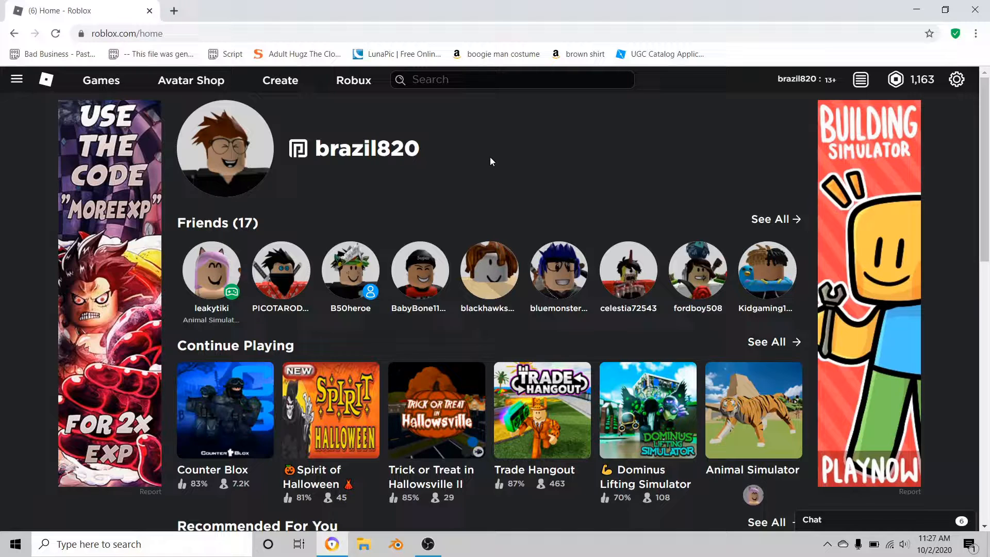
pyautogui.moveTo(449, 184)
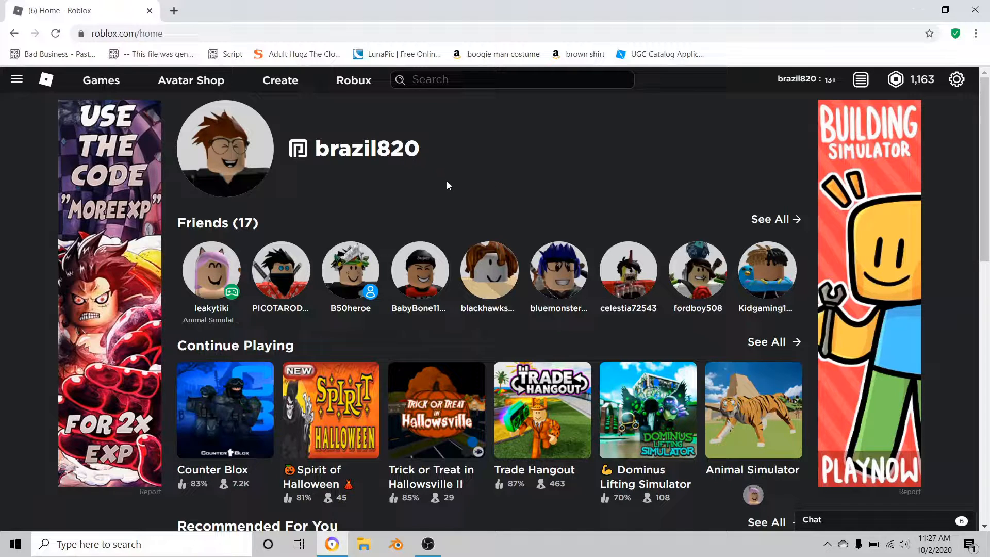
# Open the UGC Catalog Applications announcement post from the forum listing
pyautogui.scroll(-3)
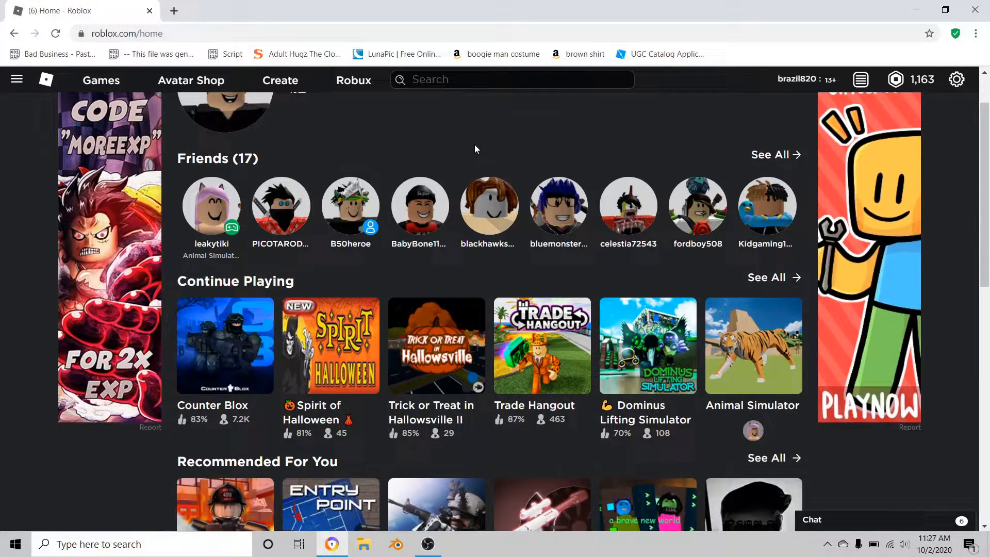
pyautogui.scroll(3)
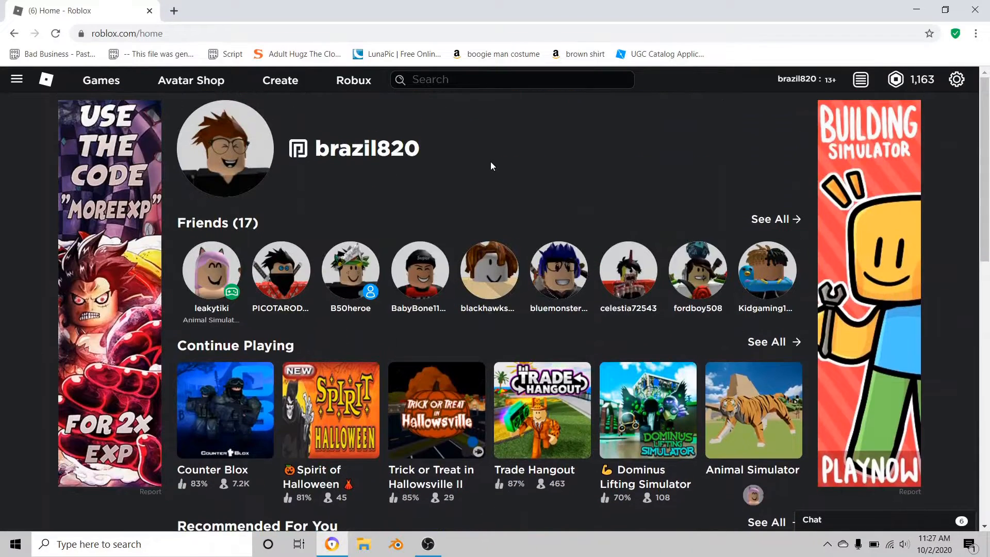
pyautogui.moveTo(444, 165)
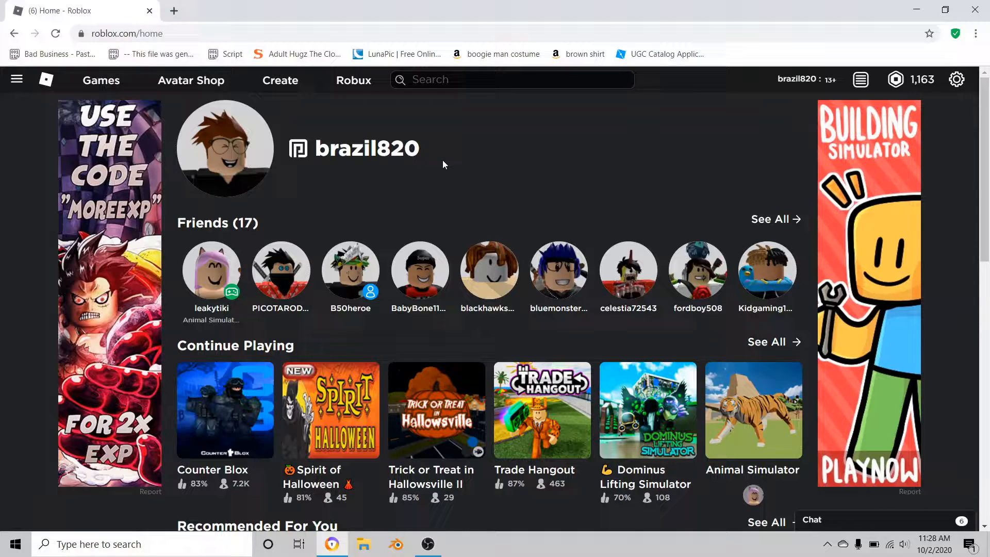
pyautogui.moveTo(529, 153)
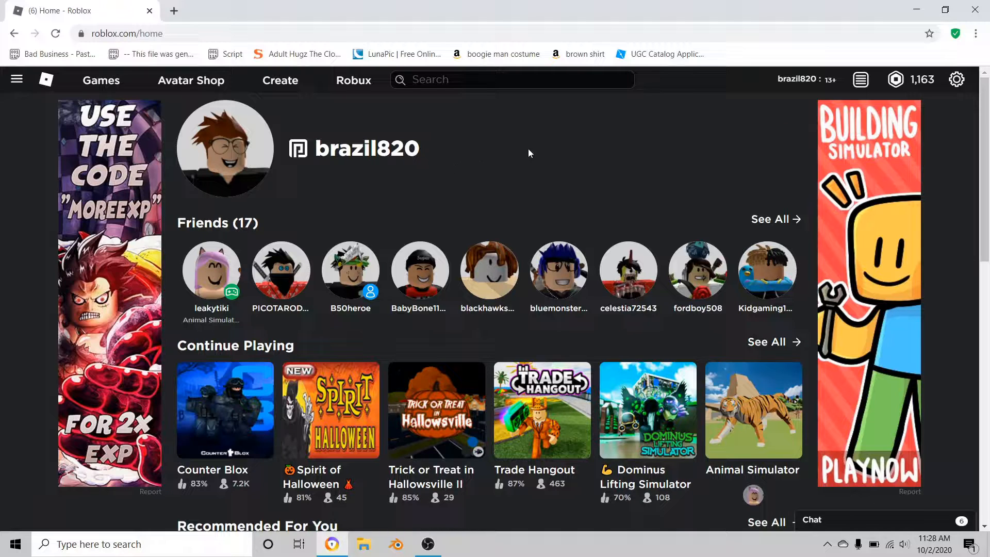
pyautogui.moveTo(678, 68)
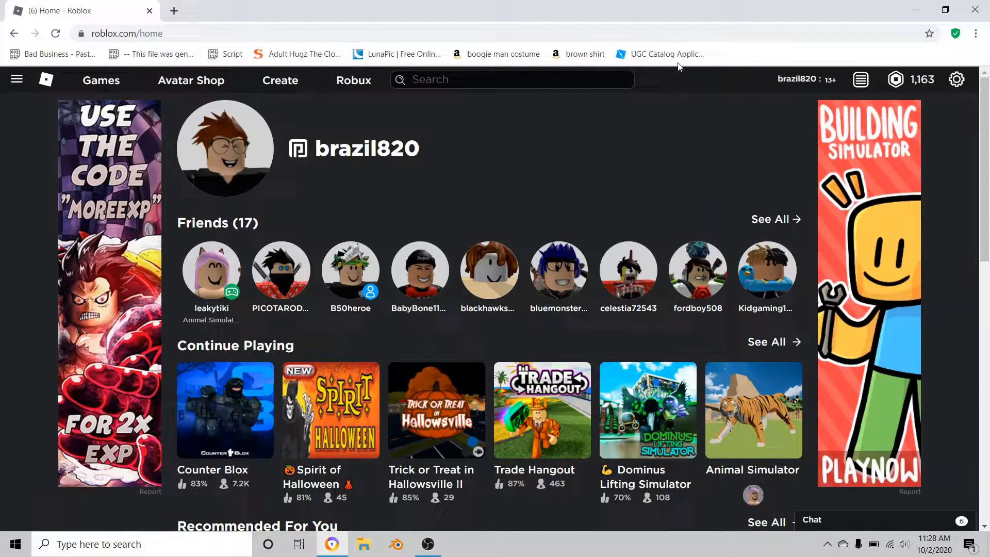
pyautogui.click(659, 54)
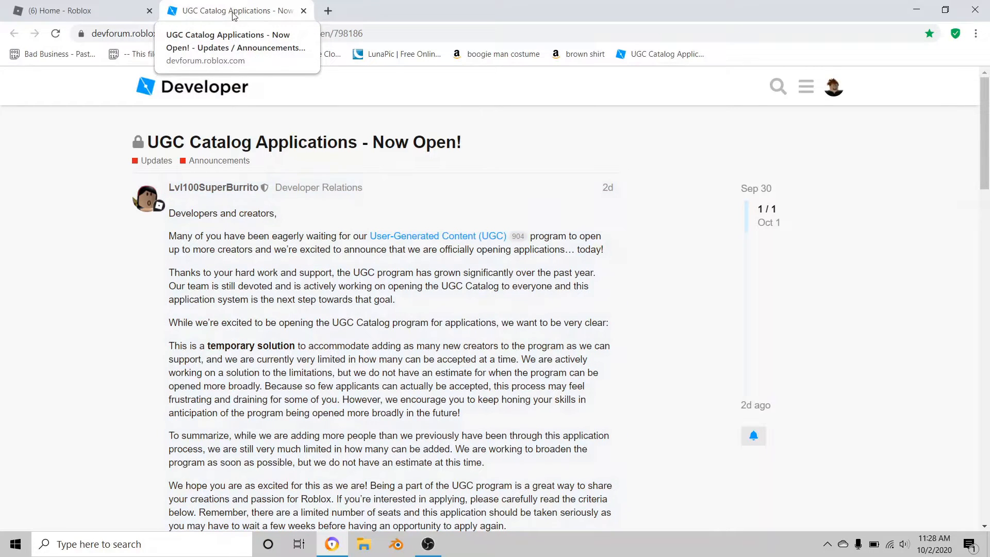
pyautogui.moveTo(446, 12)
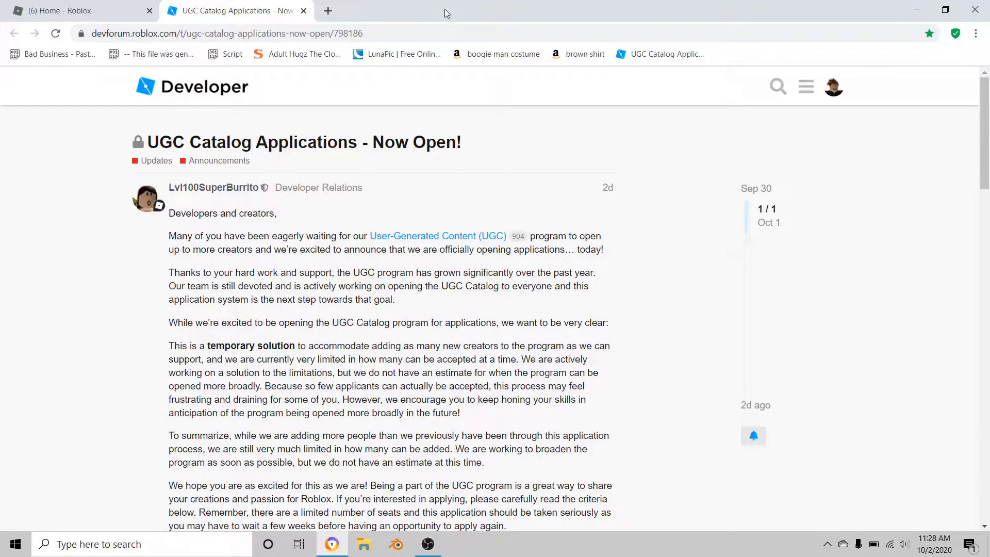
pyautogui.moveTo(565, 167)
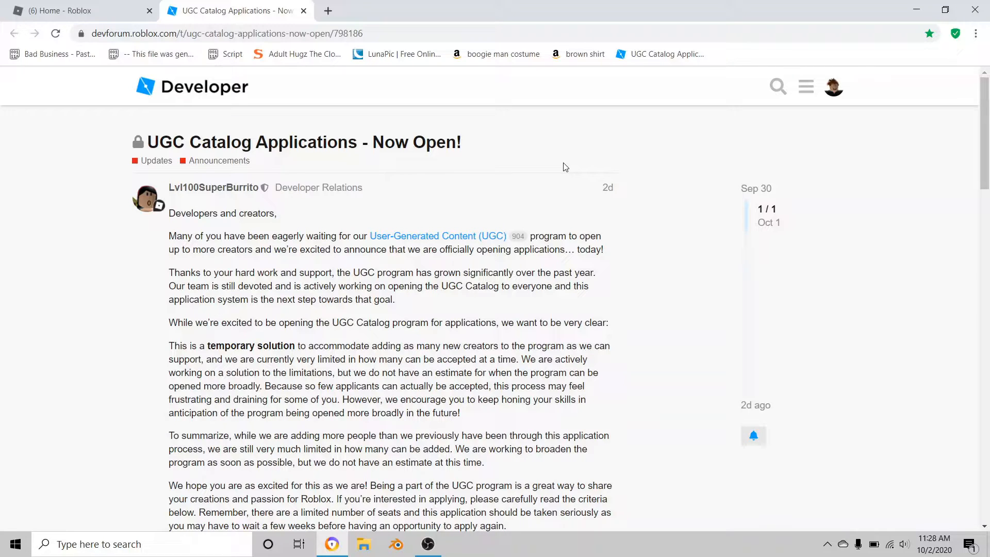
# Read through the announcement's application guidelines, moving back and forth over the sections
pyautogui.scroll(-3)
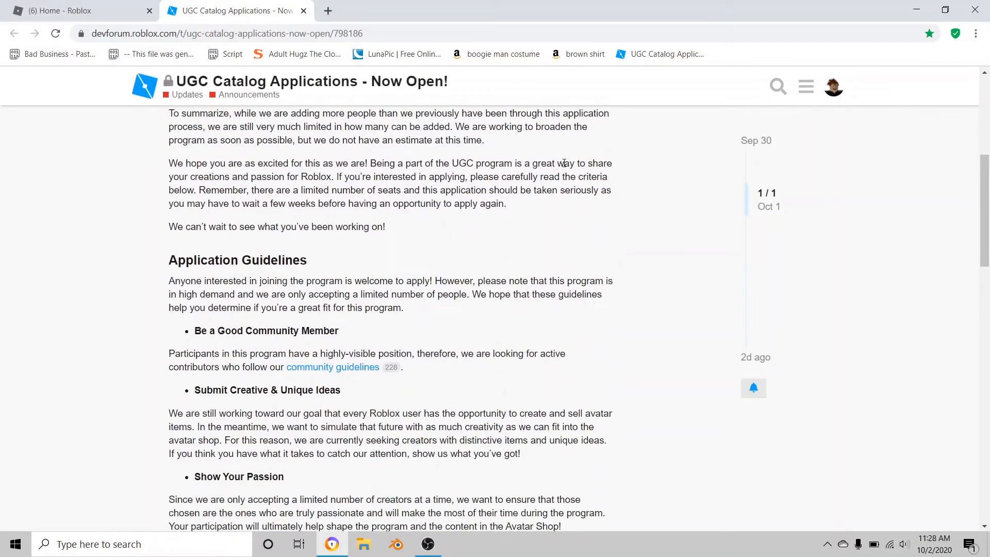
pyautogui.scroll(-3)
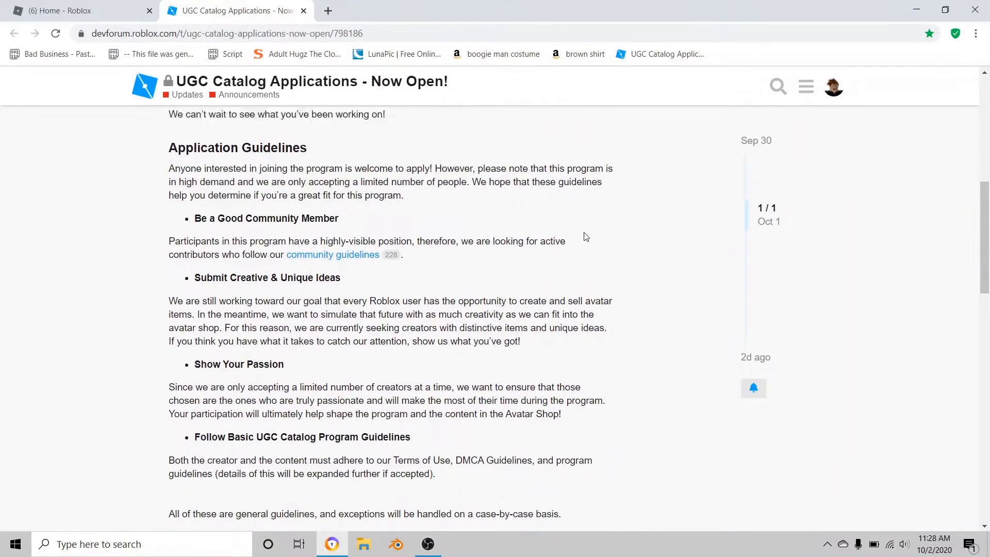
pyautogui.scroll(3)
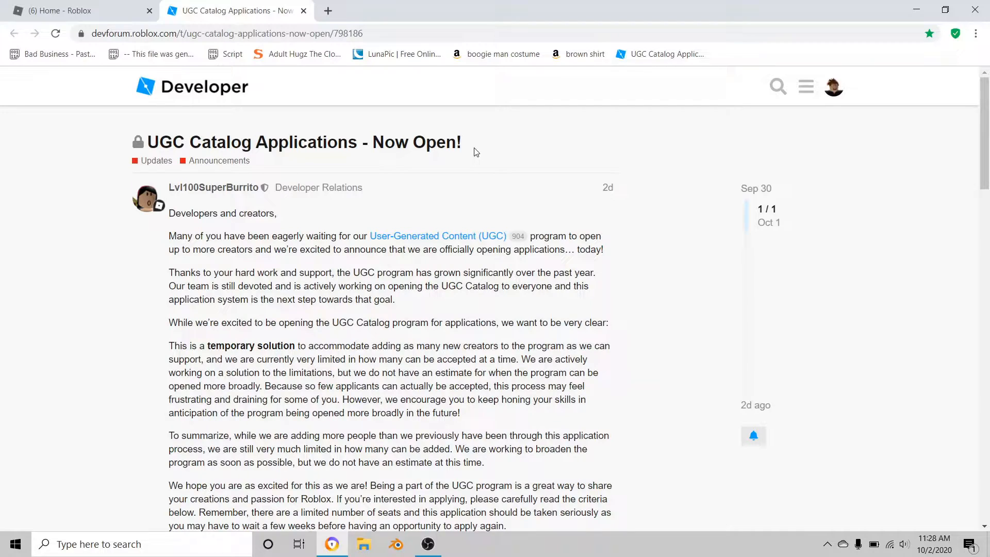
pyautogui.moveTo(440, 154)
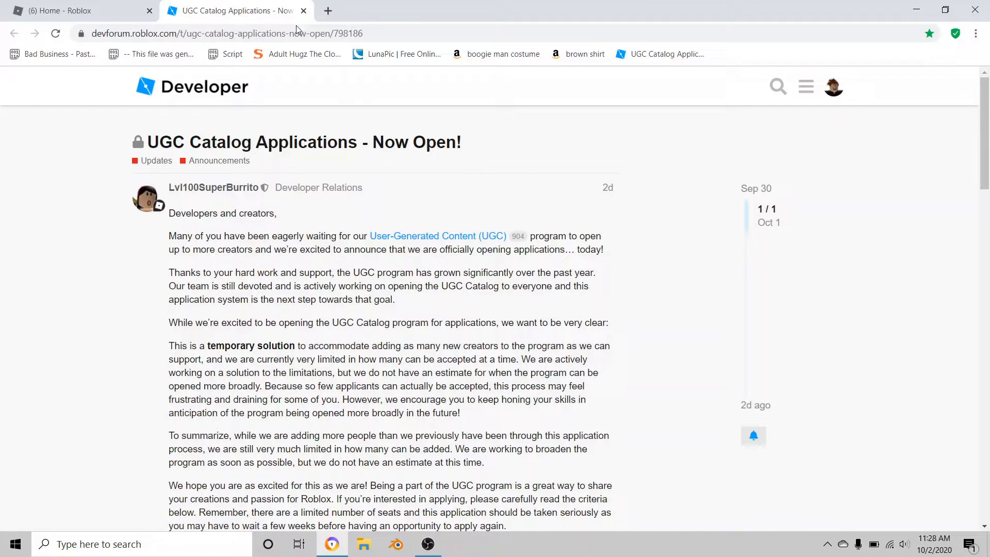
pyautogui.scroll(-3)
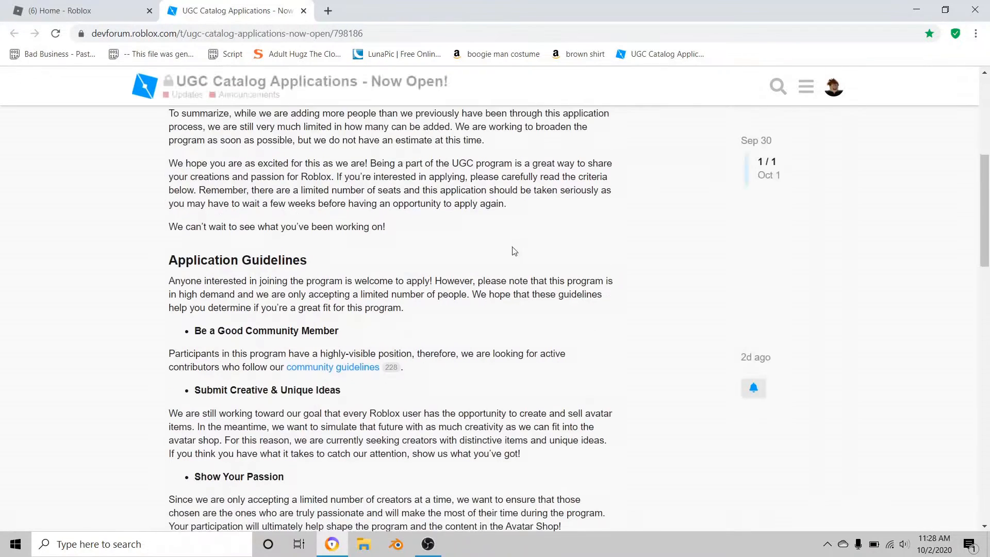
pyautogui.scroll(3)
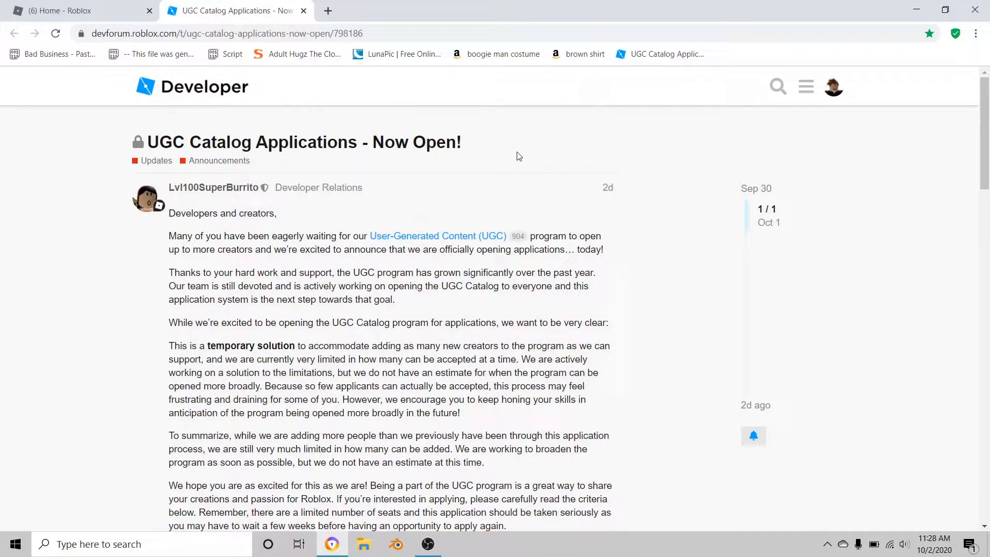
pyautogui.moveTo(172, 151)
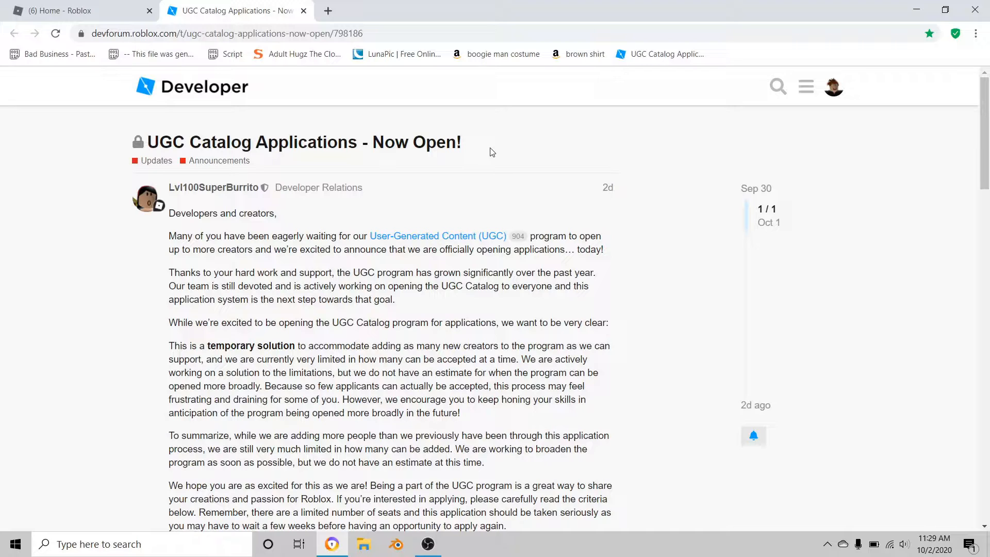
pyautogui.scroll(-3)
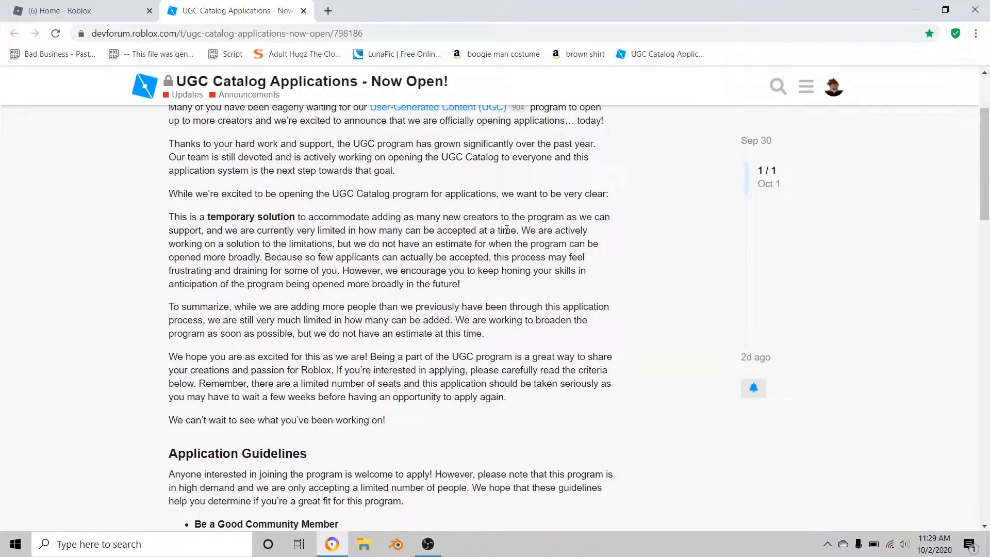
pyautogui.scroll(-3)
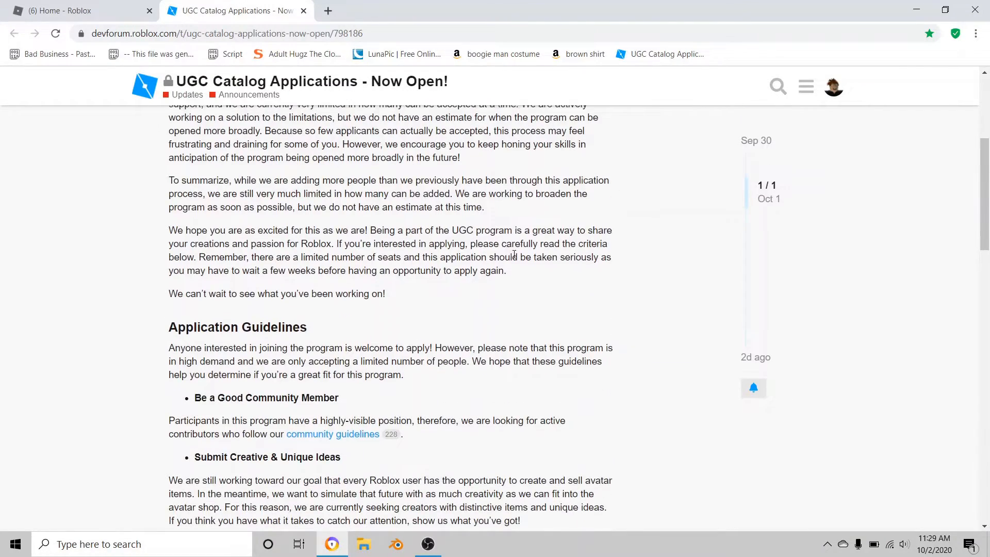
pyautogui.scroll(3)
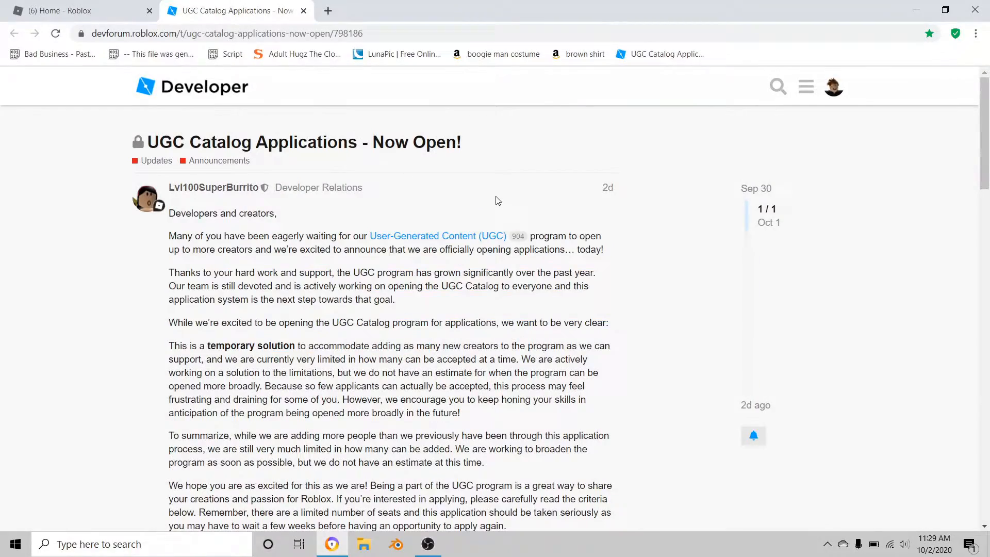
pyautogui.scroll(-3)
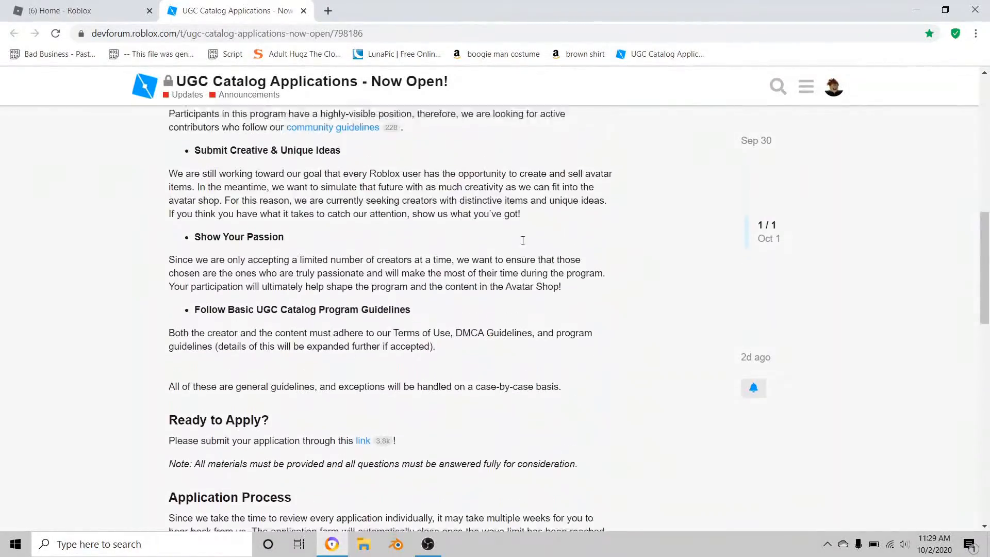
pyautogui.scroll(3)
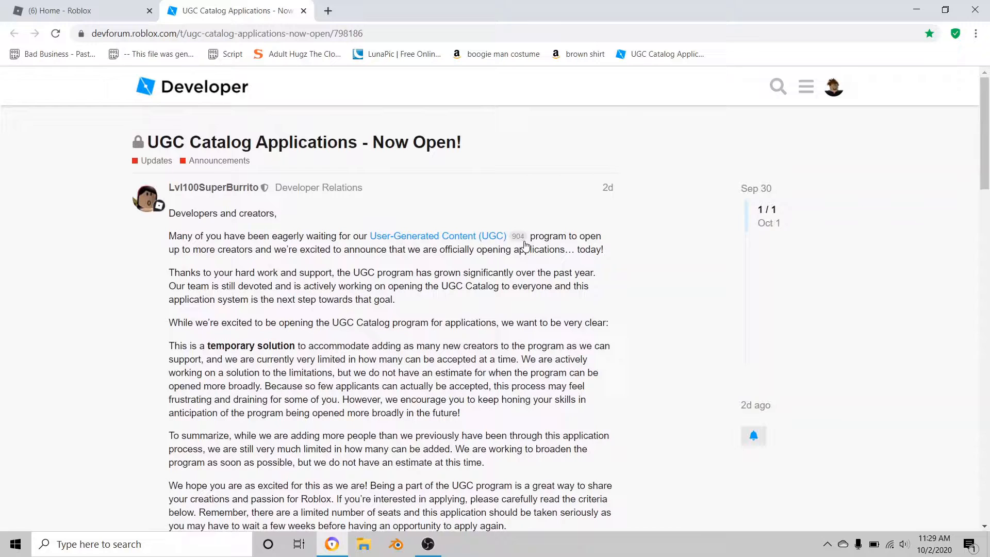
pyautogui.moveTo(496, 196)
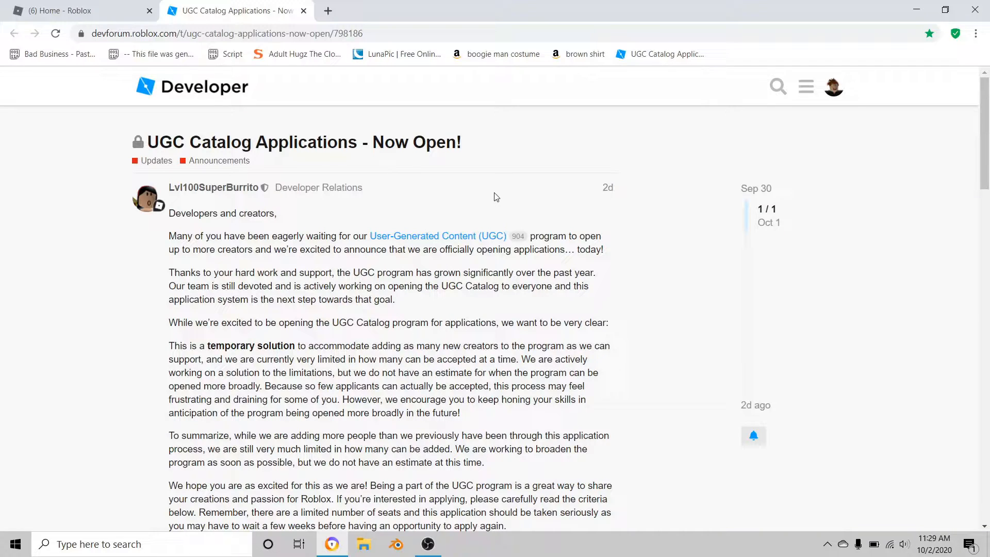
pyautogui.moveTo(491, 198)
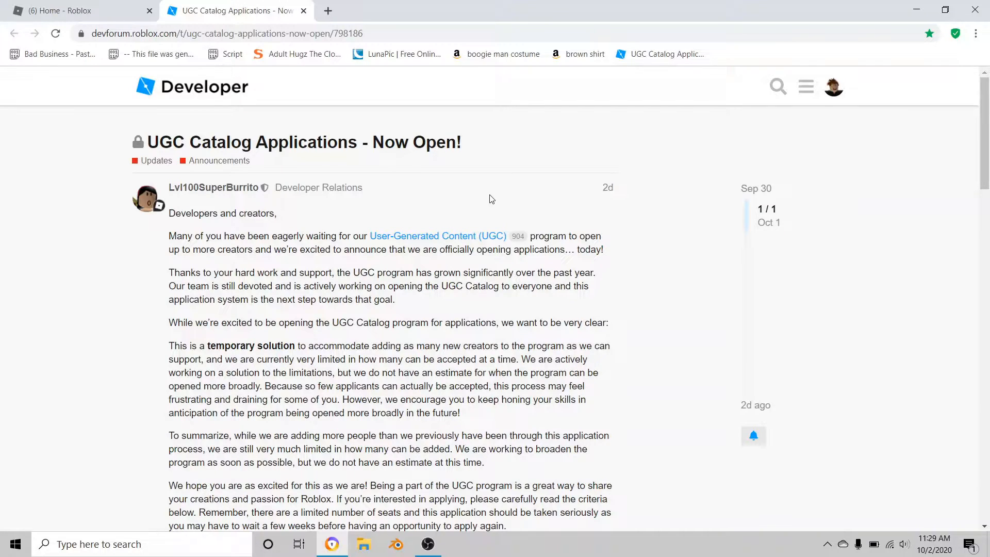
pyautogui.scroll(-3)
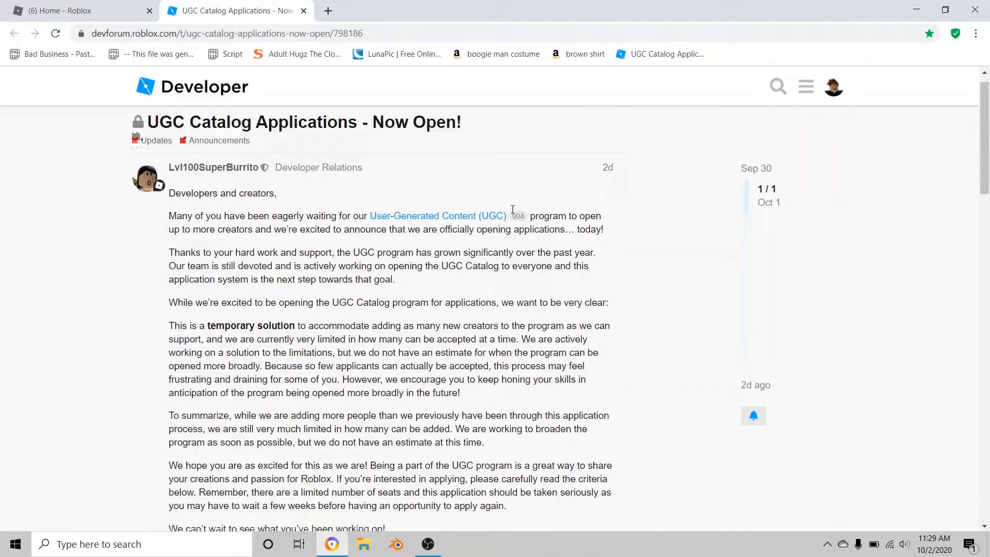
pyautogui.scroll(-3)
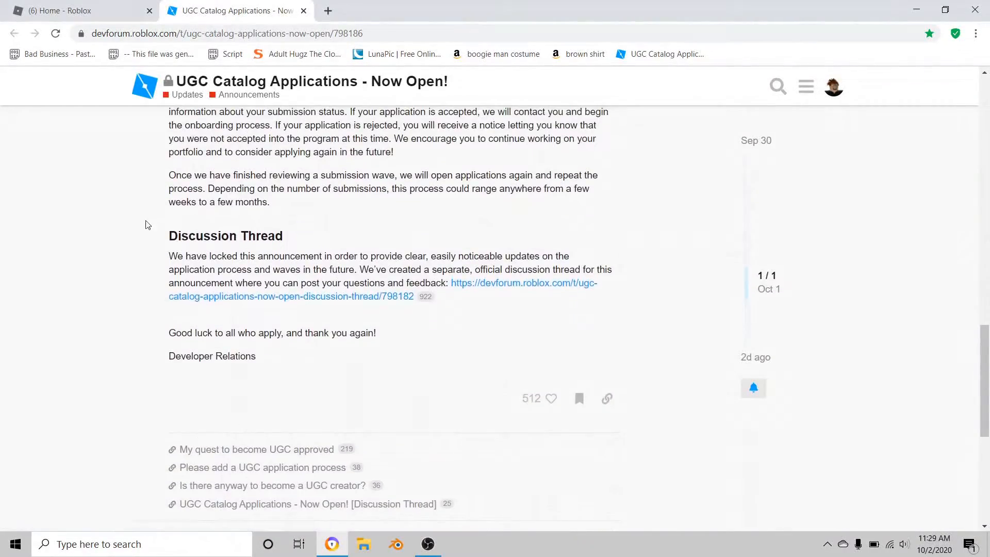
pyautogui.moveTo(479, 342)
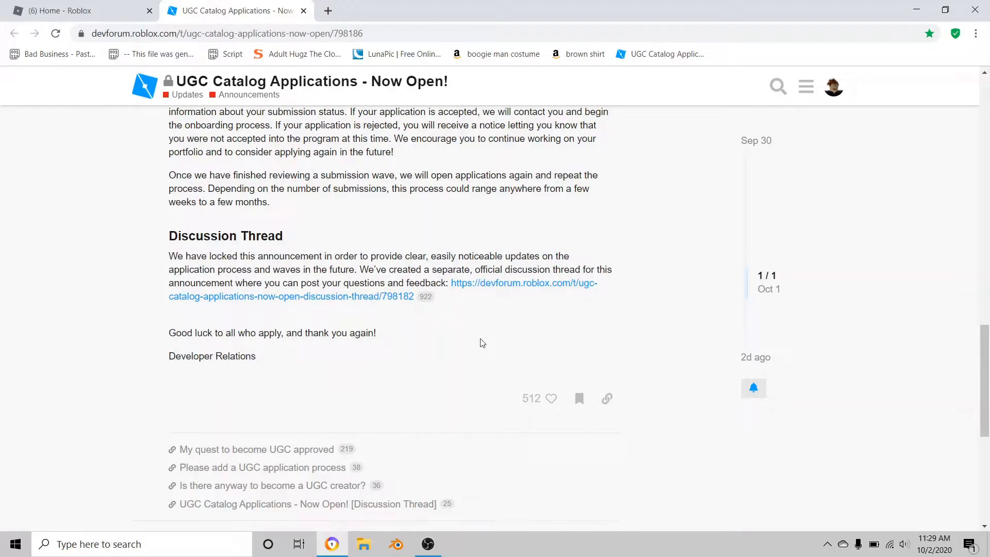
pyautogui.scroll(3)
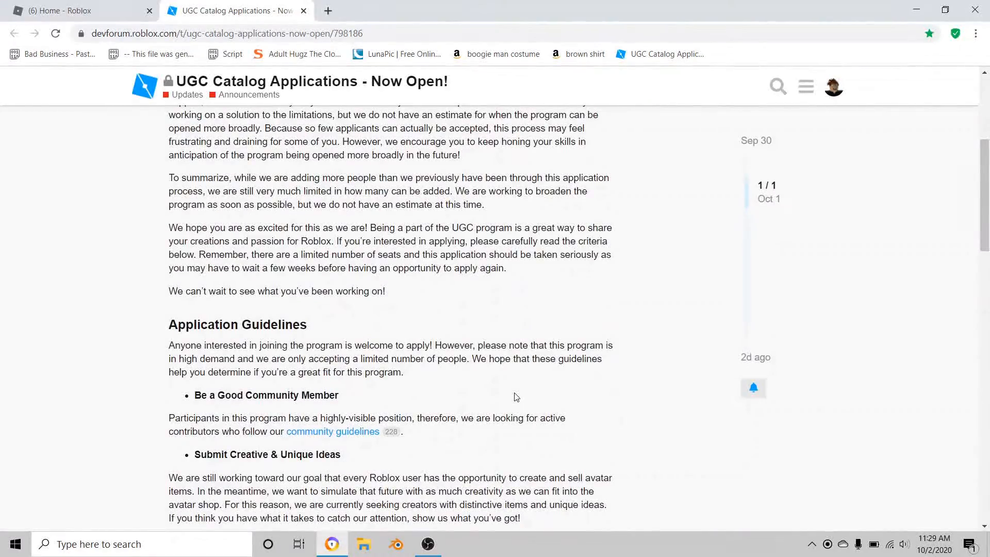
pyautogui.scroll(3)
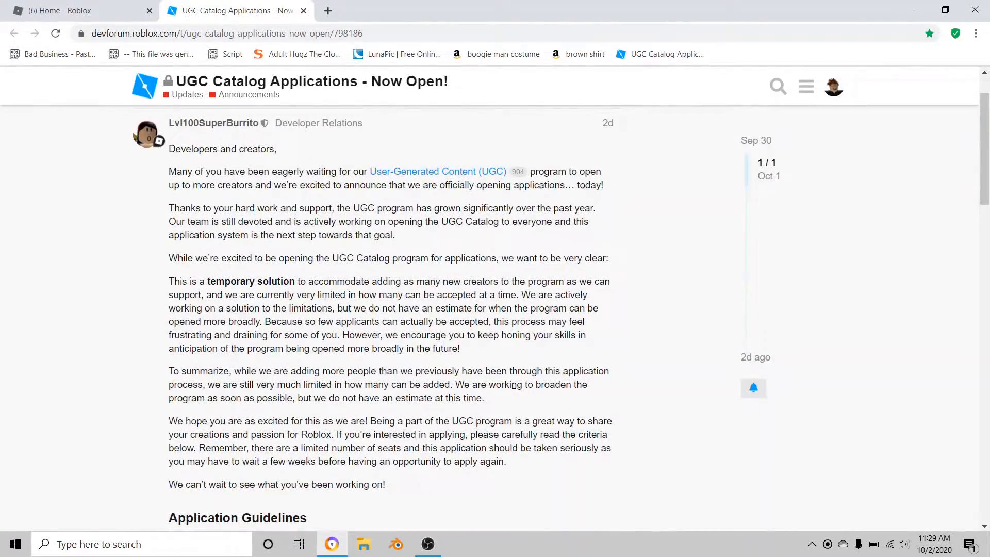
pyautogui.scroll(-3)
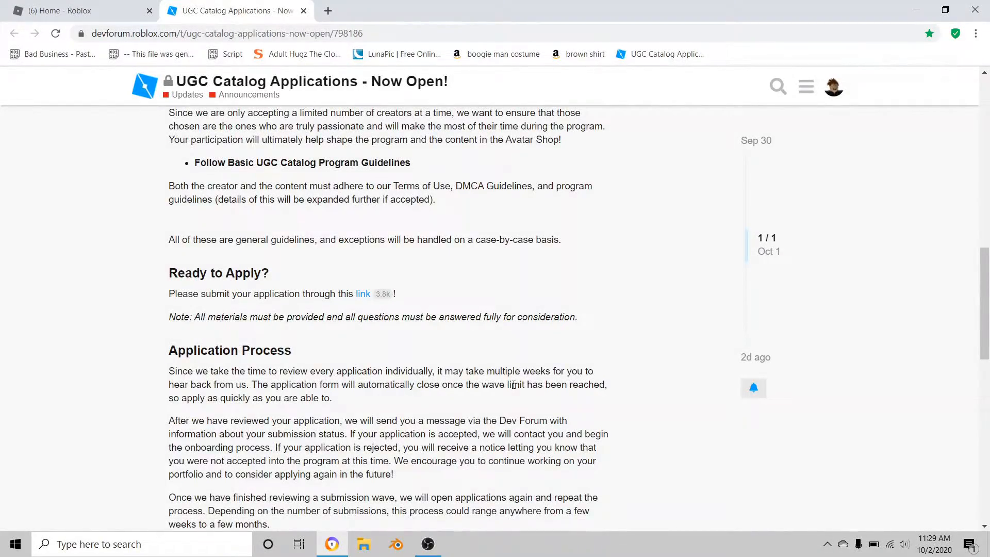
pyautogui.scroll(3)
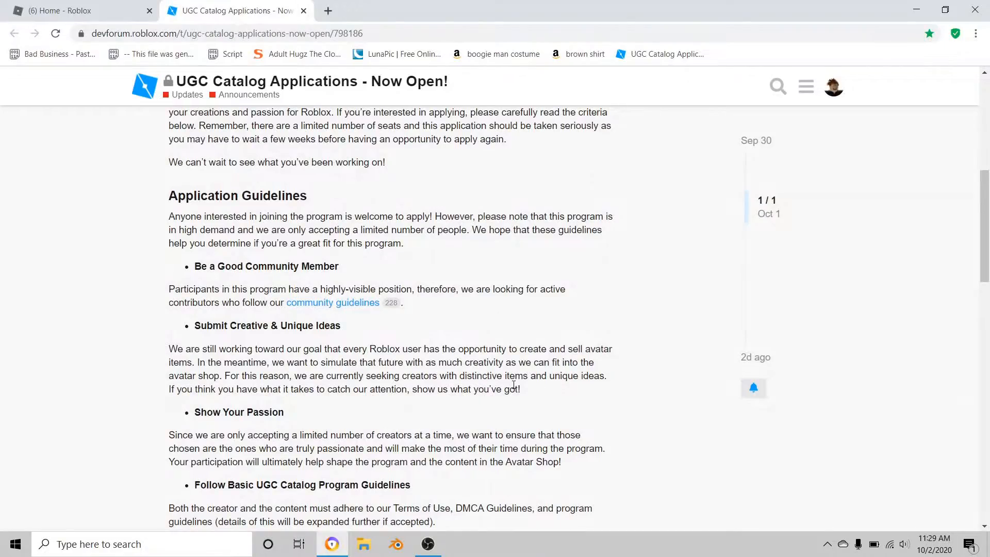
pyautogui.scroll(3)
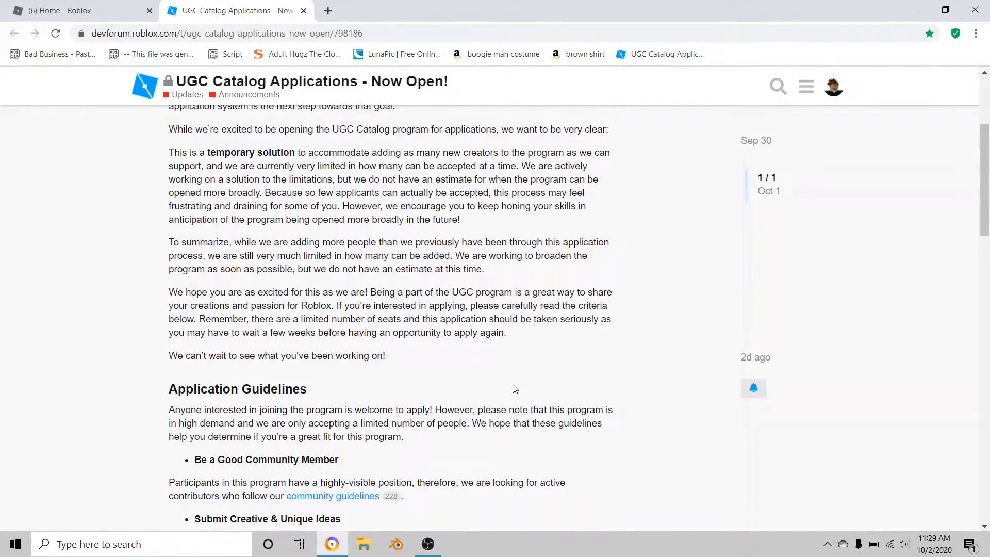
pyautogui.scroll(-3)
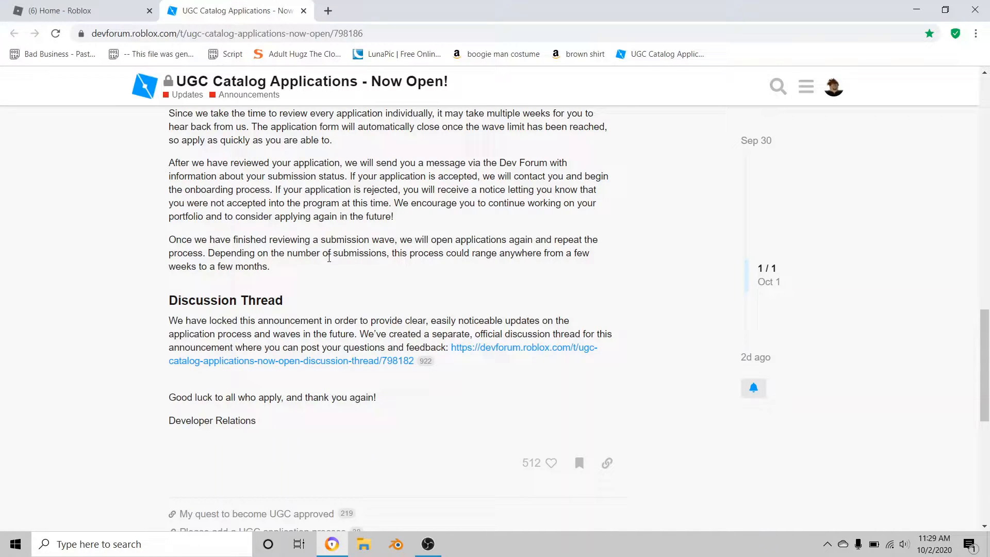
pyautogui.moveTo(337, 277)
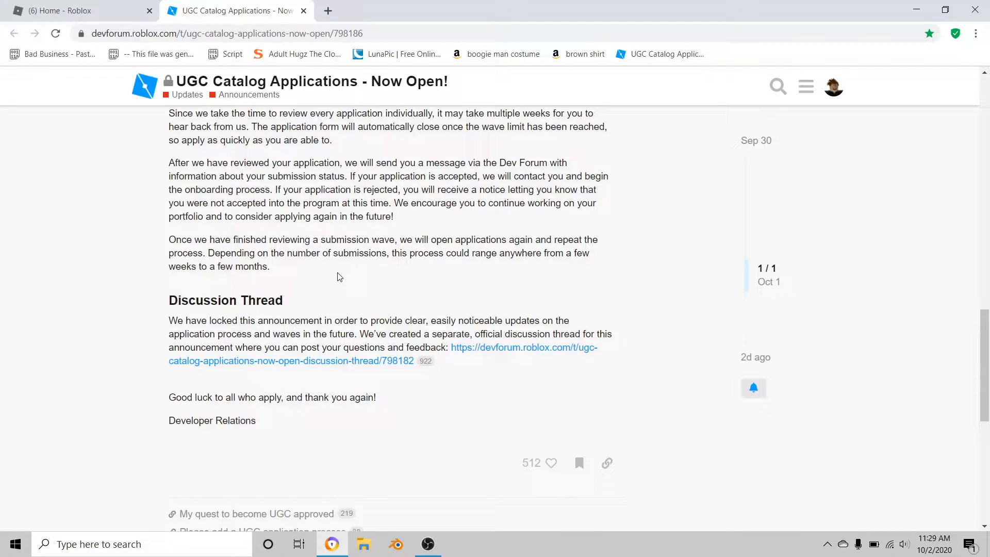
pyautogui.scroll(3)
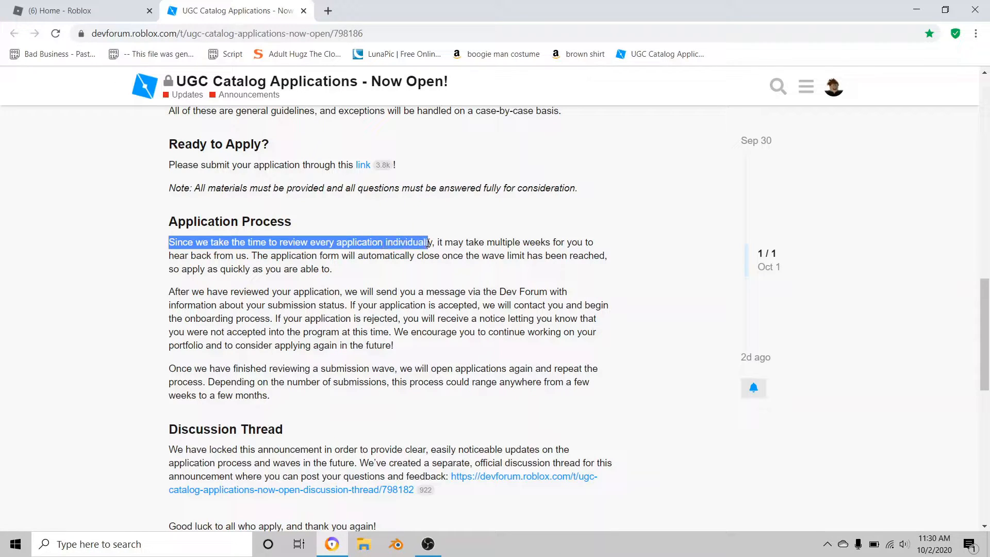
# Highlight the sentence about opening applications and scroll back toward the post's start
pyautogui.click(445, 228)
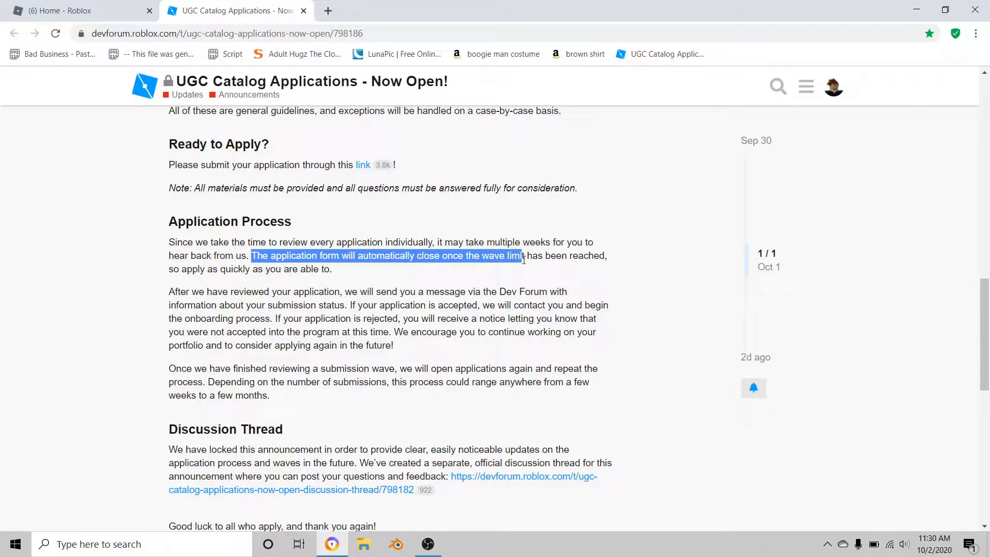
pyautogui.click(504, 269)
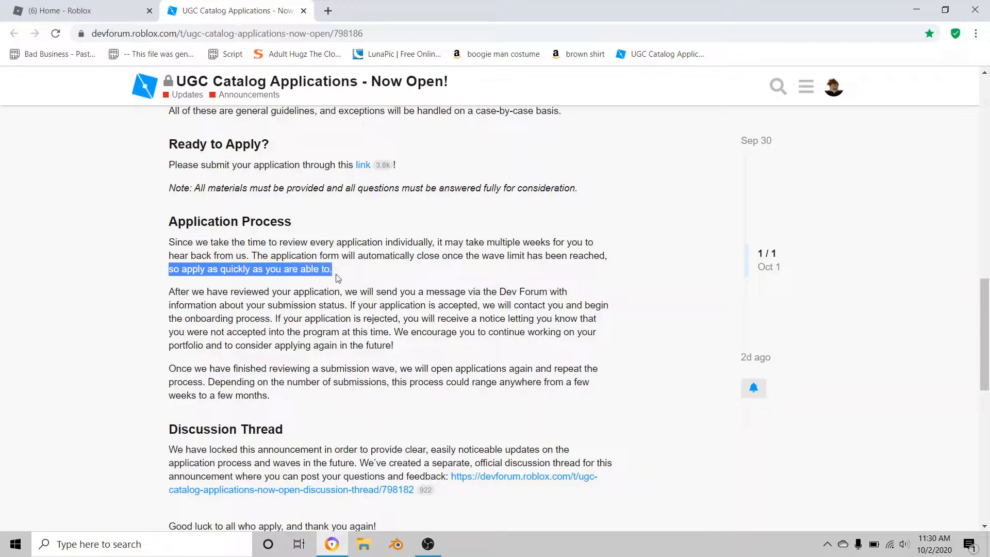
pyautogui.click(368, 221)
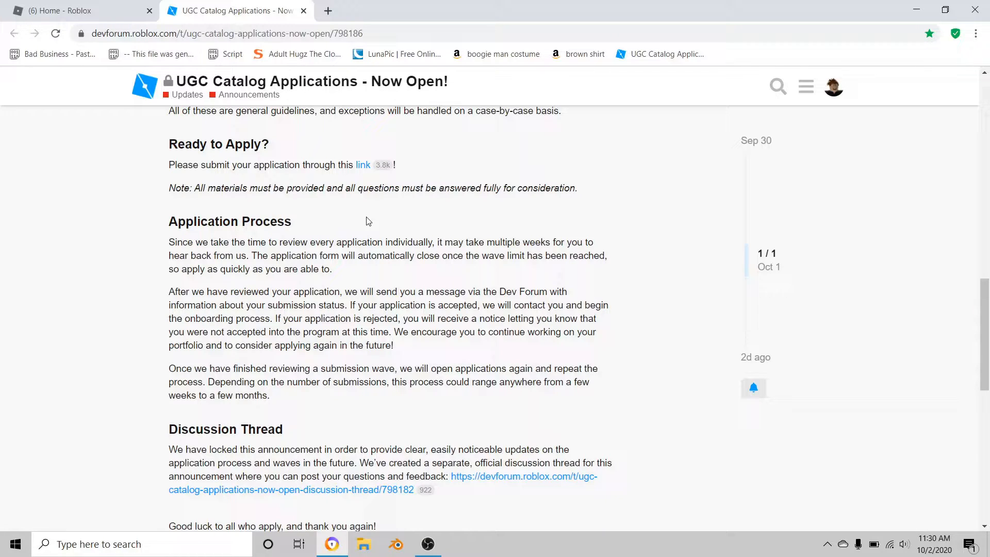
pyautogui.scroll(-3)
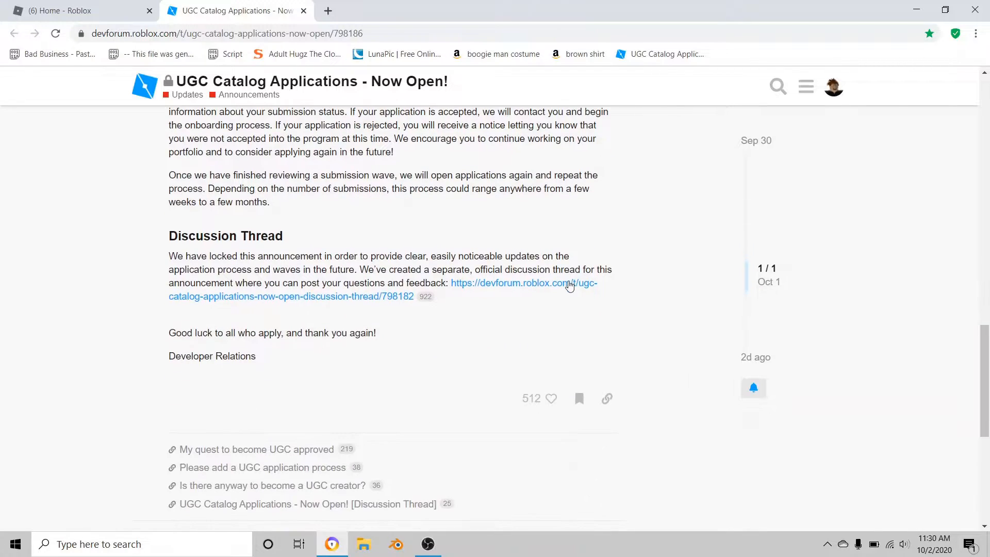
pyautogui.scroll(3)
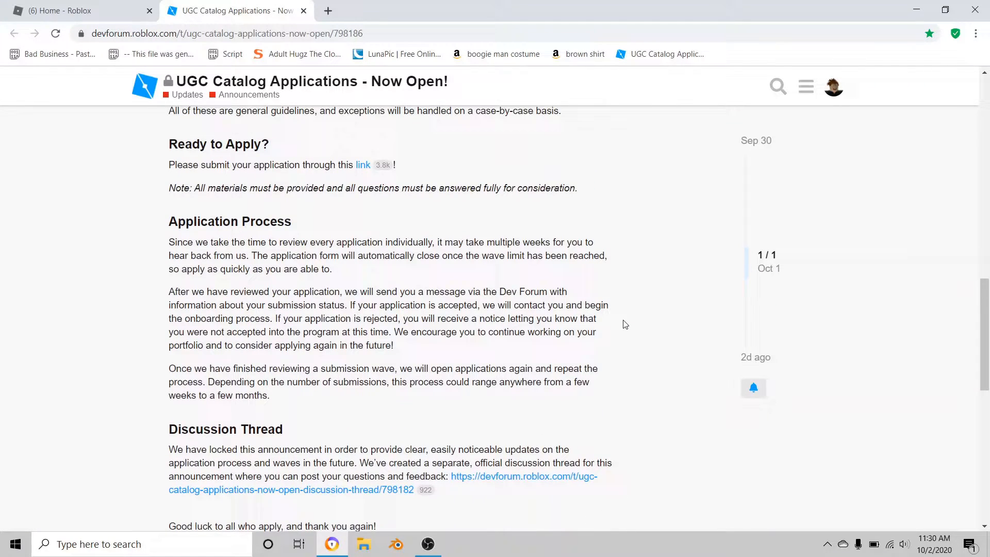
pyautogui.scroll(3)
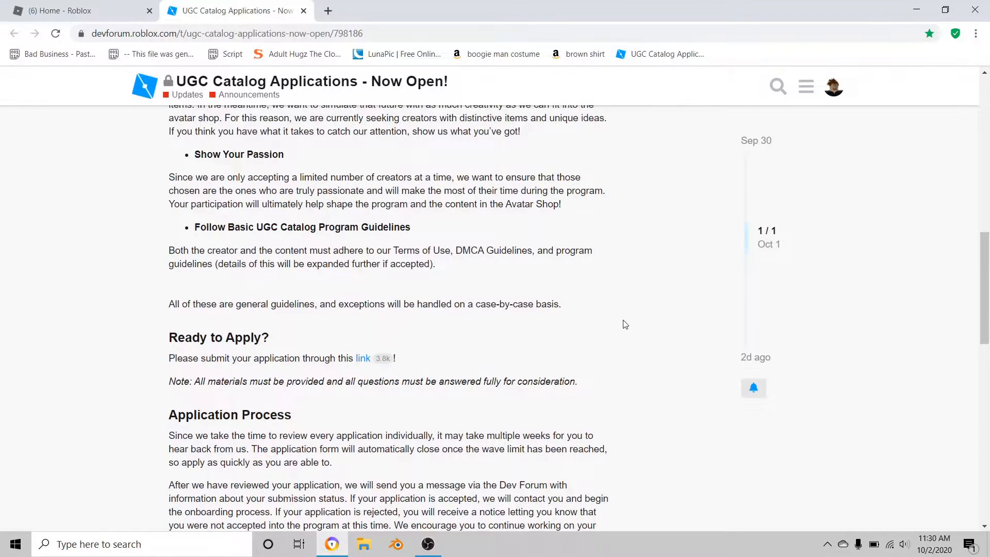
pyautogui.scroll(3)
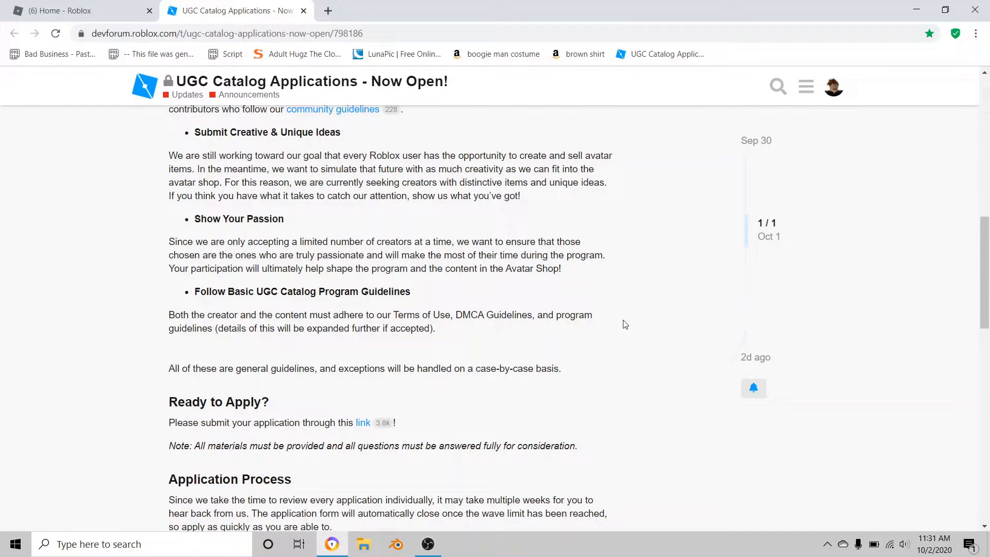
pyautogui.scroll(3)
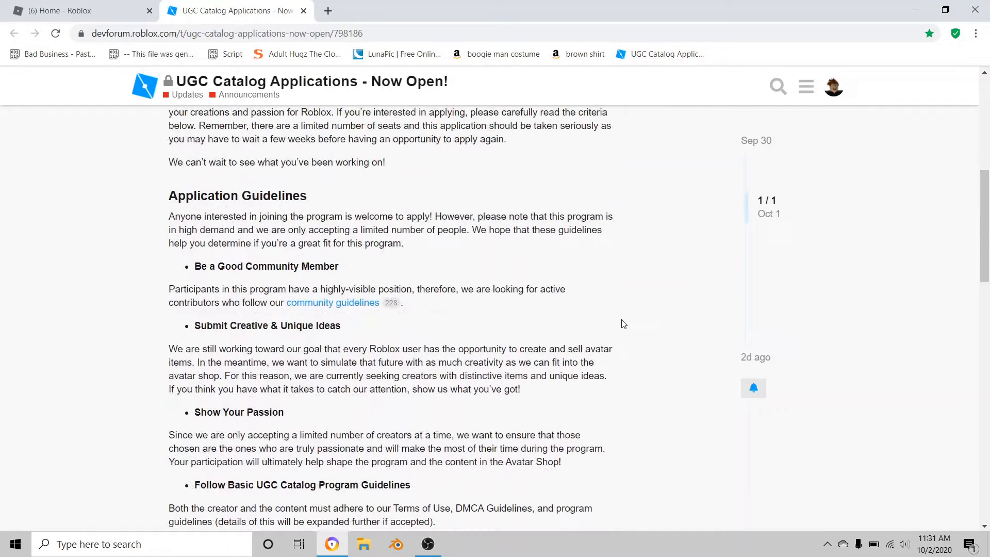
pyautogui.scroll(3)
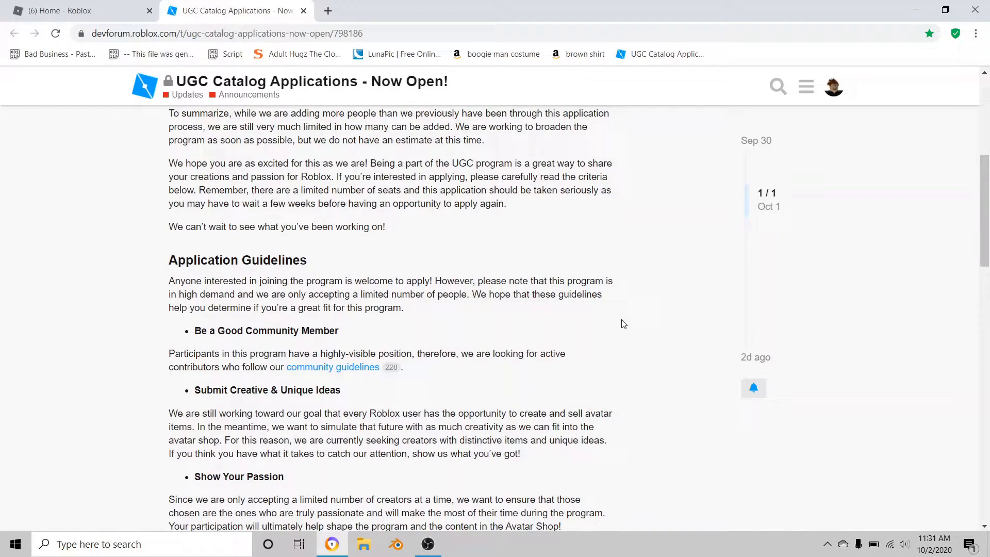
pyautogui.scroll(-3)
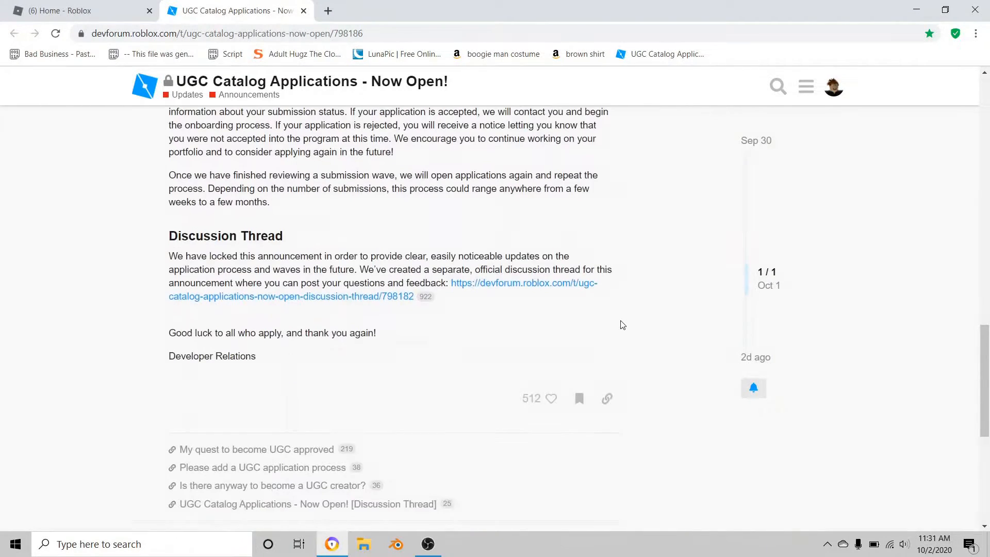
pyautogui.scroll(3)
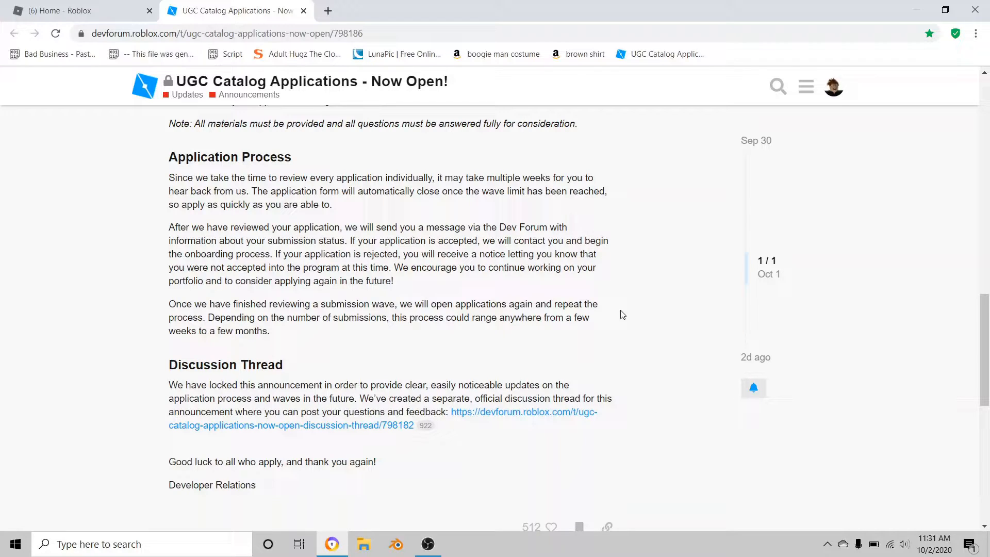
pyautogui.moveTo(542, 253)
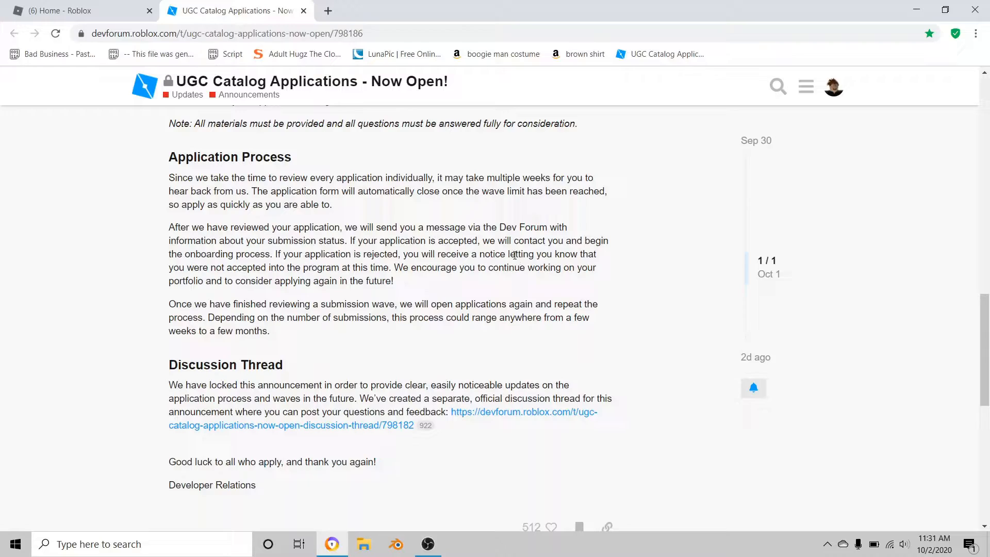
pyautogui.scroll(3)
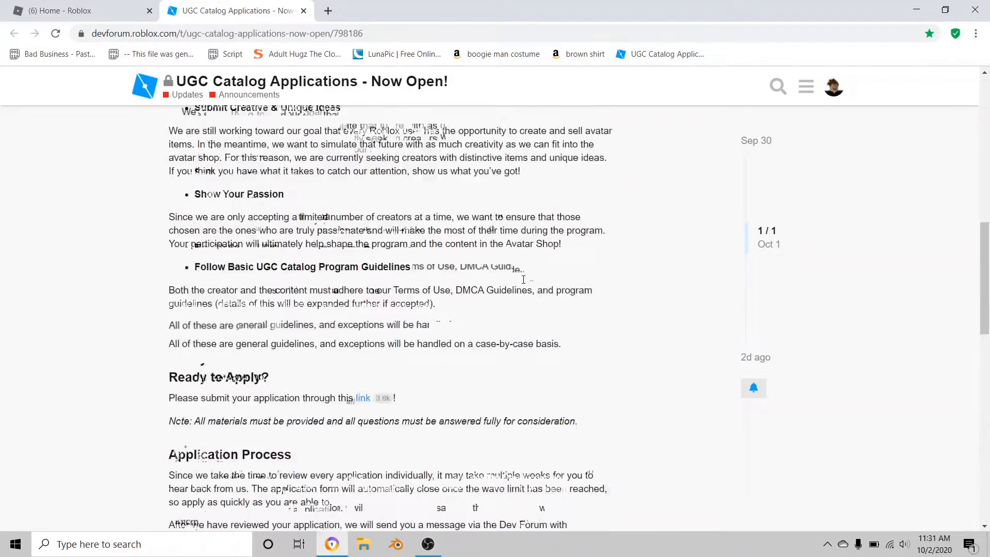
pyautogui.scroll(3)
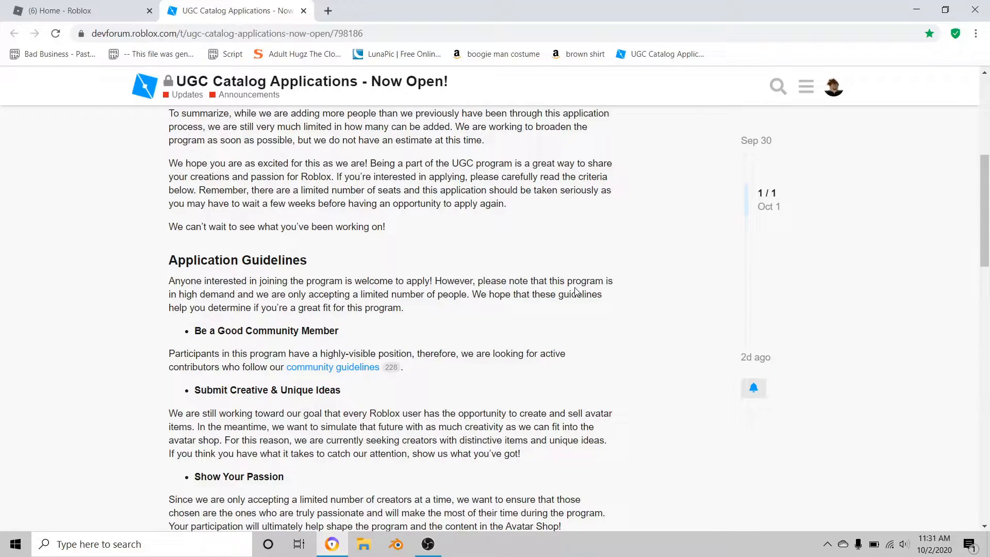
pyautogui.moveTo(554, 267)
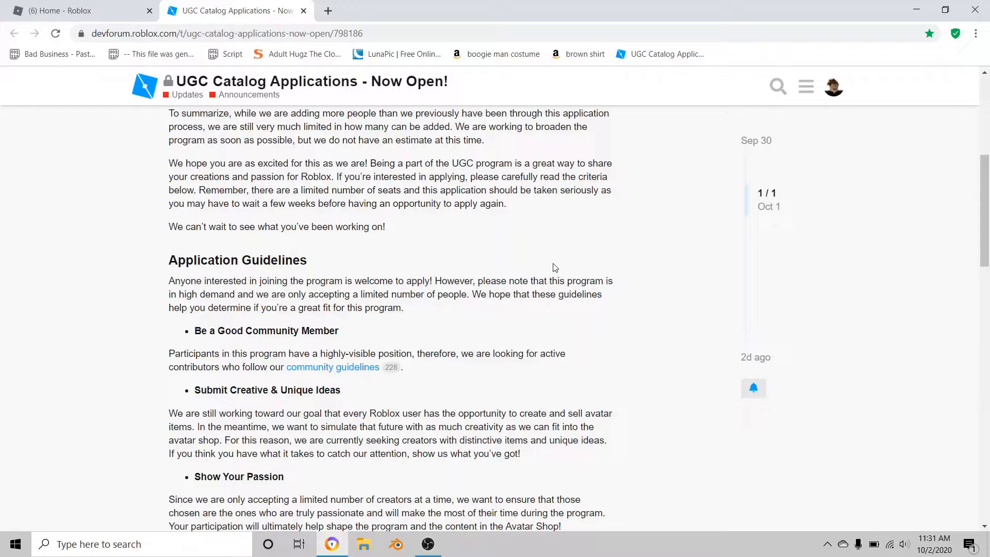
# Reach the Ready to Apply? section and open the application survey link in a new tab
pyautogui.scroll(-3)
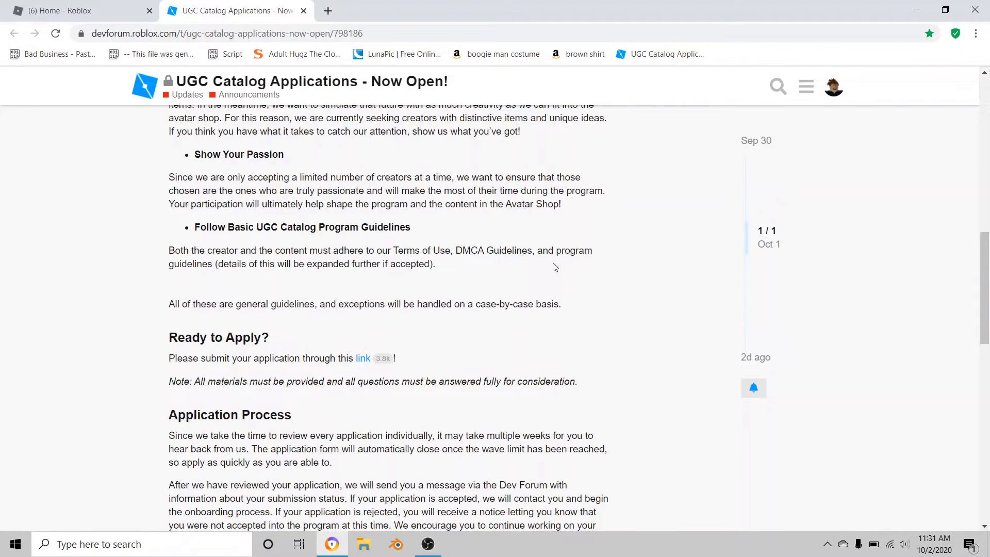
pyautogui.moveTo(603, 356)
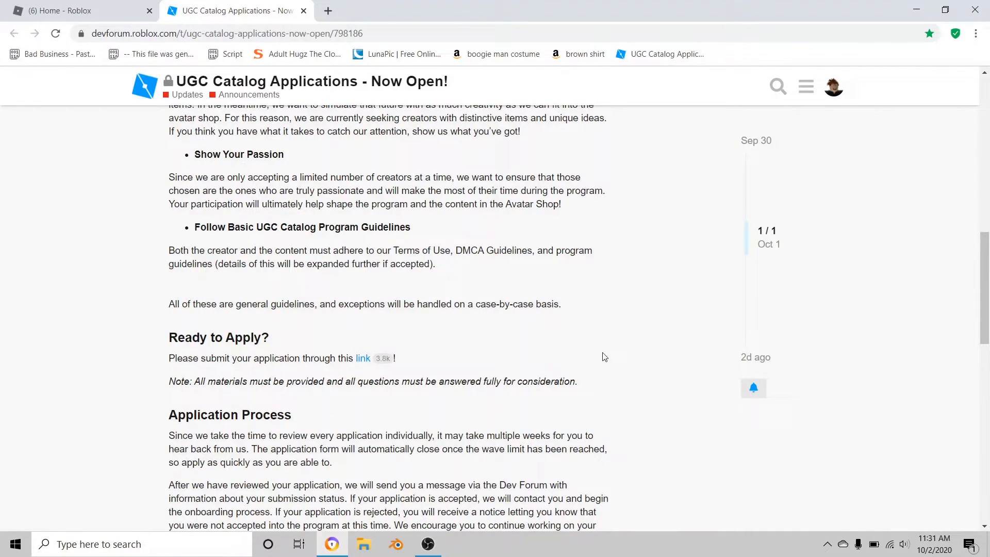
pyautogui.scroll(3)
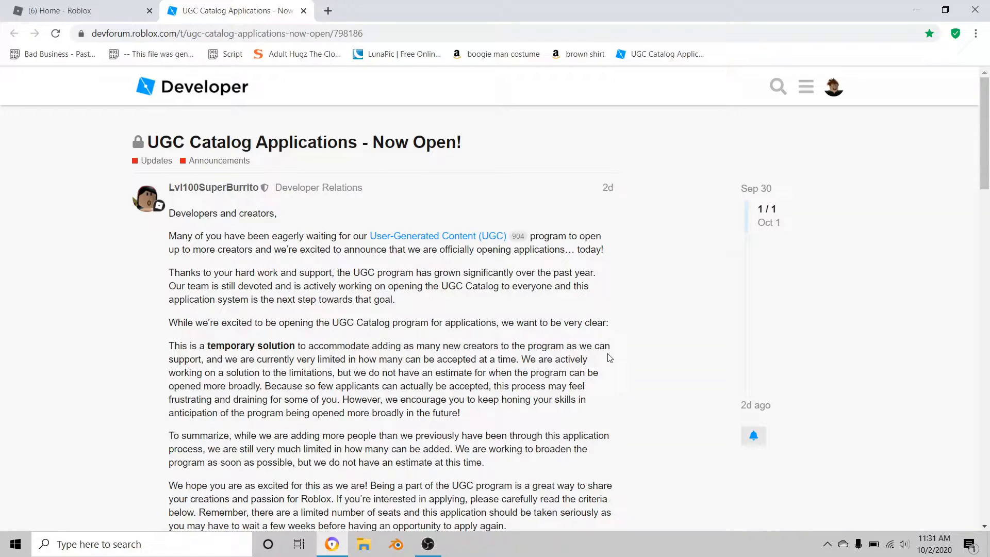
pyautogui.moveTo(647, 357)
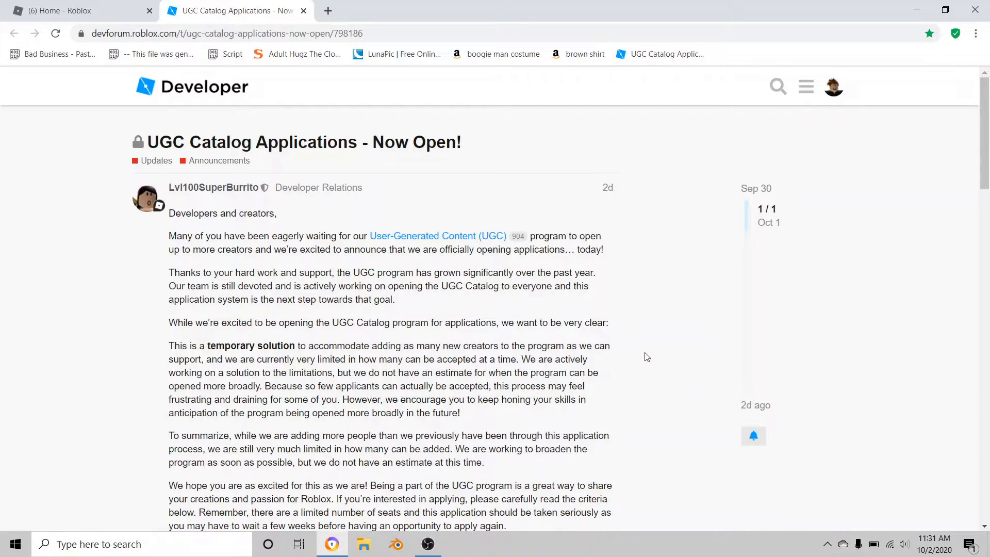
pyautogui.moveTo(654, 361)
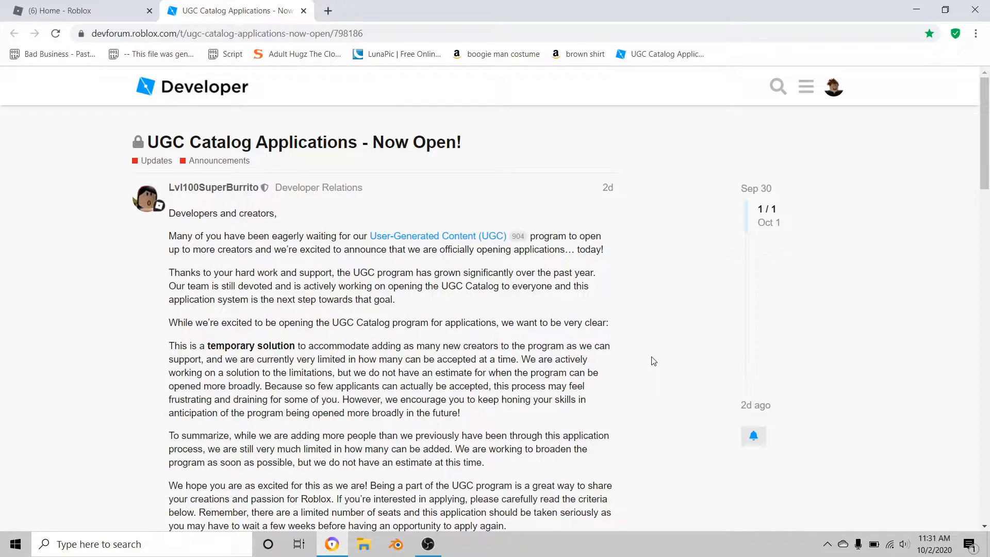
pyautogui.moveTo(674, 401)
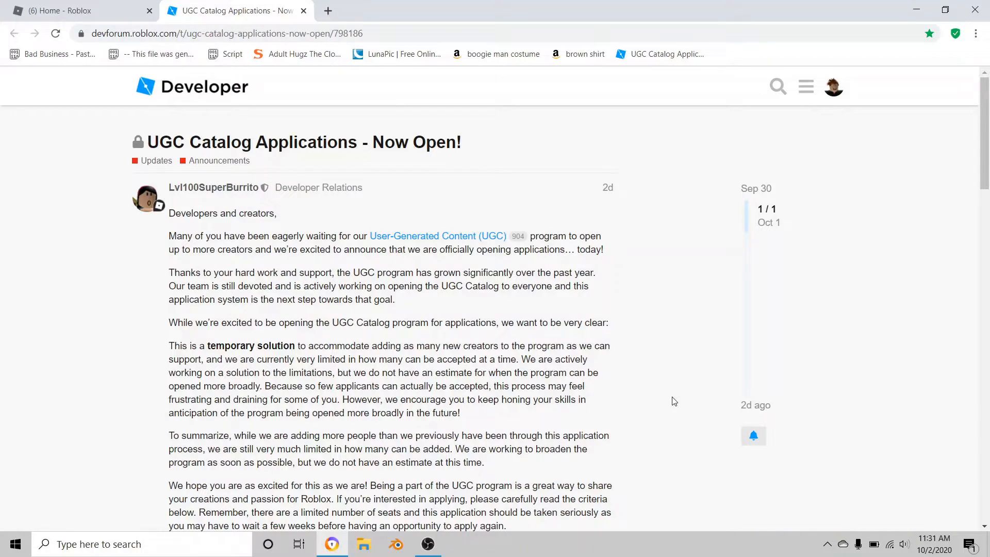
pyautogui.scroll(-3)
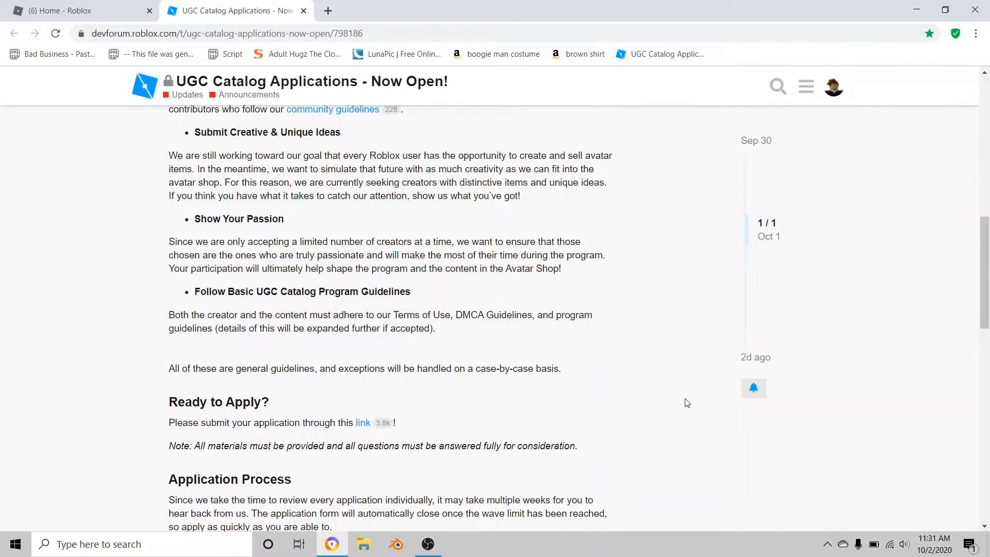
pyautogui.scroll(3)
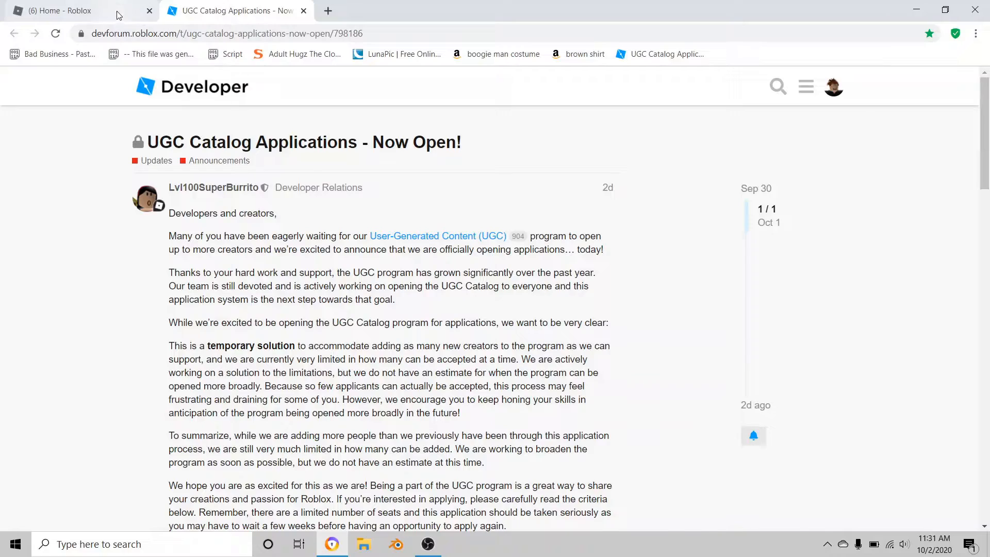
pyautogui.scroll(-3)
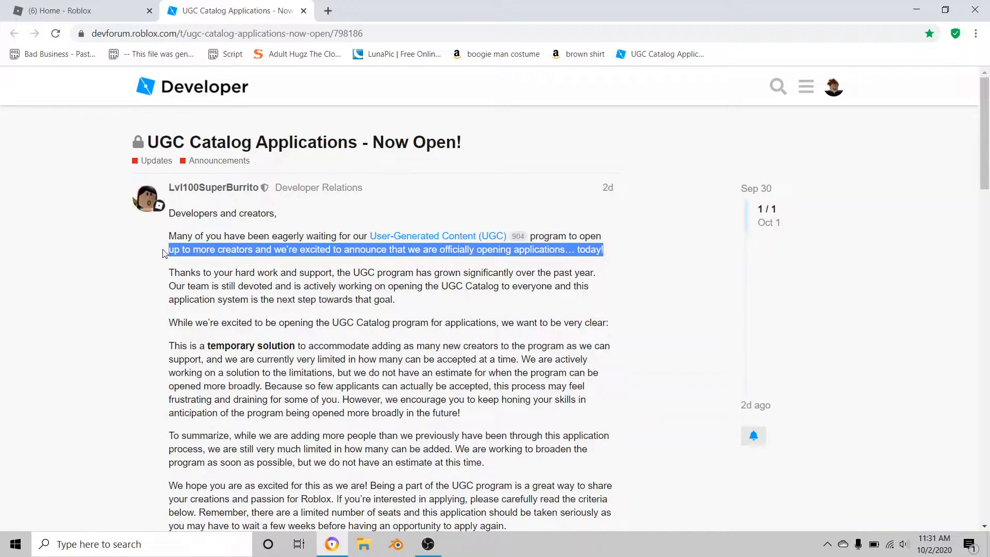
pyautogui.click(287, 219)
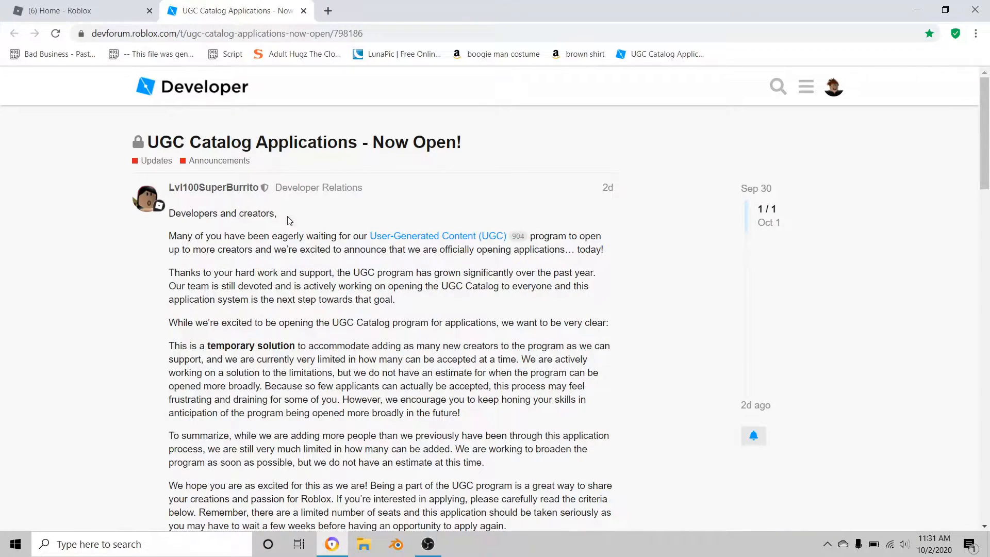
pyautogui.scroll(-3)
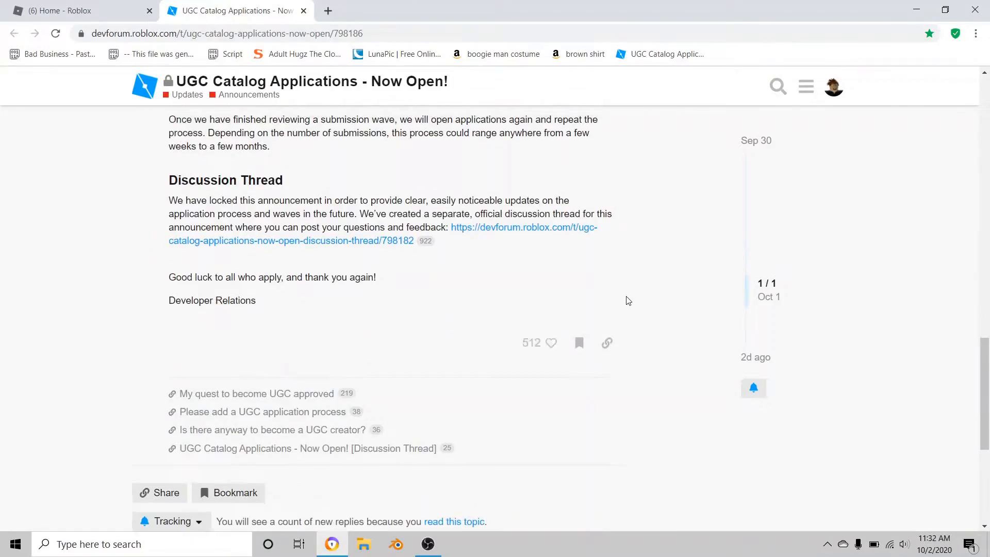
pyautogui.scroll(3)
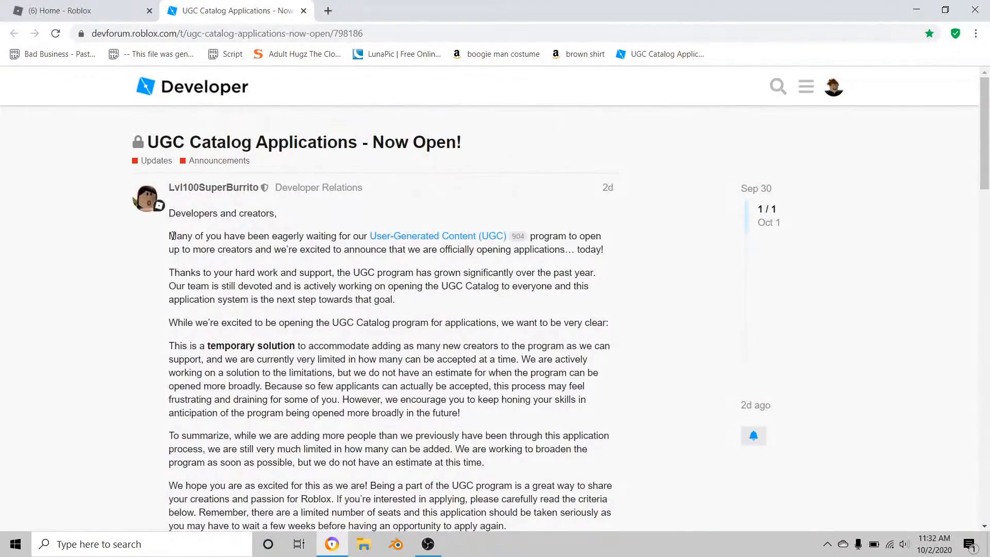
pyautogui.scroll(-3)
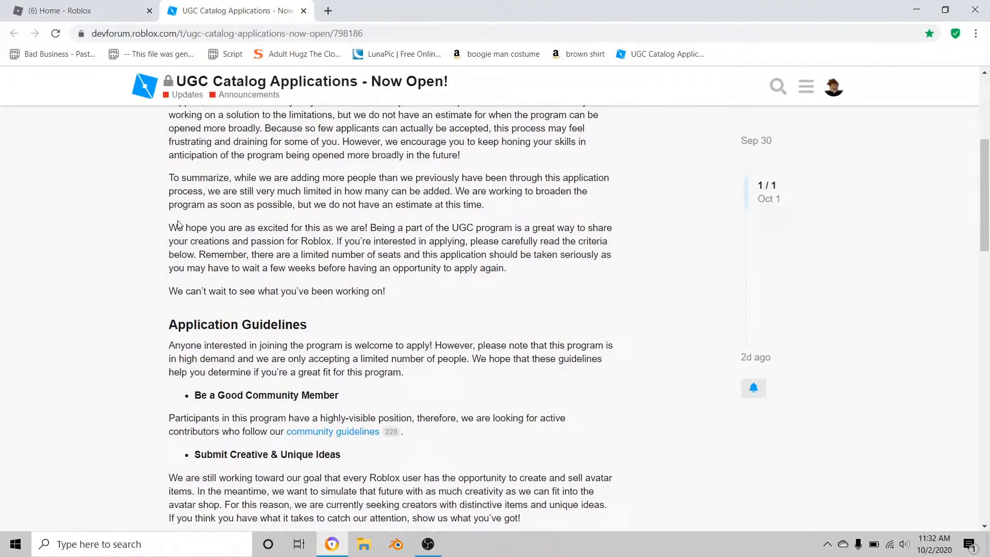
pyautogui.scroll(-3)
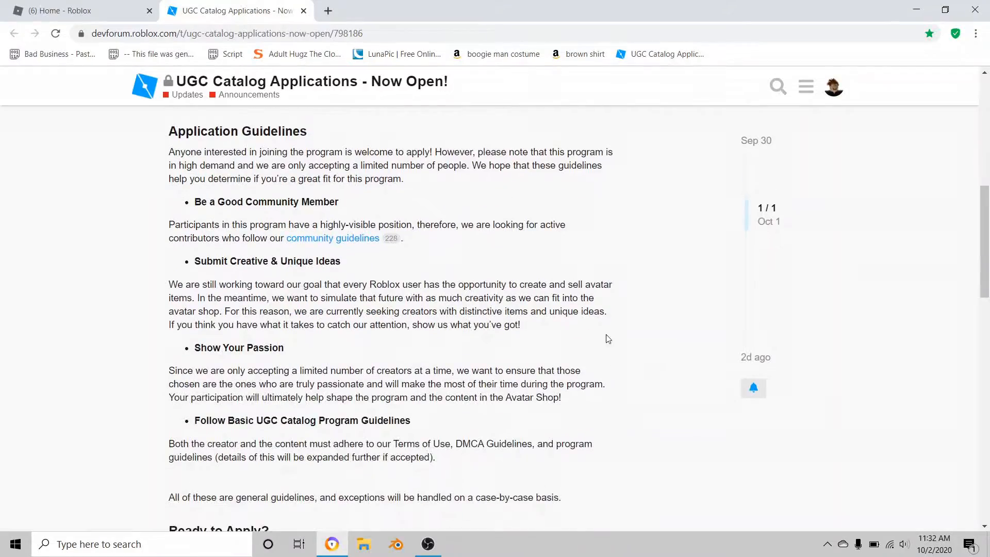
pyautogui.scroll(3)
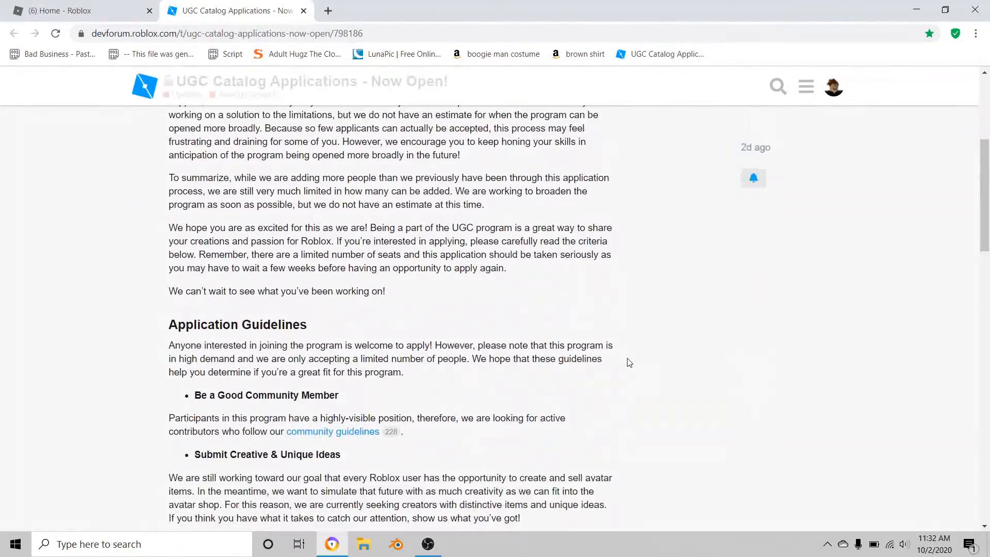
pyautogui.scroll(-3)
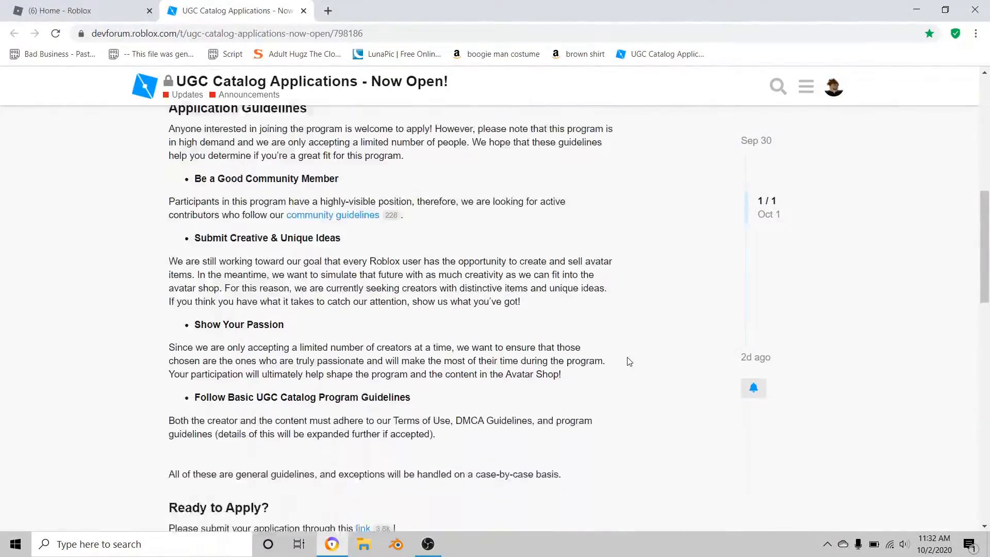
pyautogui.scroll(-3)
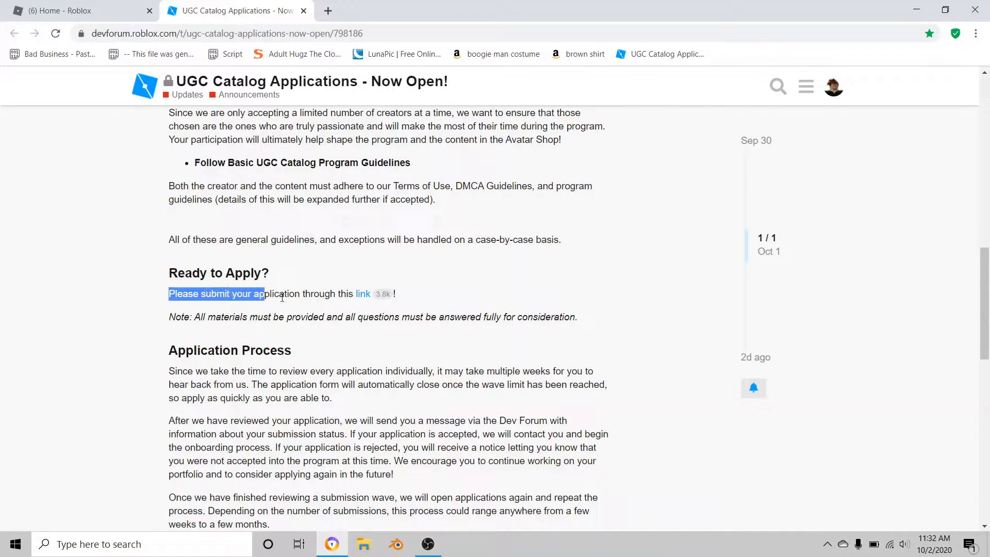
pyautogui.click(292, 293)
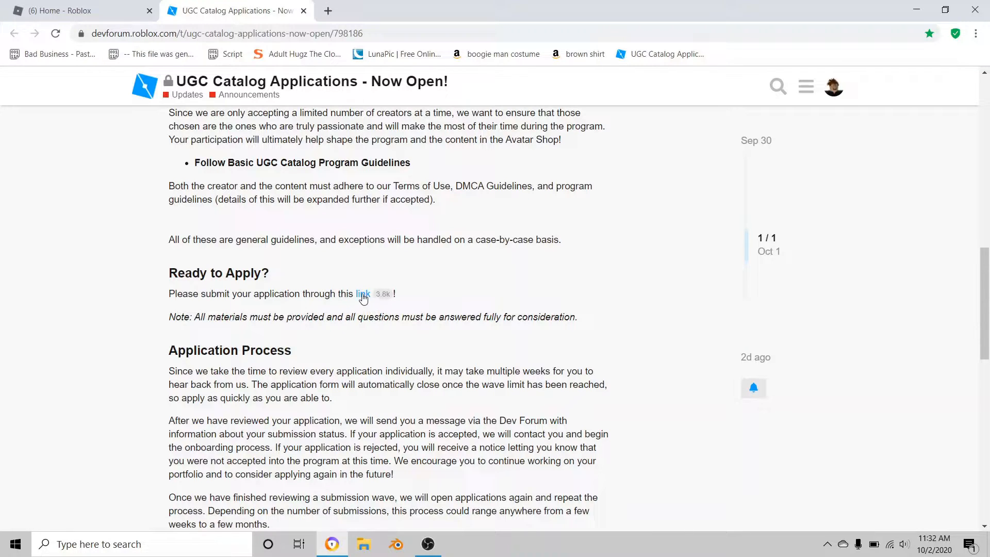
pyautogui.click(362, 294)
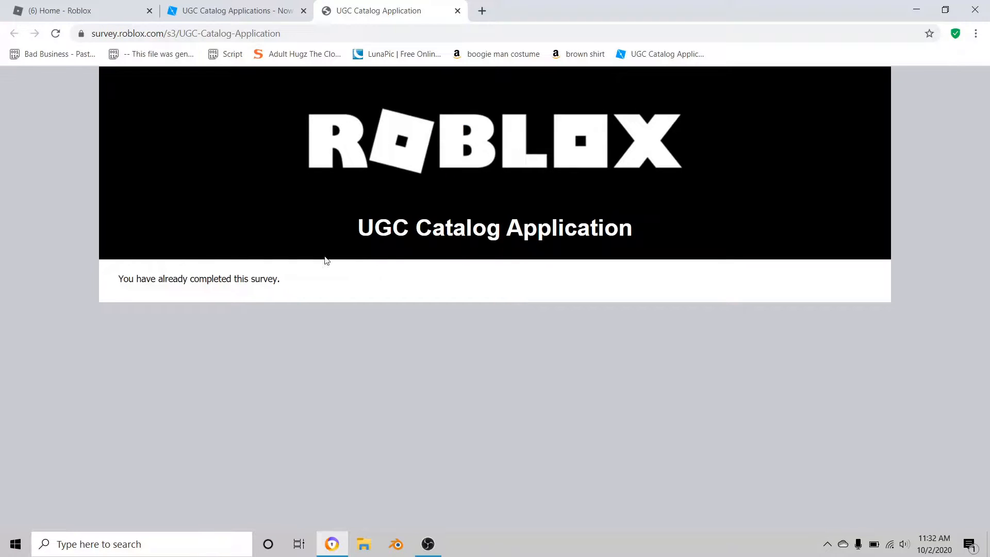
# Note the 'already completed this survey' message and return to the announcement tab
pyautogui.tripleClick(198, 278)
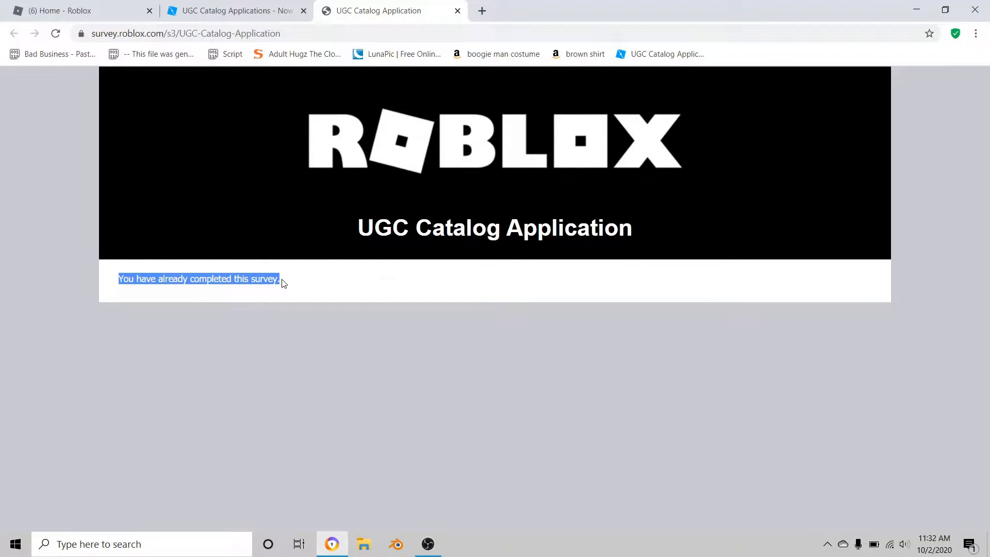
pyautogui.click(209, 117)
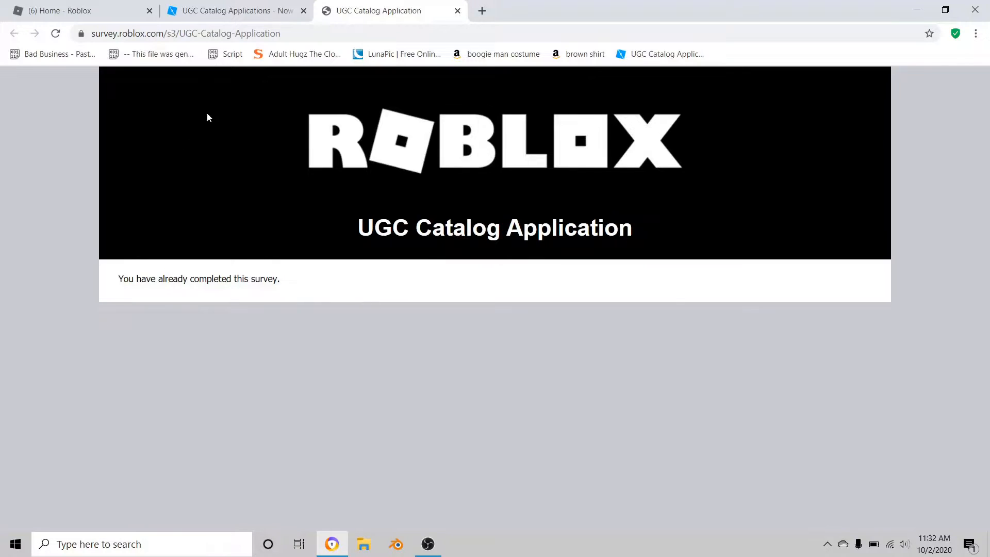
pyautogui.doubleClick(385, 228)
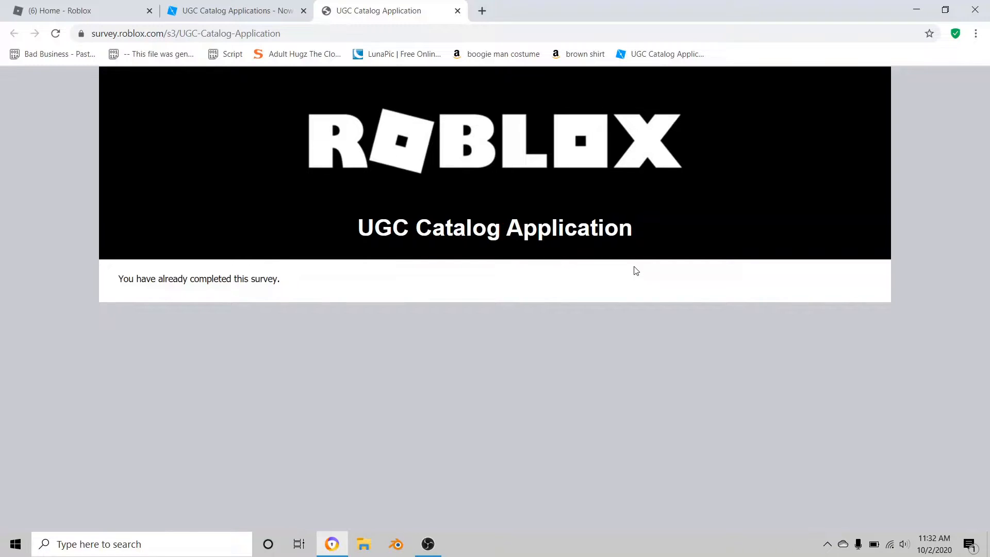
pyautogui.moveTo(617, 284)
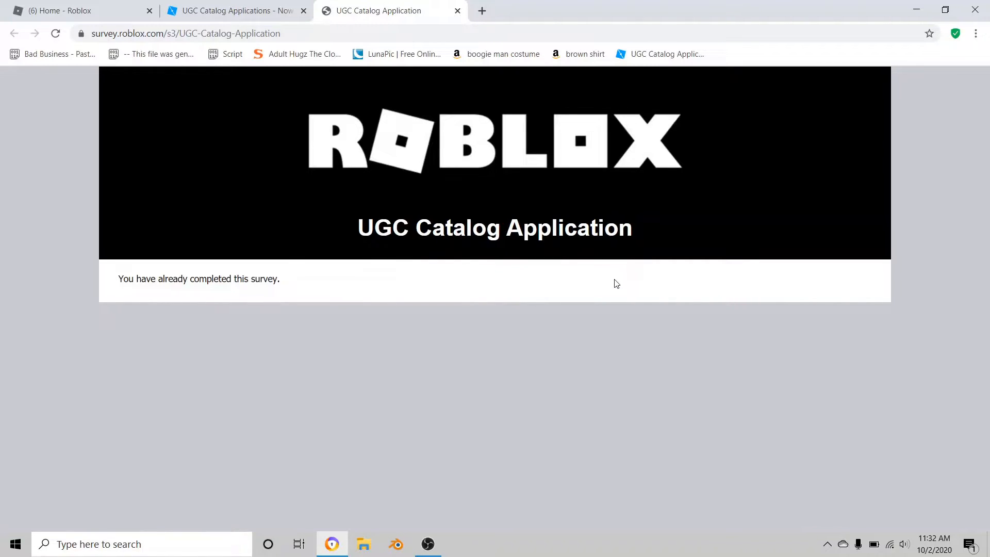
pyautogui.moveTo(616, 304)
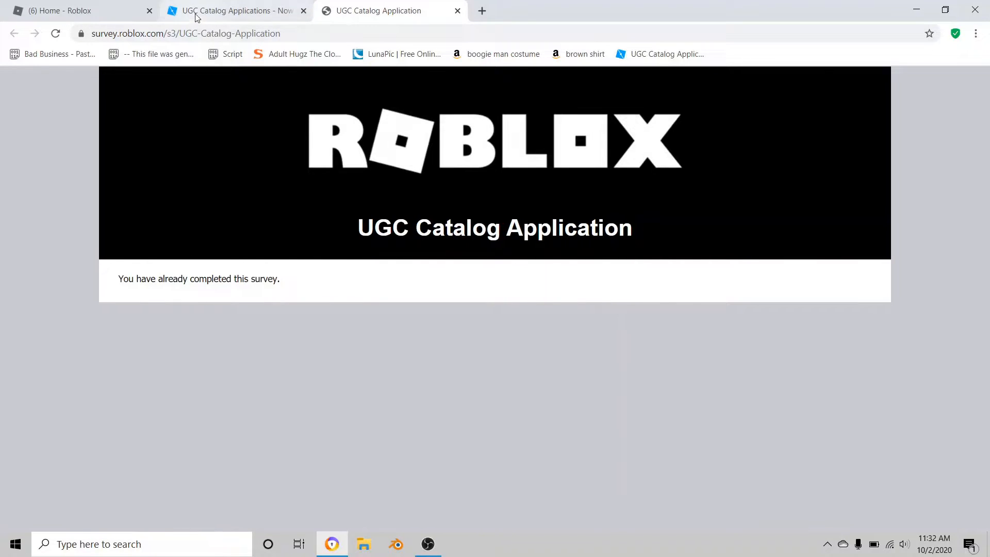
pyautogui.click(237, 11)
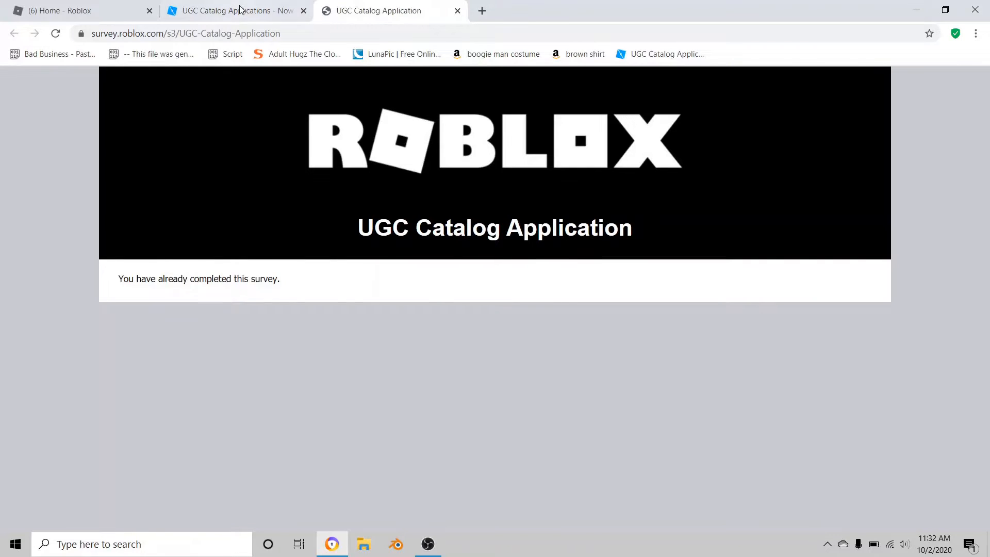
pyautogui.click(234, 10)
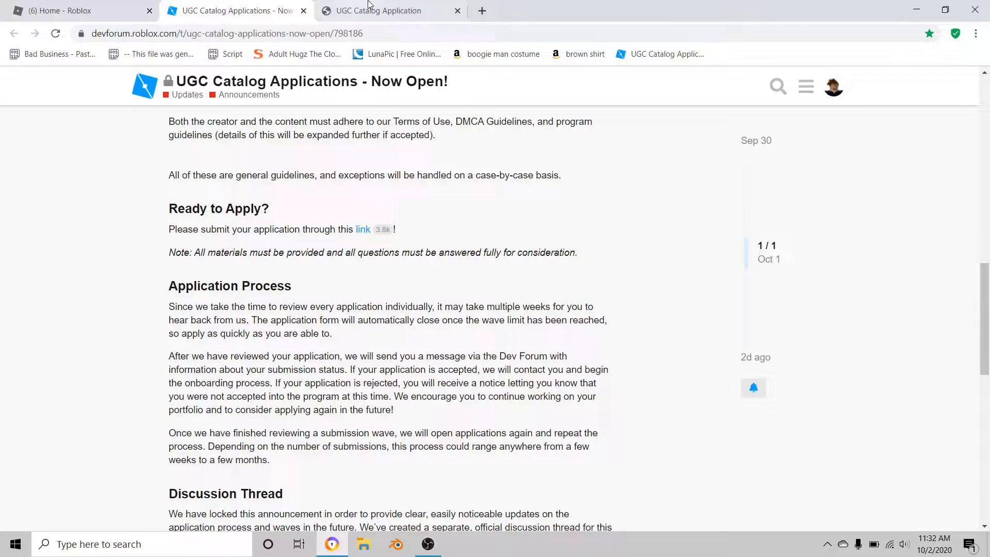
pyautogui.click(635, 10)
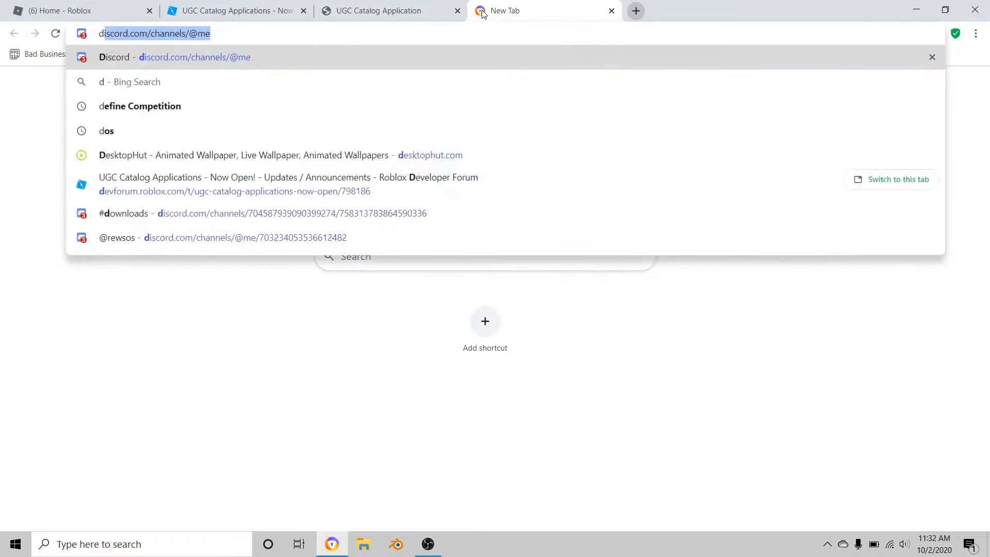
pyautogui.click(379, 11)
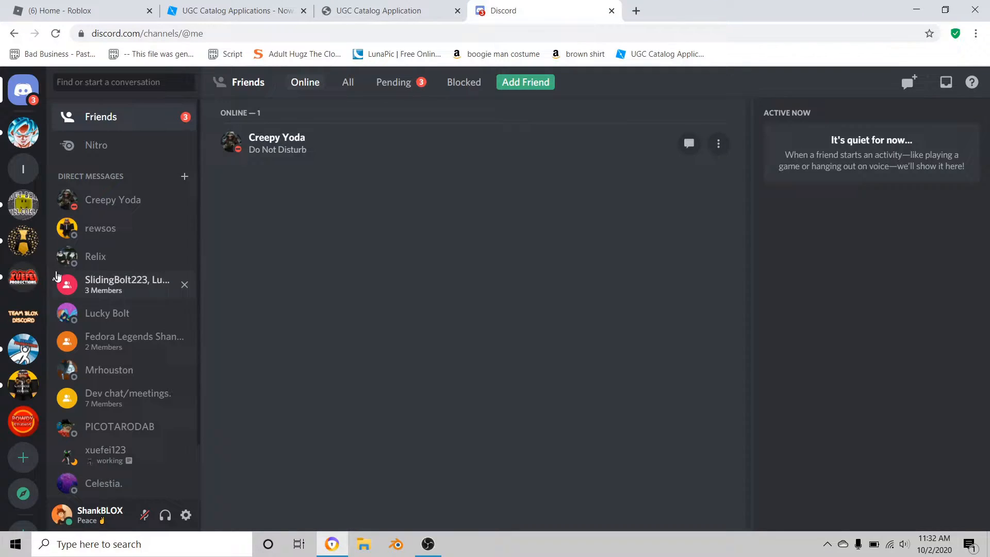
pyautogui.click(112, 199)
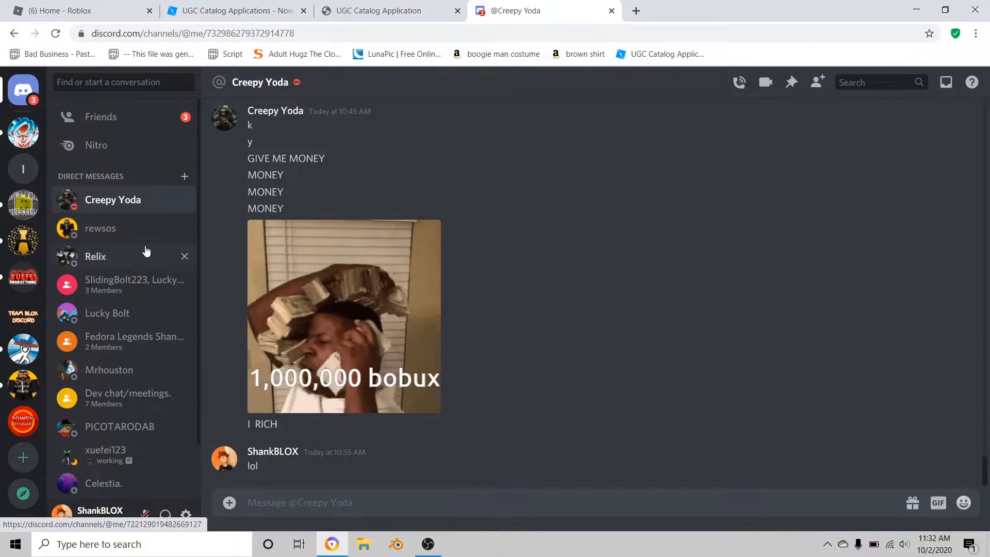
pyautogui.click(100, 227)
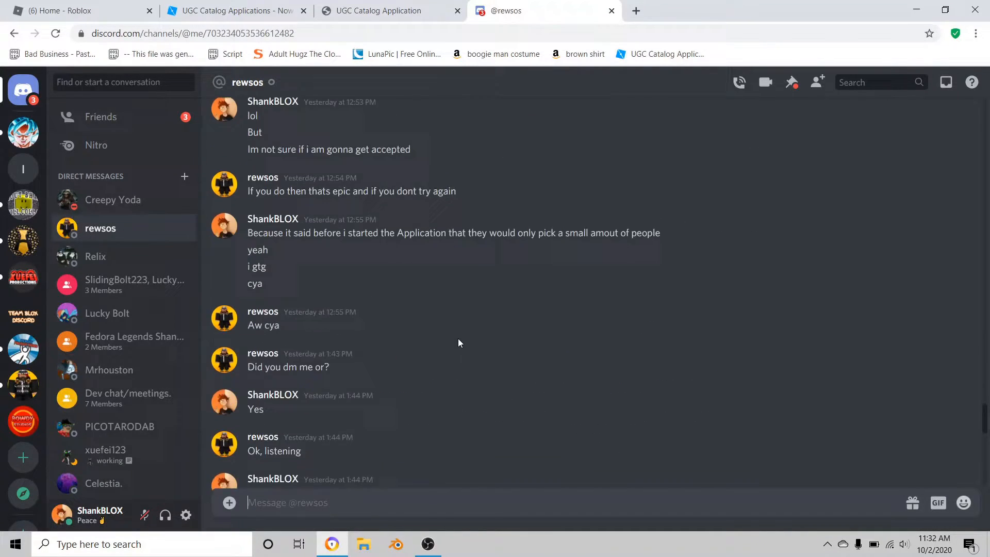
# Scroll up to the earlier message and enlarge the first UGC application screenshot
pyautogui.scroll(3)
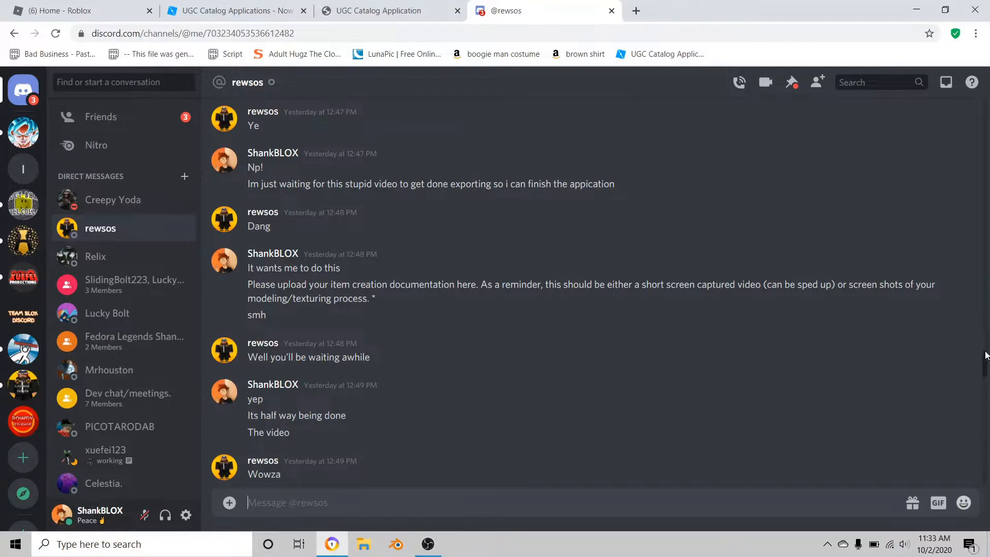
pyautogui.scroll(3)
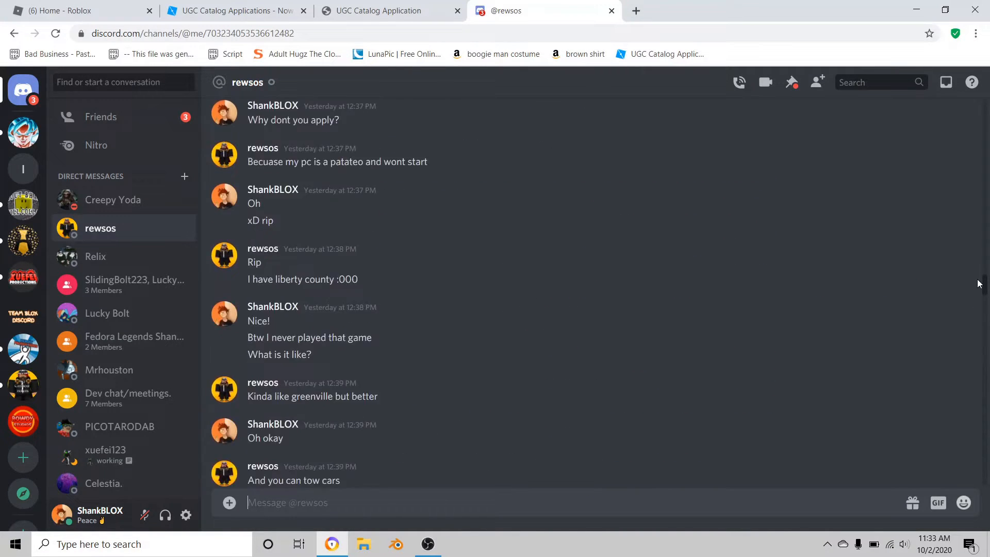
pyautogui.scroll(3)
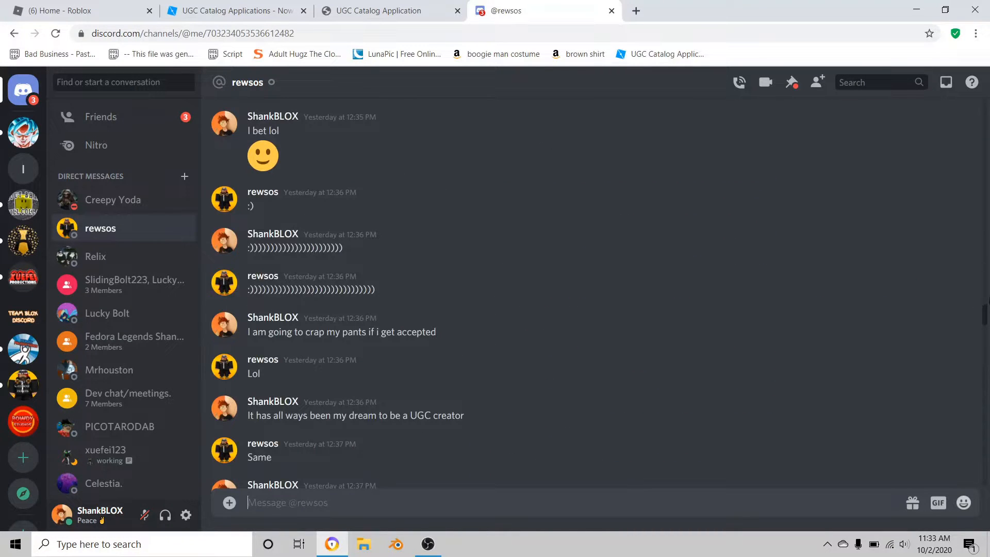
pyautogui.scroll(3)
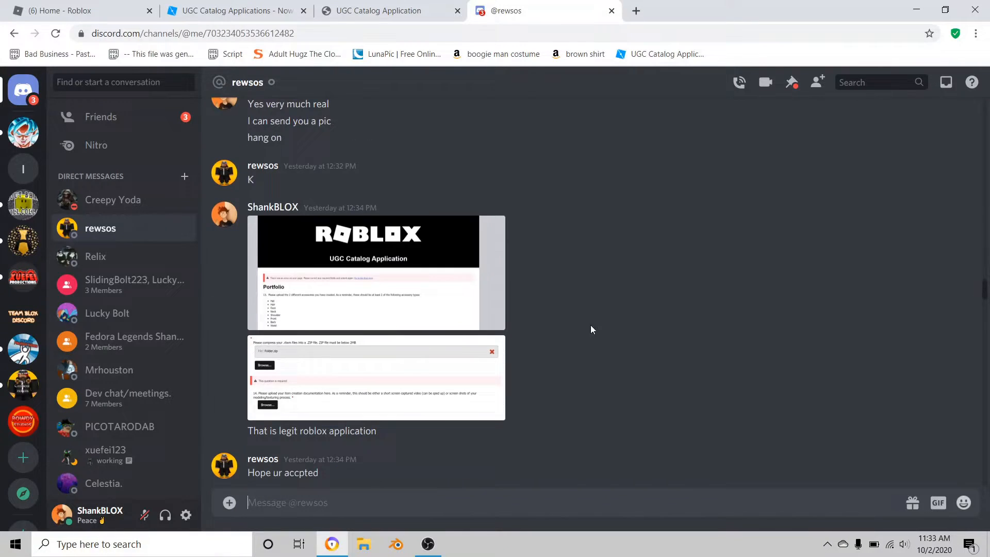
pyautogui.click(376, 272)
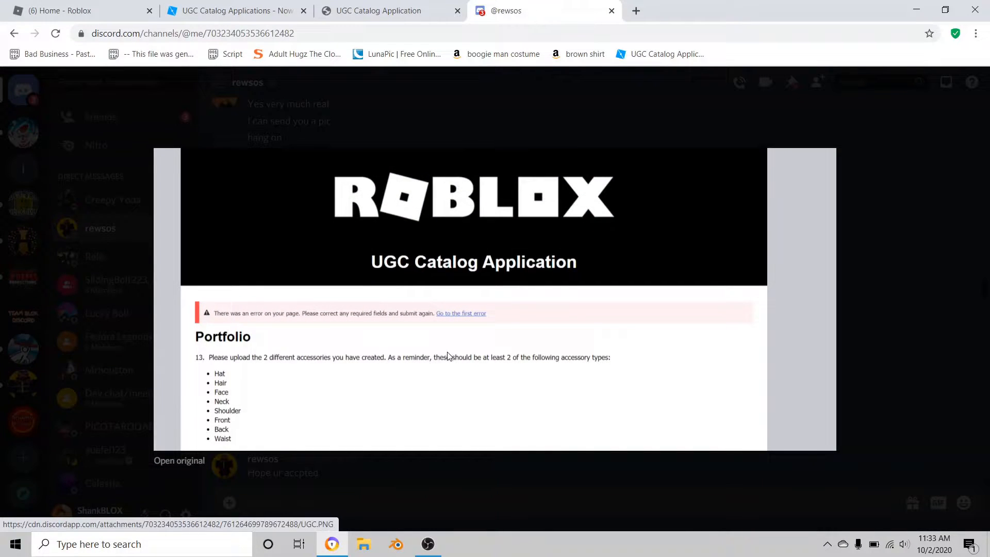
pyautogui.moveTo(350, 367)
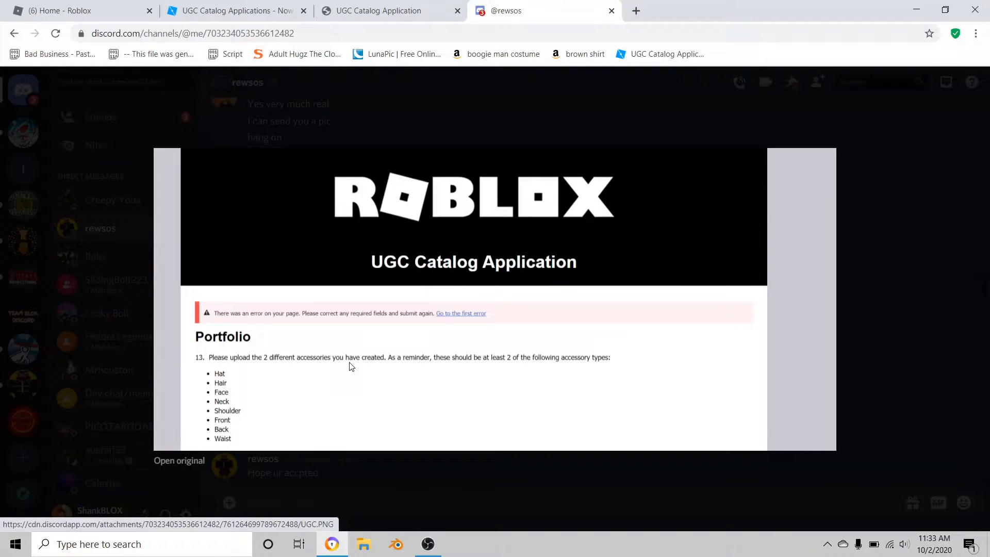
pyautogui.moveTo(213, 361)
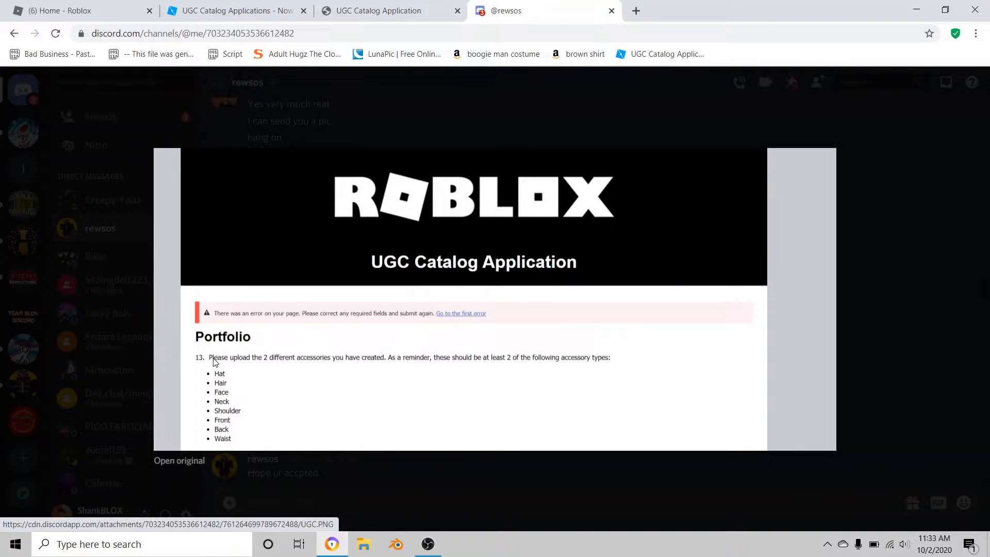
pyautogui.moveTo(315, 366)
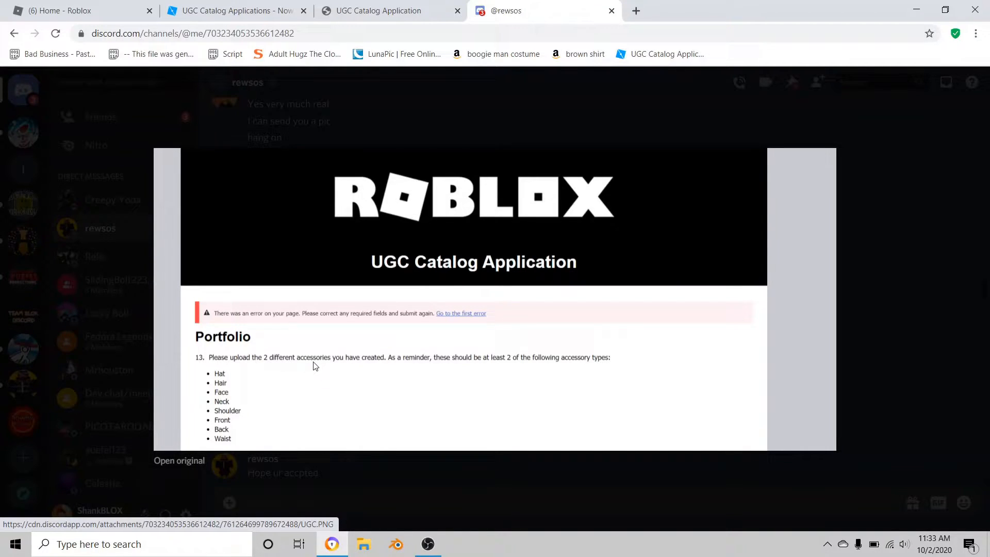
pyautogui.moveTo(392, 365)
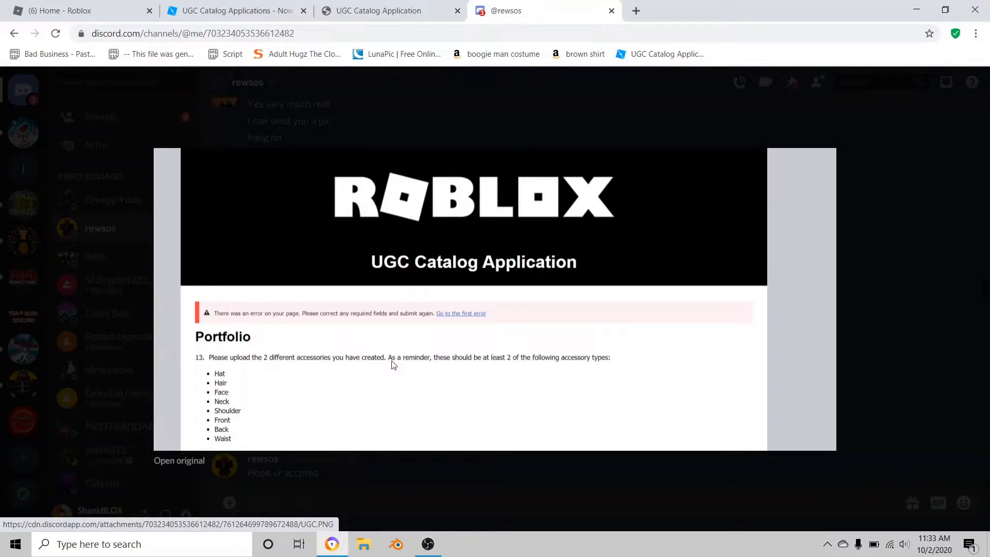
pyautogui.moveTo(454, 369)
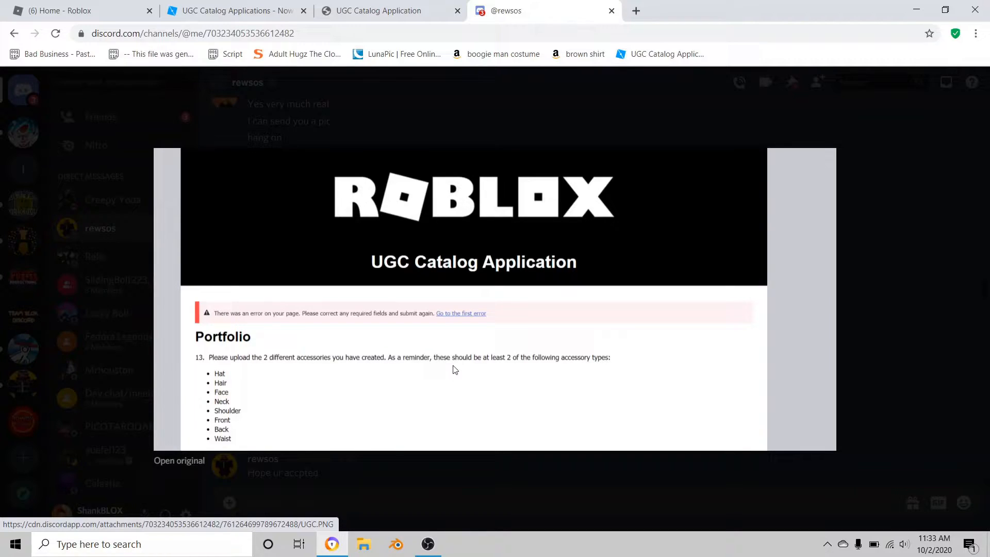
pyautogui.moveTo(527, 367)
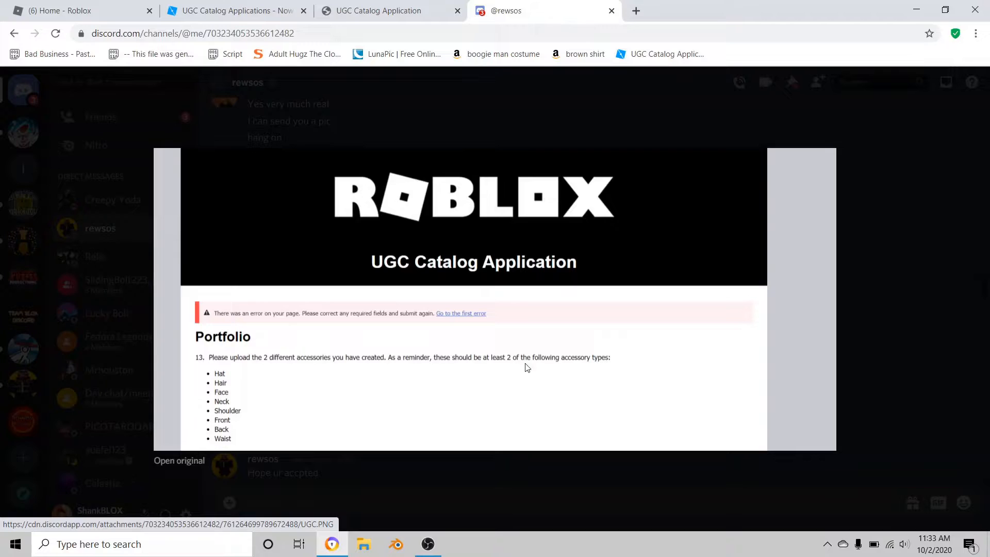
pyautogui.moveTo(230, 383)
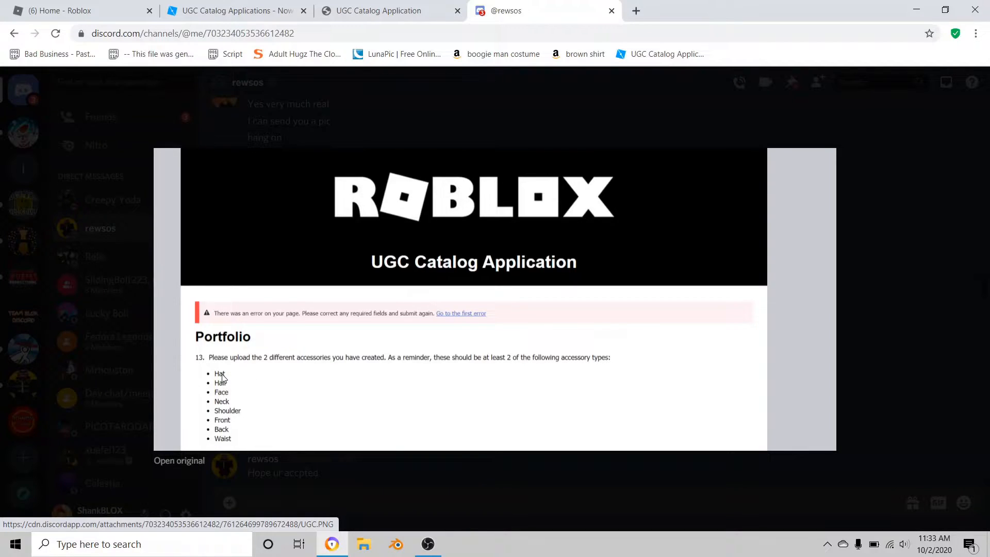
pyautogui.moveTo(232, 401)
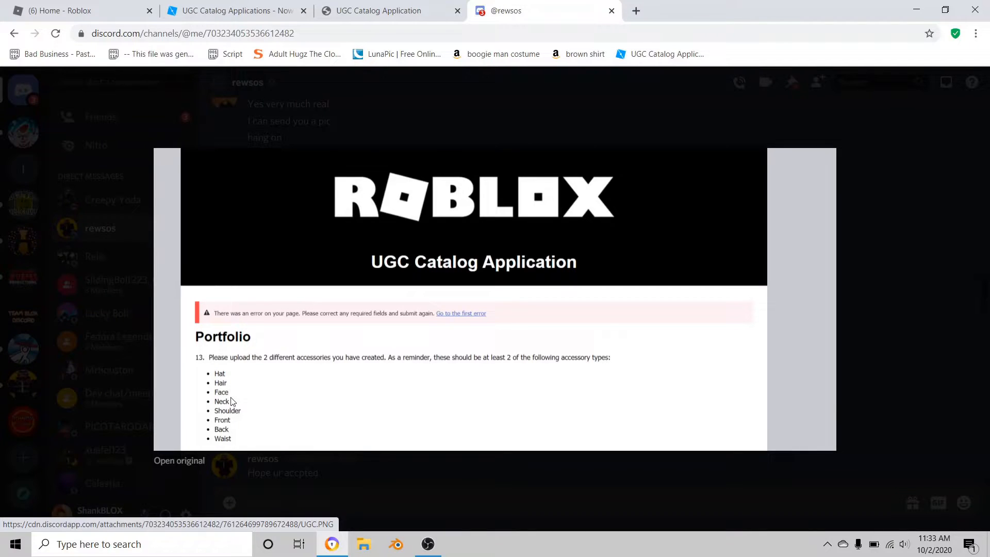
pyautogui.moveTo(234, 395)
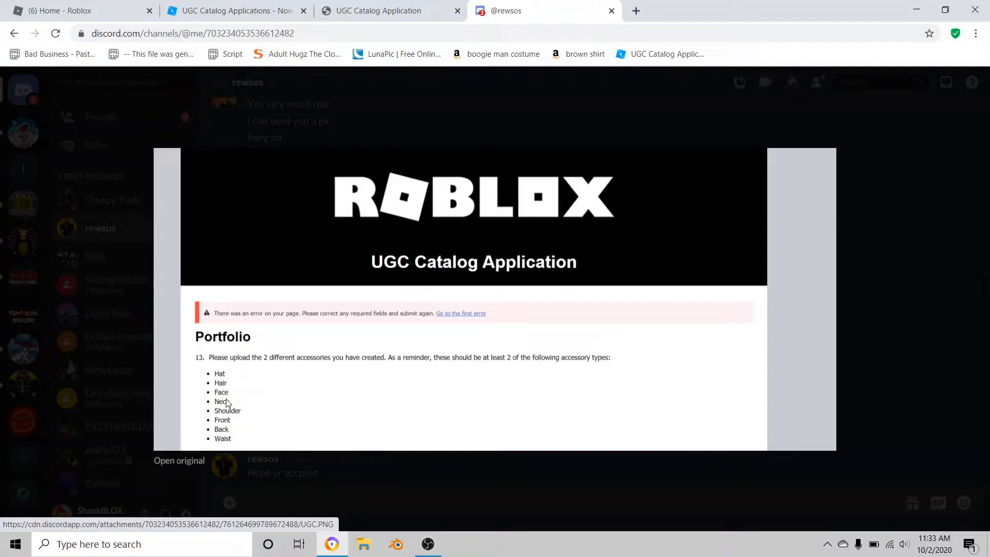
pyautogui.moveTo(233, 442)
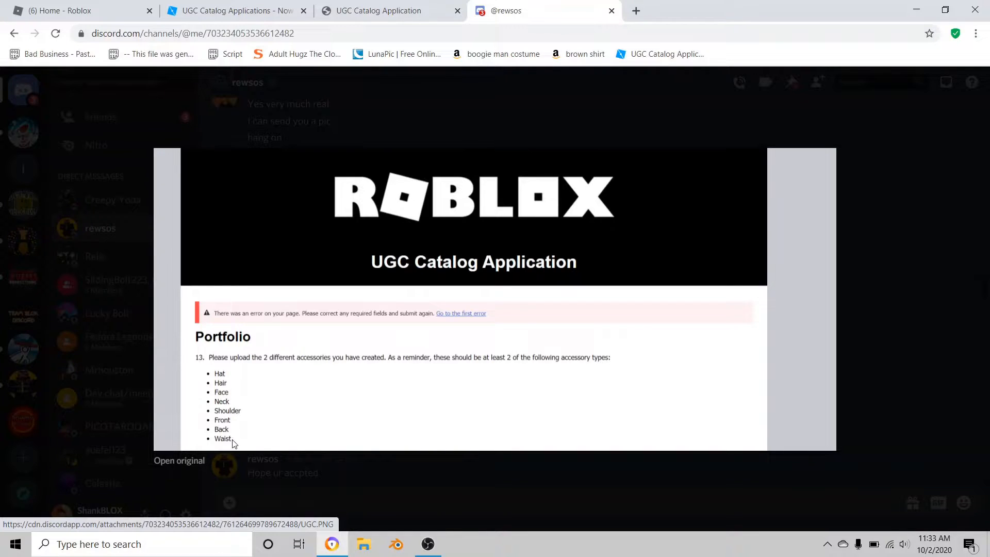
pyautogui.moveTo(505, 283)
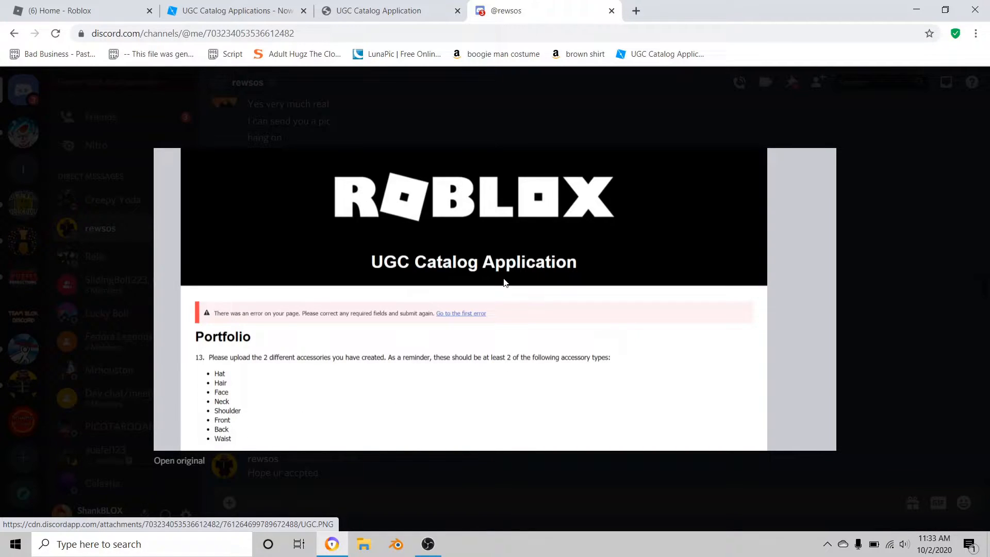
pyautogui.moveTo(198, 342)
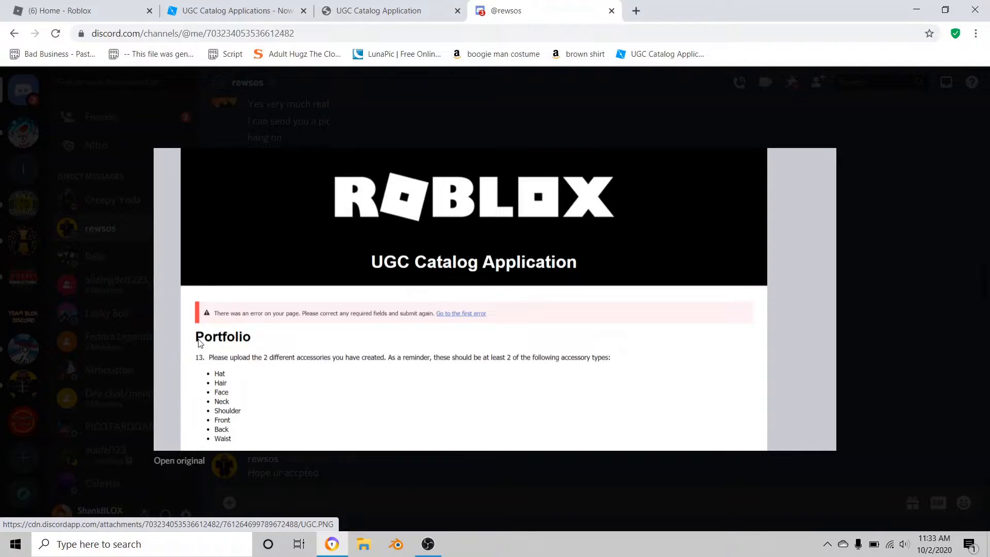
pyautogui.moveTo(331, 365)
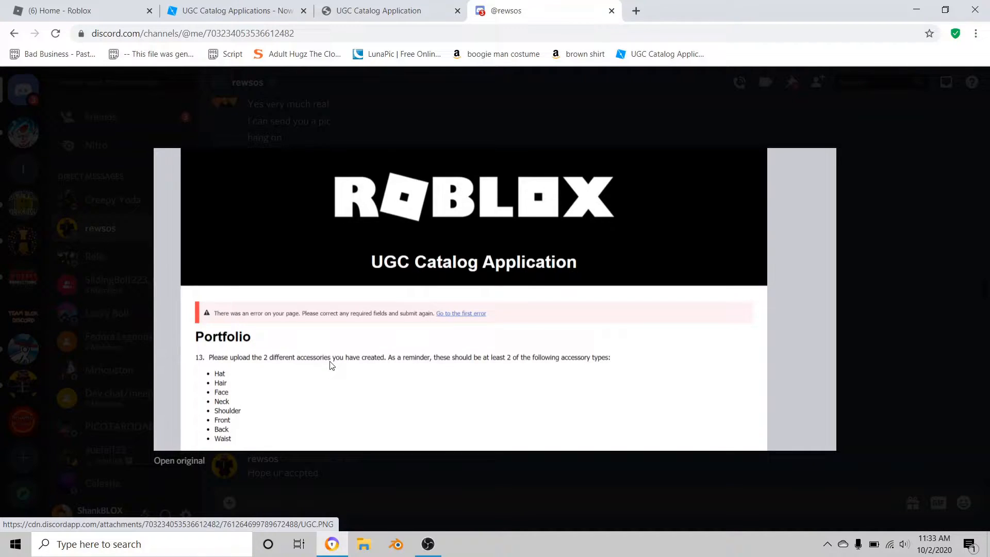
pyautogui.moveTo(198, 341)
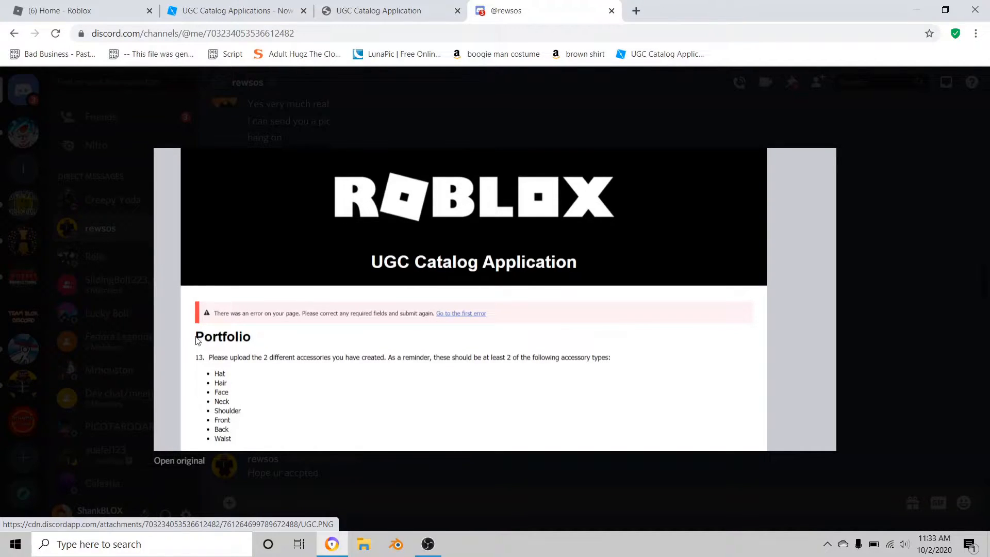
pyautogui.moveTo(175, 336)
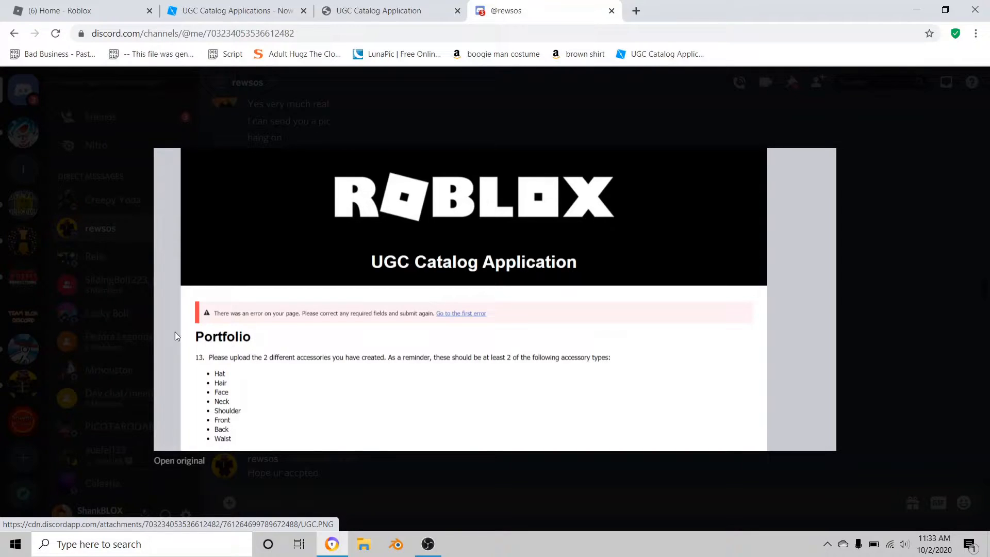
pyautogui.moveTo(219, 344)
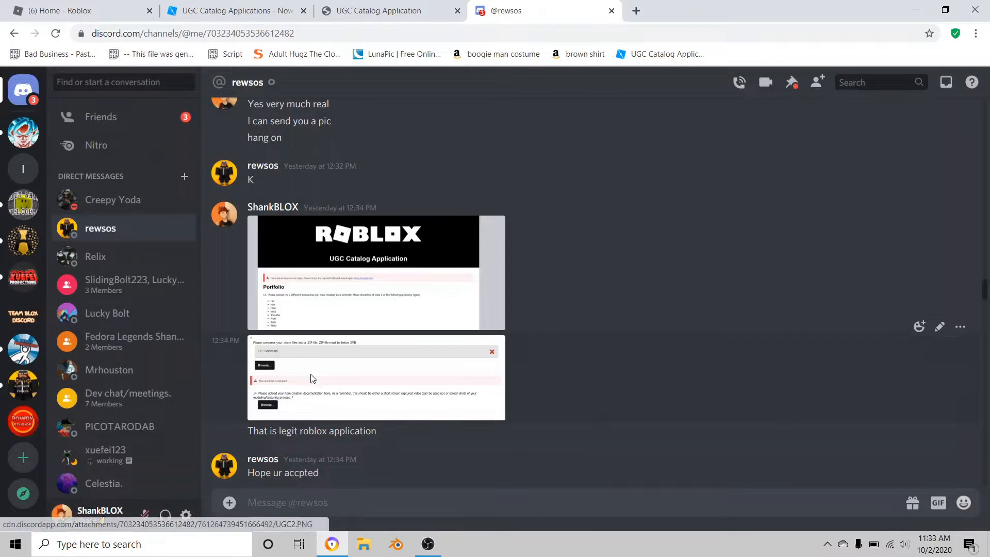
# Enlarge the second application screenshot showing the ZIP upload and documentation questions
pyautogui.click(375, 377)
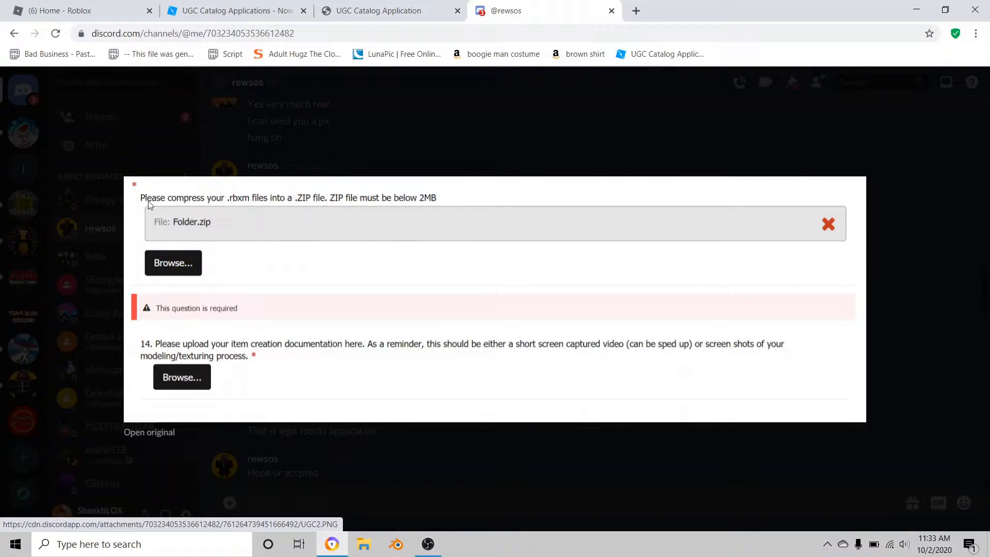
pyautogui.moveTo(190, 210)
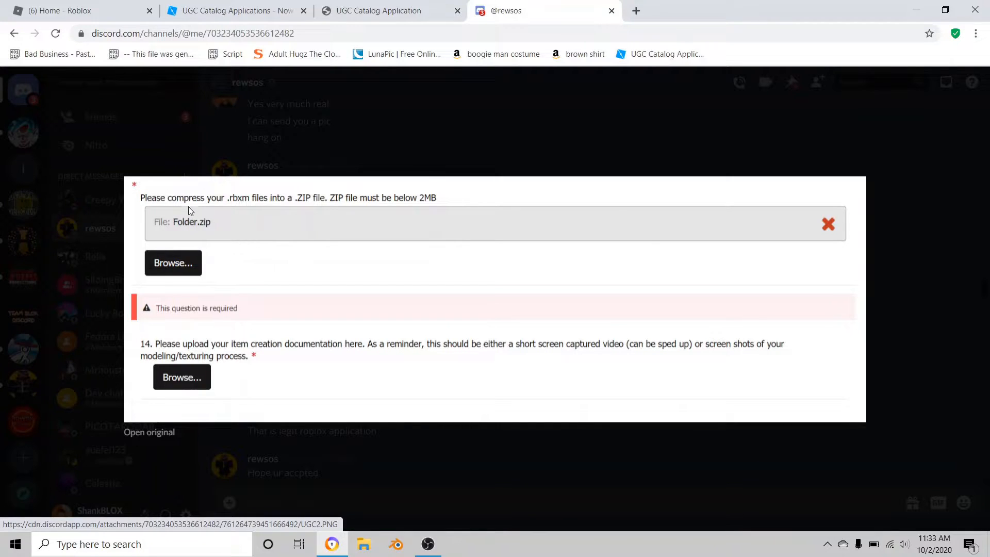
pyautogui.moveTo(212, 203)
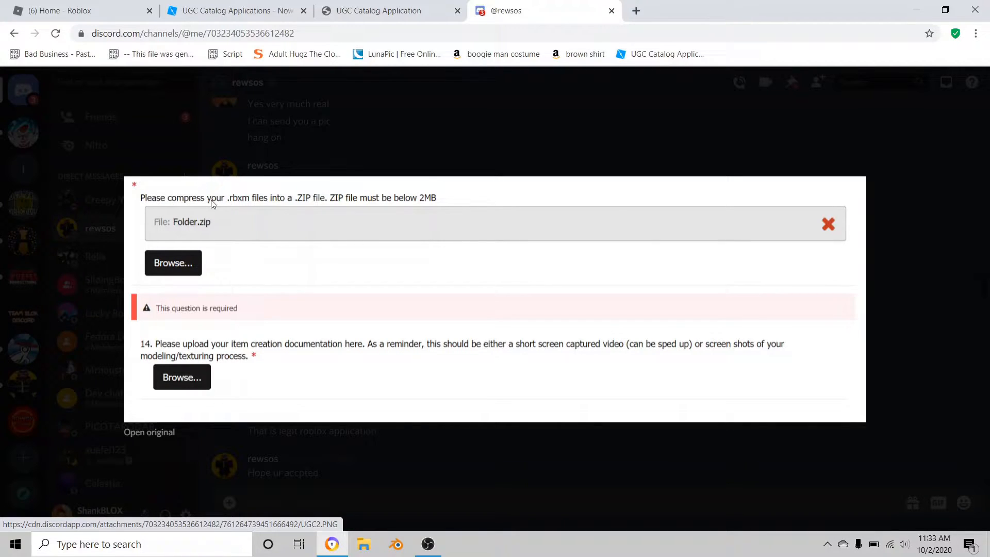
pyautogui.moveTo(237, 208)
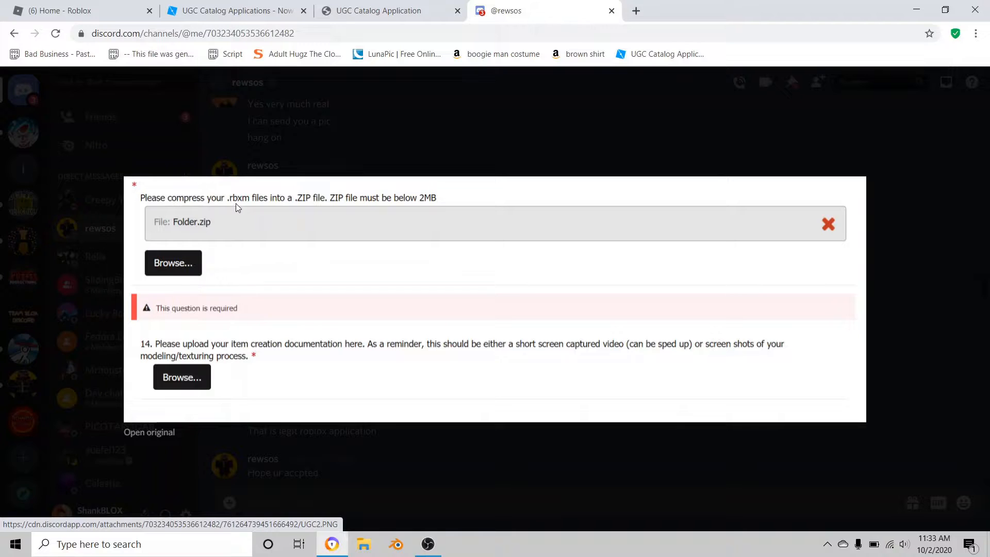
pyautogui.moveTo(292, 204)
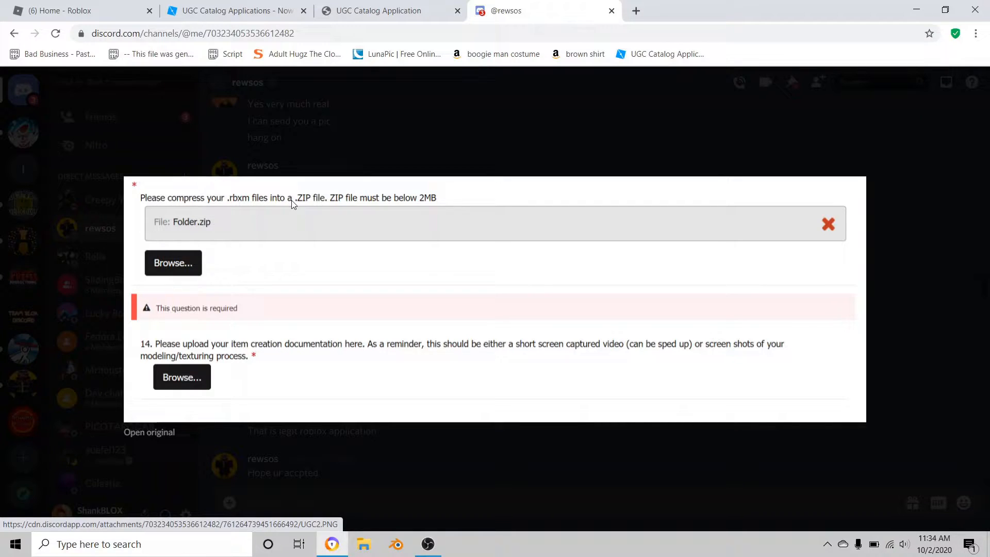
pyautogui.moveTo(617, 202)
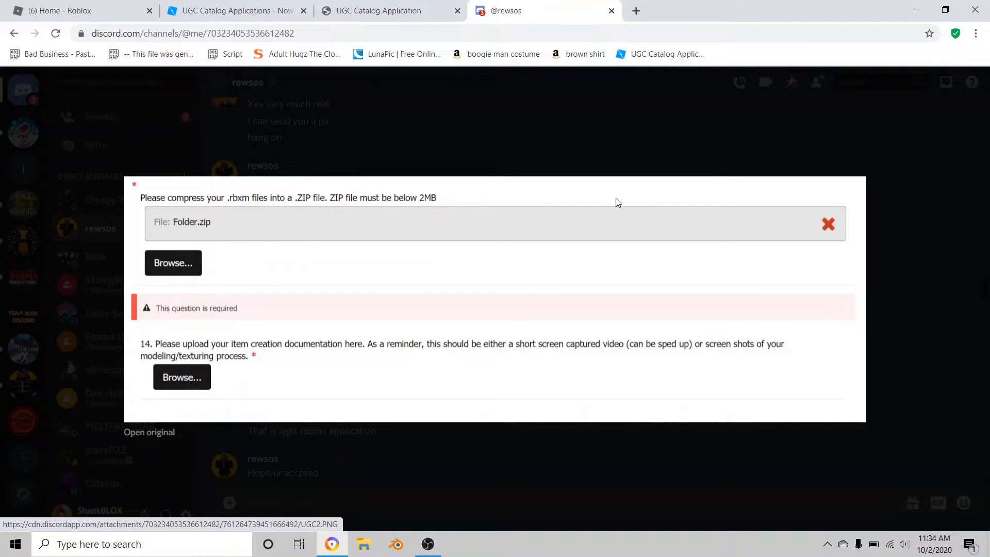
pyautogui.moveTo(889, 80)
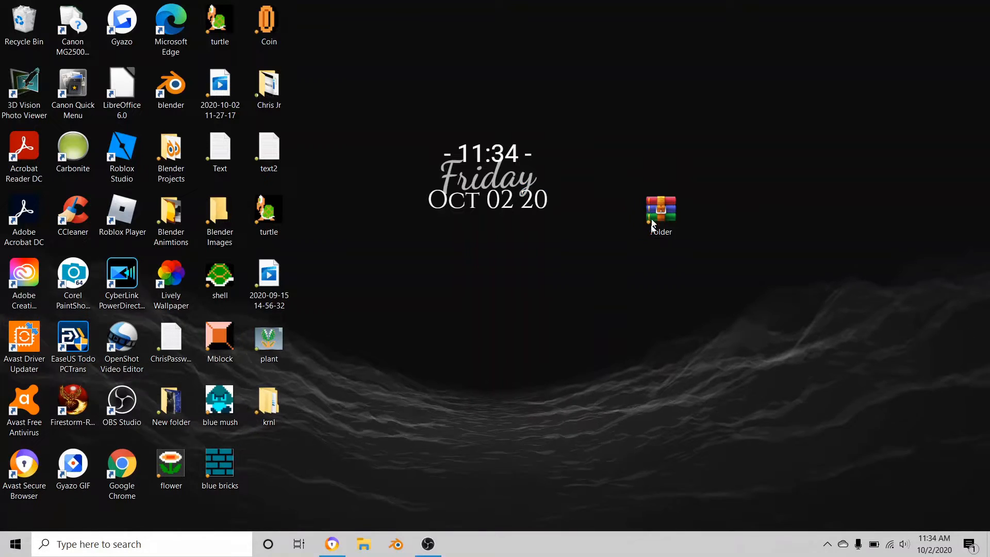
# Extract Folder.zip here, placing WoodAntlers.rbxm and the second model file on the desktop
pyautogui.rightClick(660, 214)
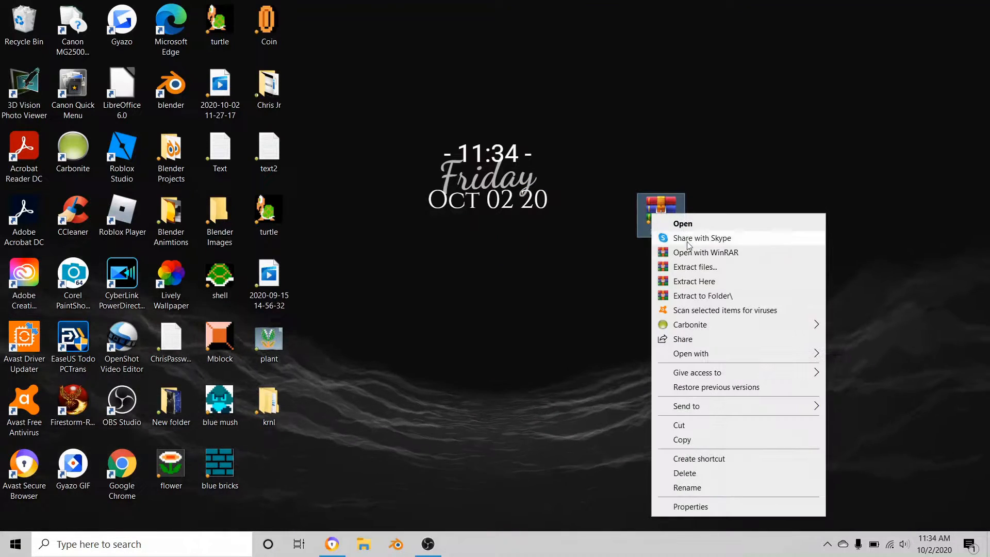
pyautogui.moveTo(702, 238)
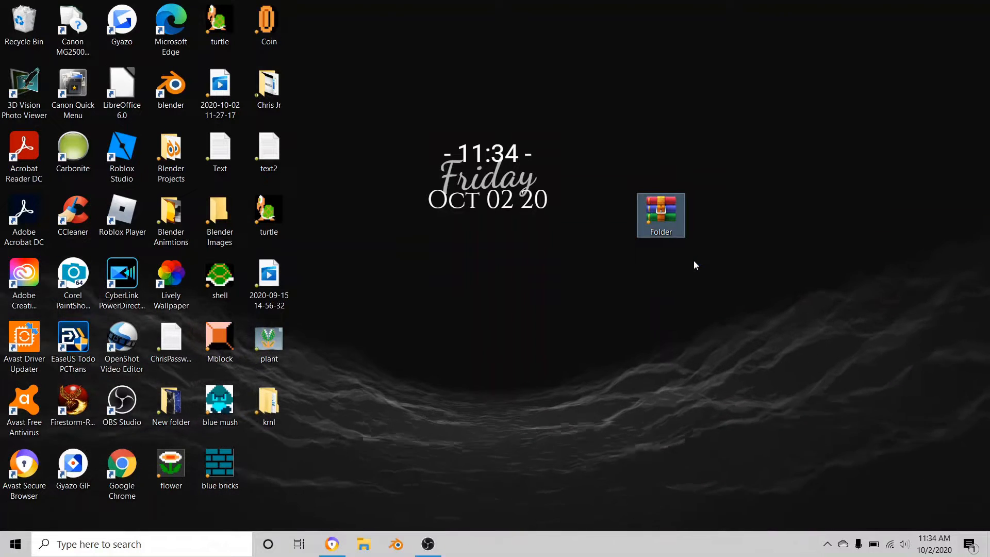
pyautogui.click(694, 265)
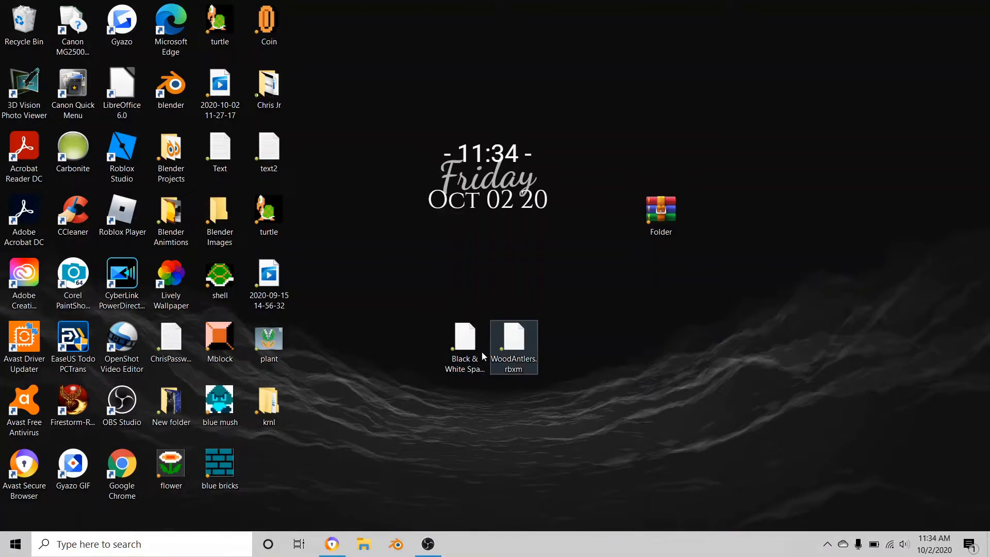
# Compress the two selected .rbxm files into a new Black & White Sparkle Top Hat zip archive
pyautogui.click(513, 335)
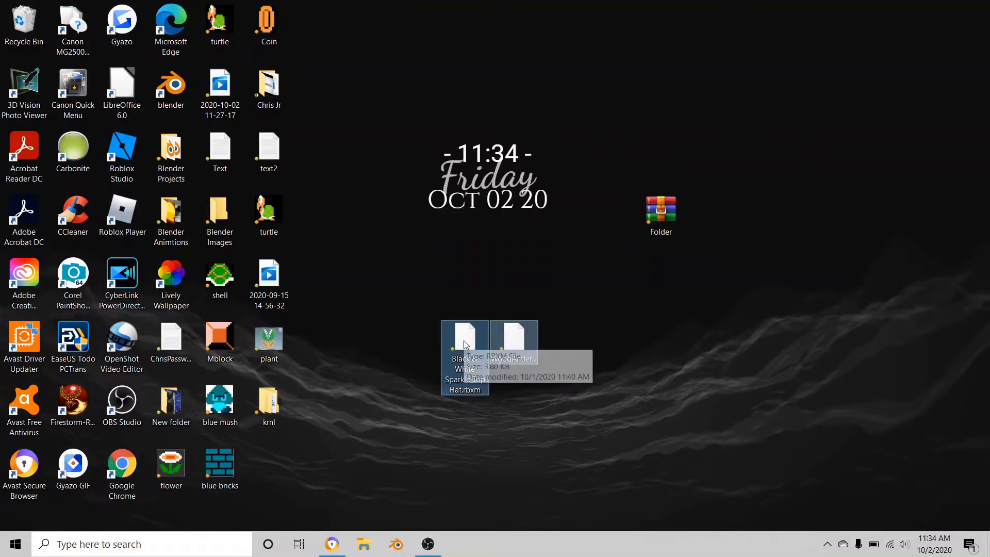
pyautogui.moveTo(555, 433)
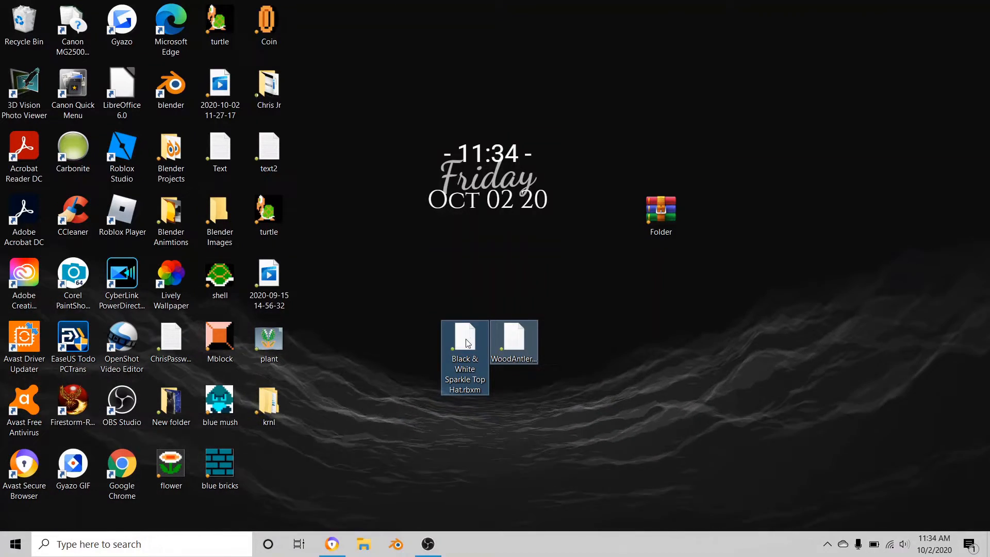
pyautogui.rightClick(464, 342)
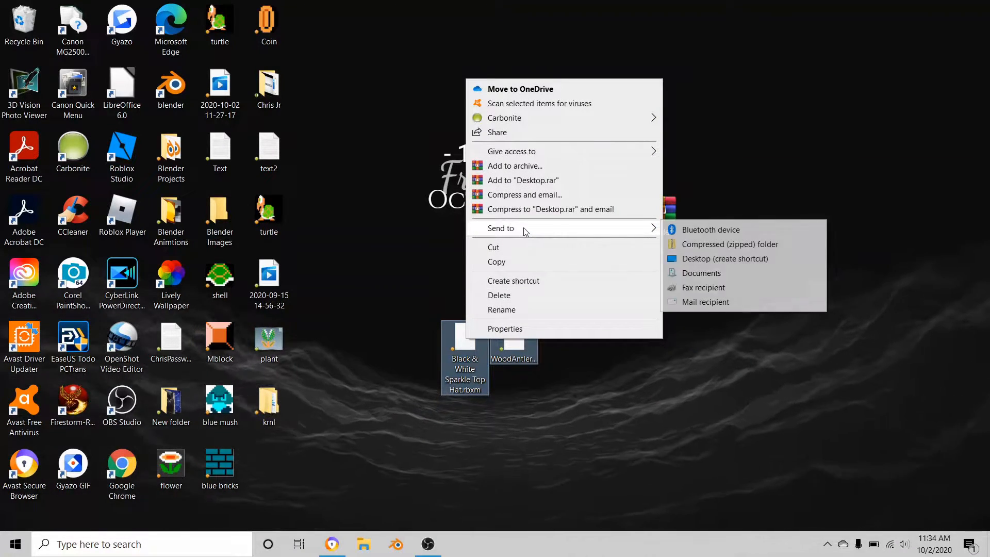
pyautogui.moveTo(729, 244)
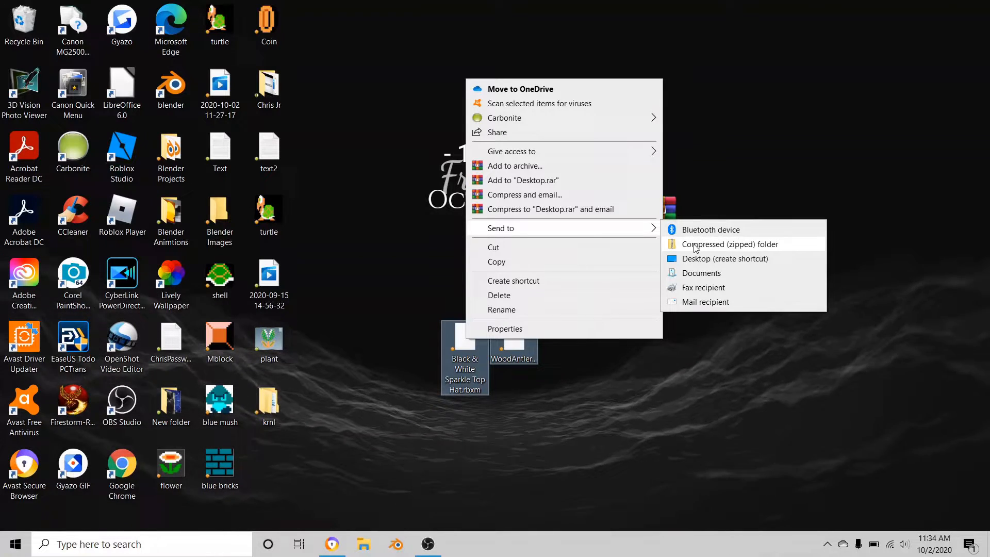
pyautogui.moveTo(755, 250)
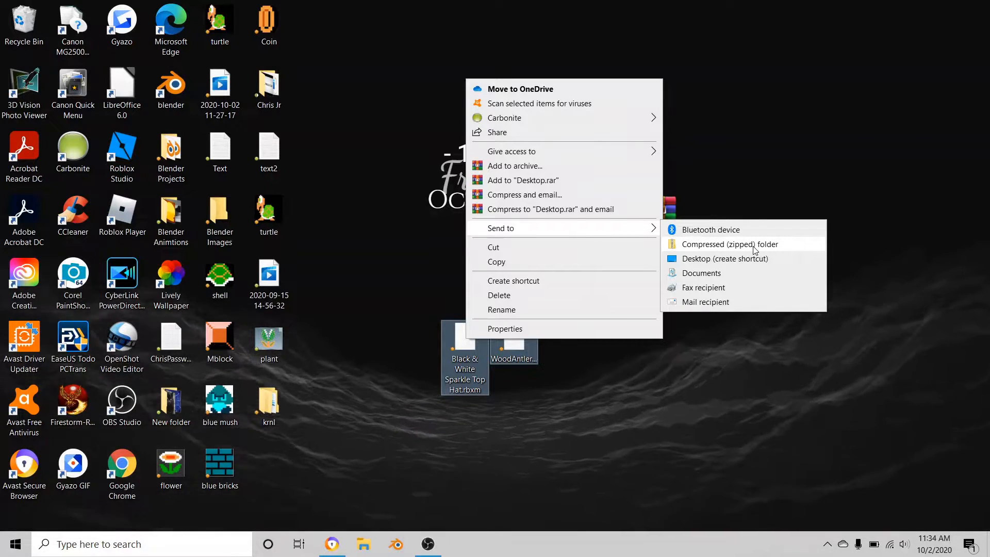
pyautogui.click(729, 243)
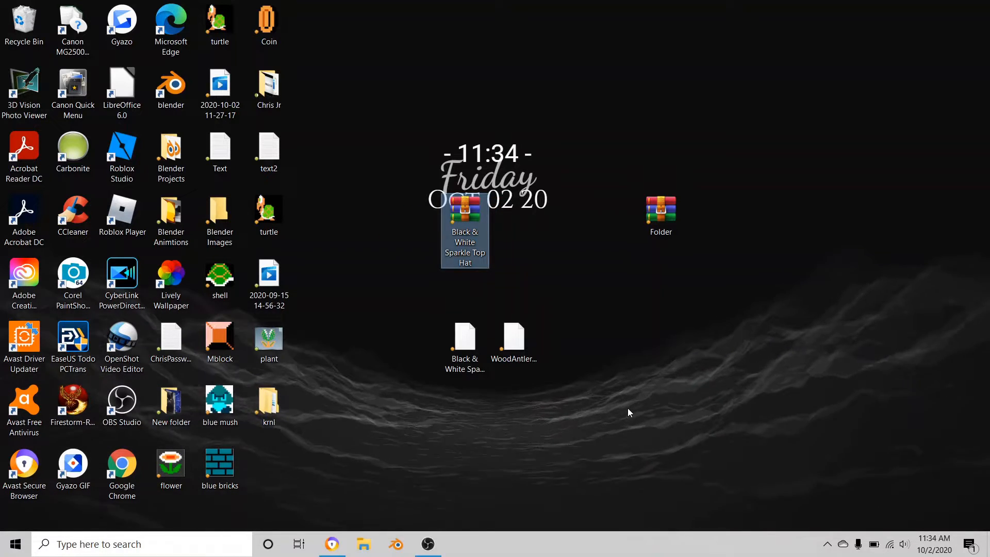
pyautogui.moveTo(616, 458)
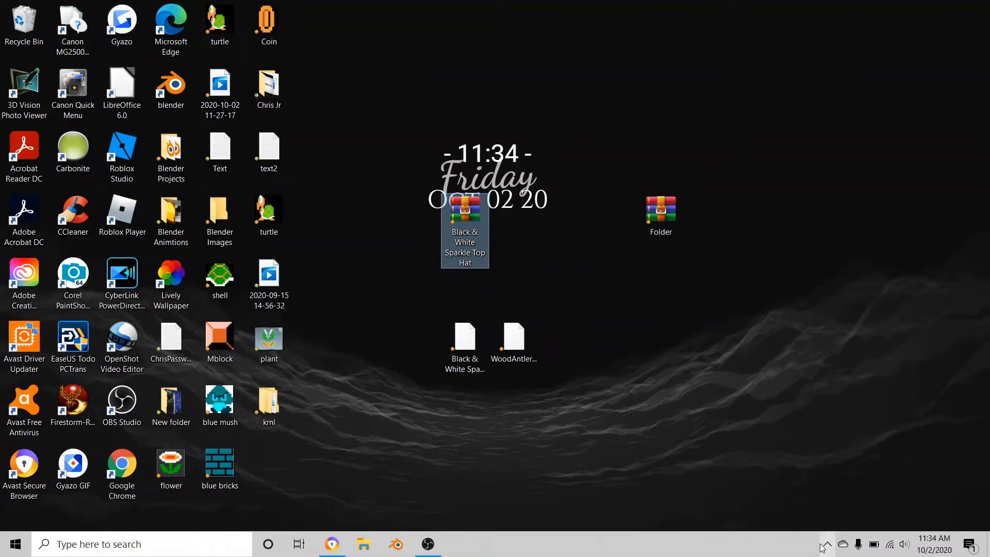
# Launch Lively Wallpaper from the tray and apply the animated periodic table wallpaper
pyautogui.click(825, 543)
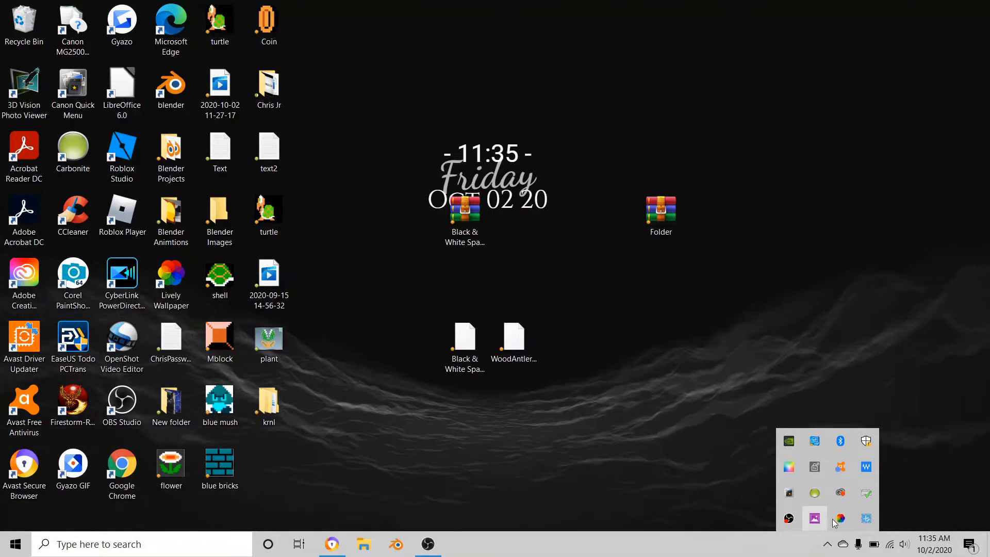
pyautogui.click(650, 390)
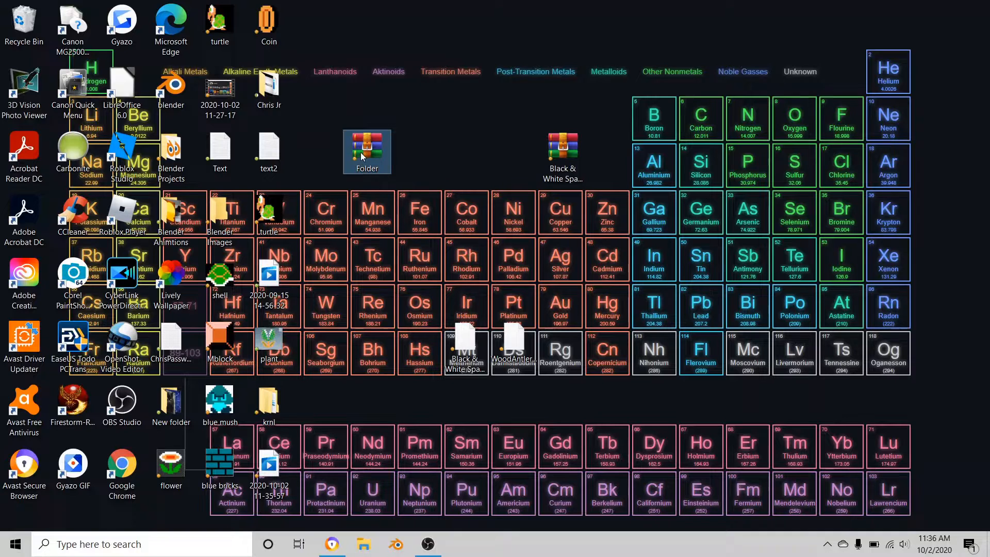
pyautogui.moveTo(367, 152)
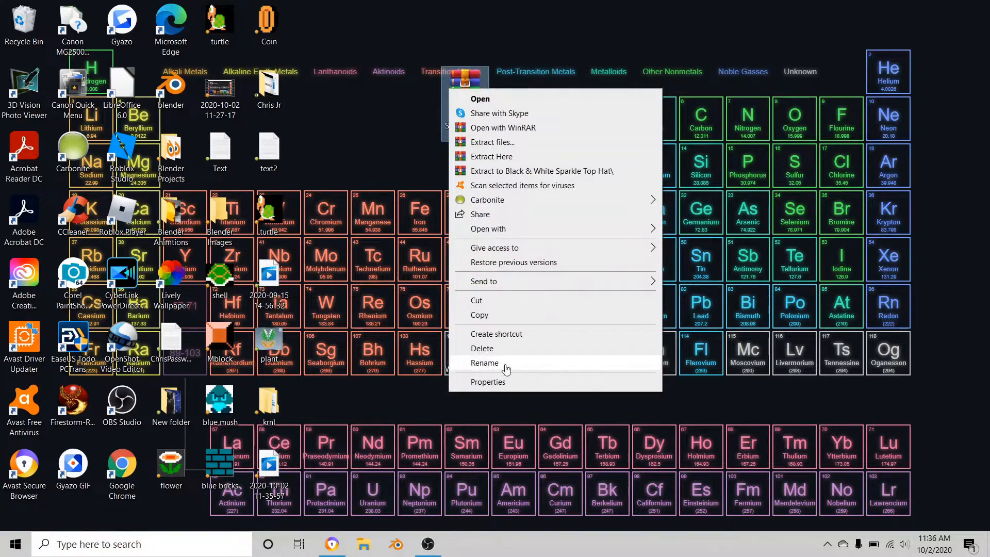
# Rename the new zip archive to Folder
pyautogui.click(542, 170)
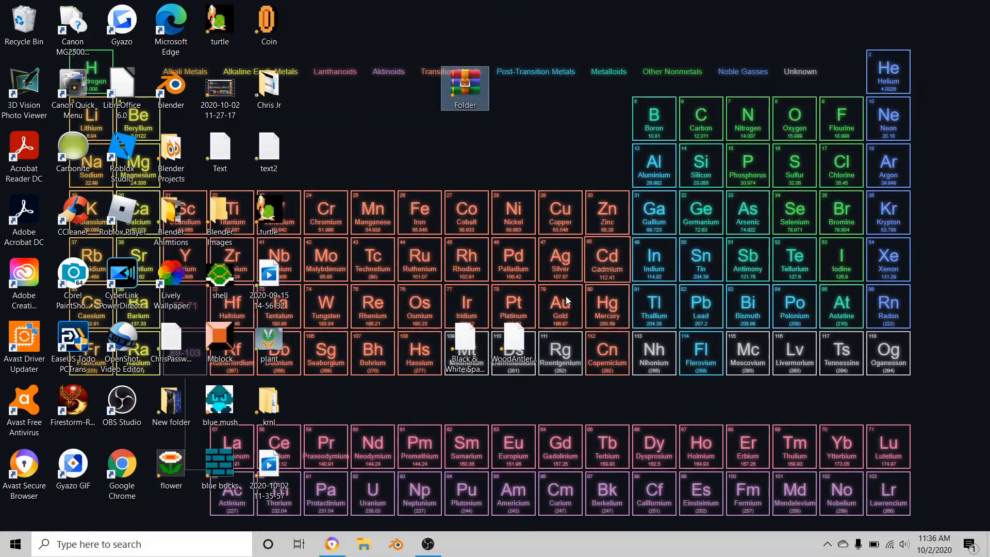
pyautogui.click(606, 212)
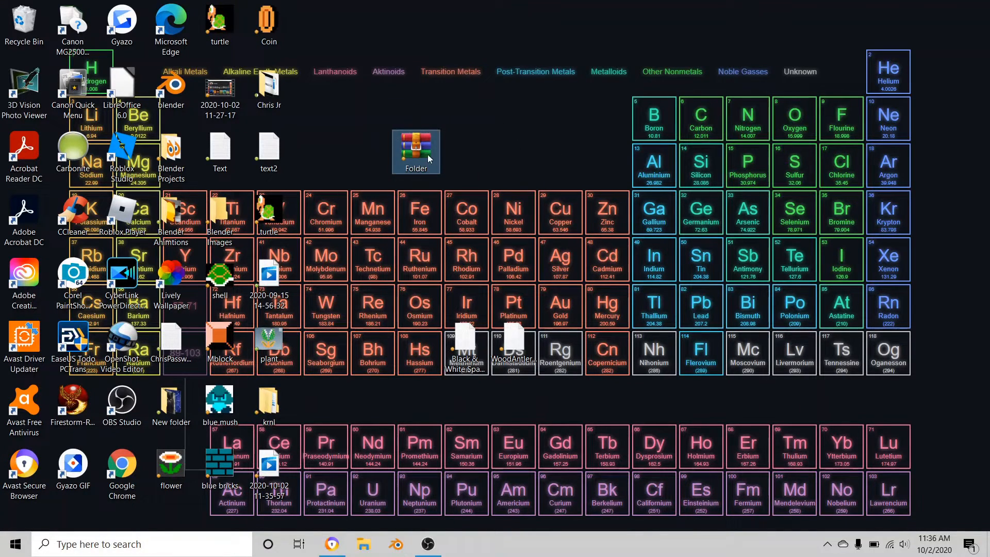
# Check in WinRAR that Folder.zip holds both .rbxm files, then close the archive window
pyautogui.doubleClick(415, 146)
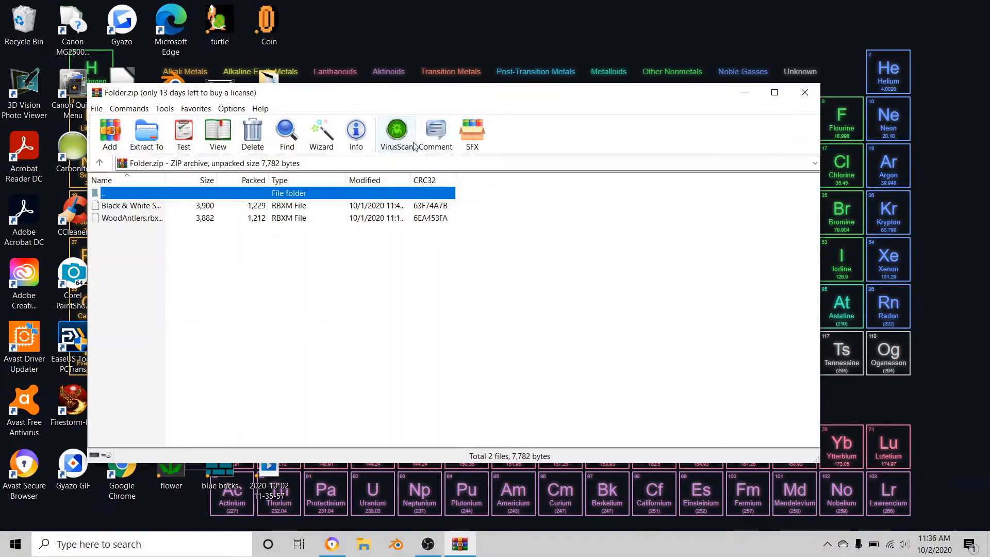
pyautogui.click(131, 205)
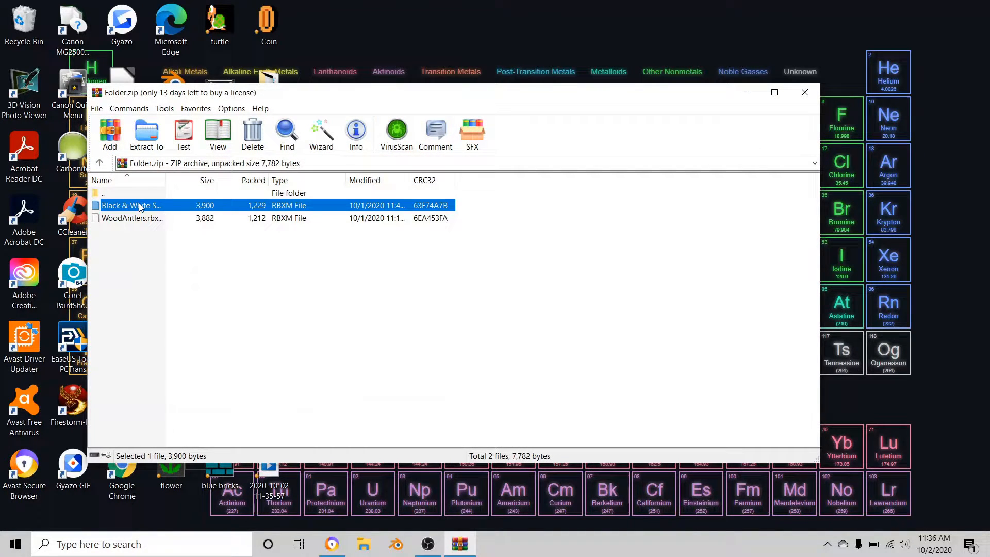
pyautogui.moveTo(804, 93)
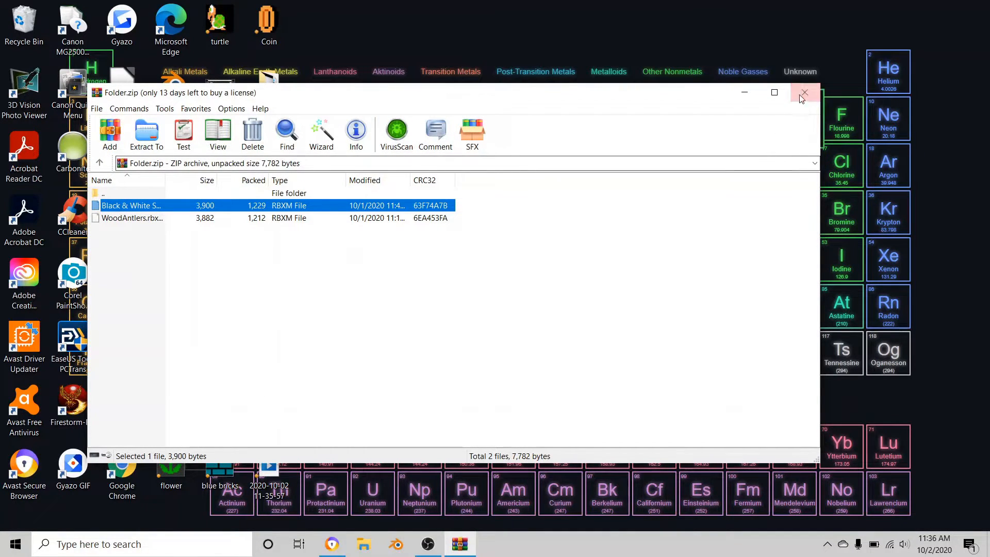
pyautogui.click(803, 93)
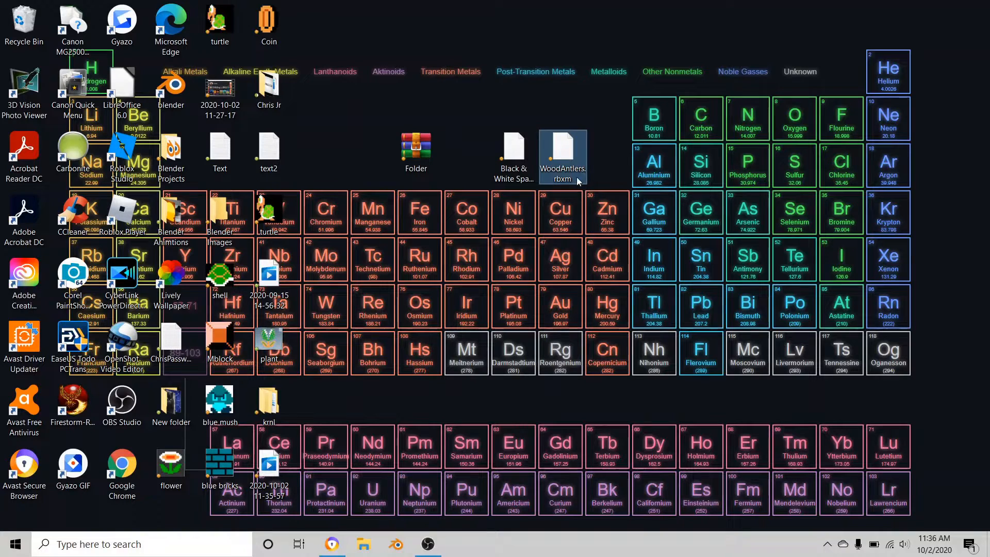
pyautogui.moveTo(617, 118)
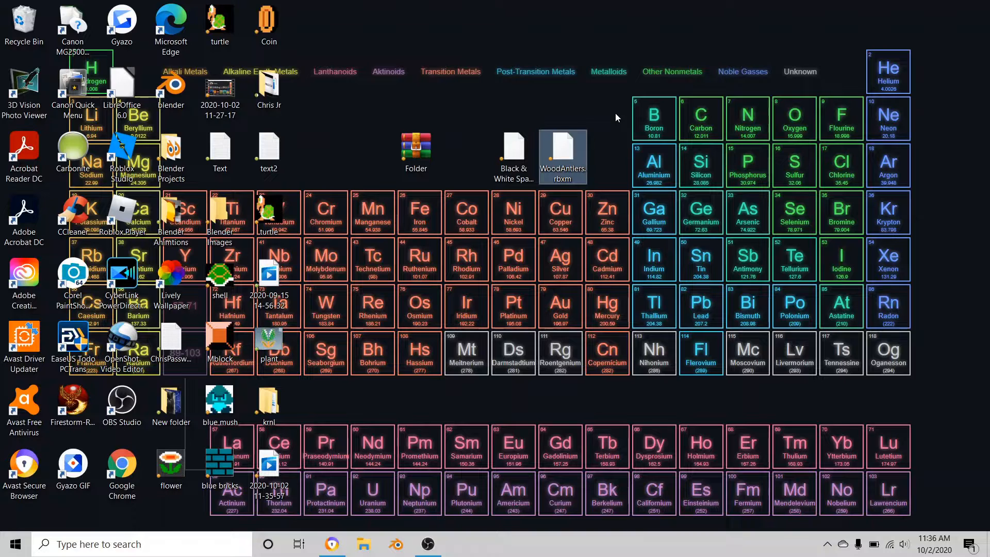
pyautogui.moveTo(608, 137)
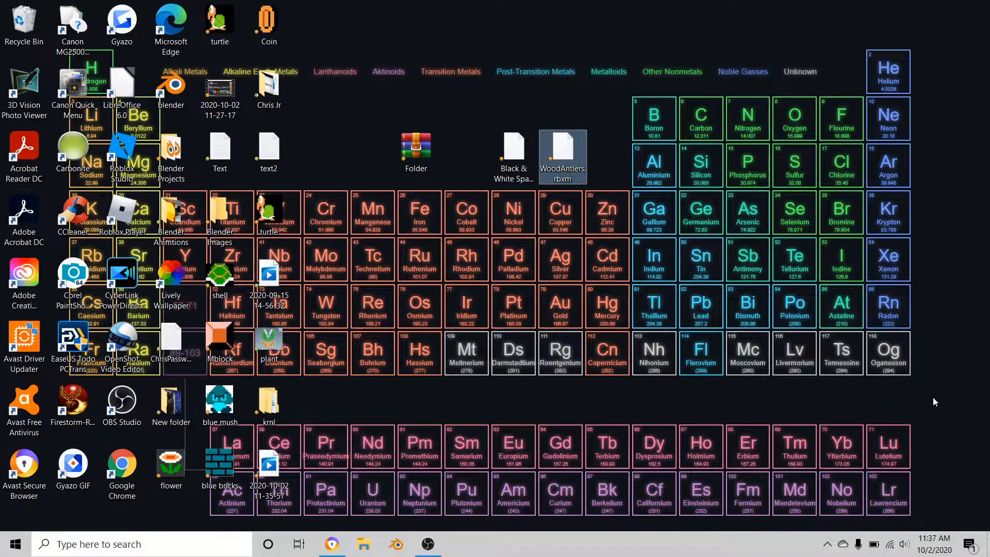
pyautogui.moveTo(671, 103)
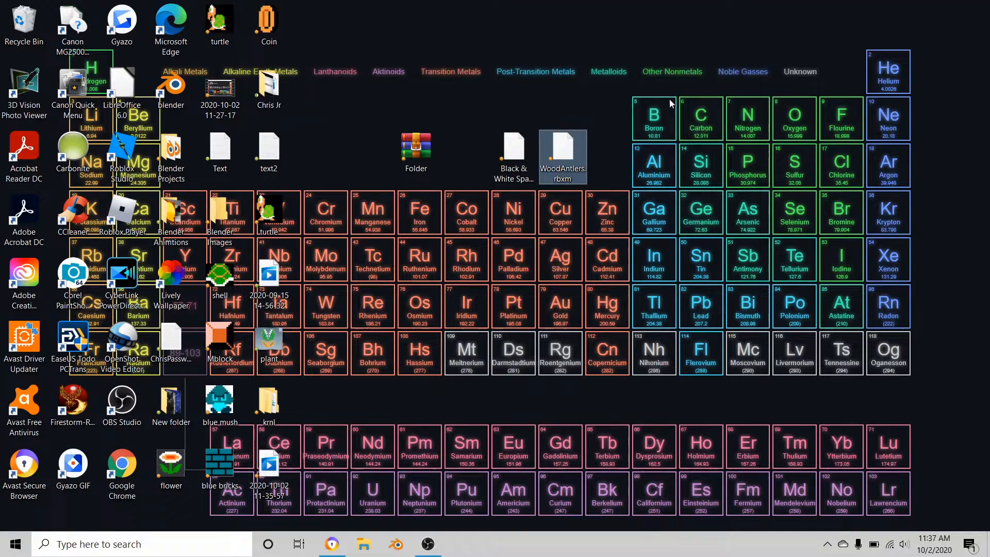
pyautogui.moveTo(590, 92)
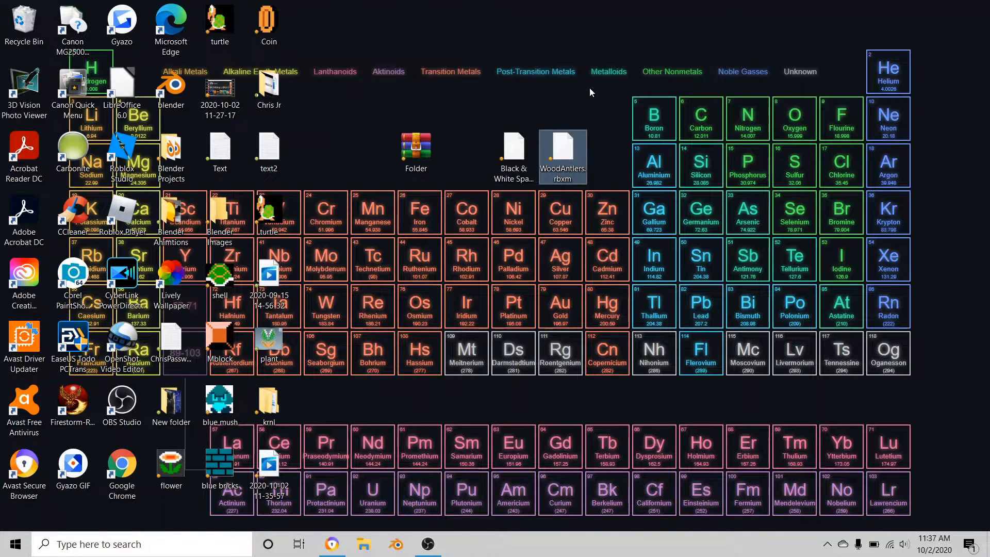
pyautogui.moveTo(618, 139)
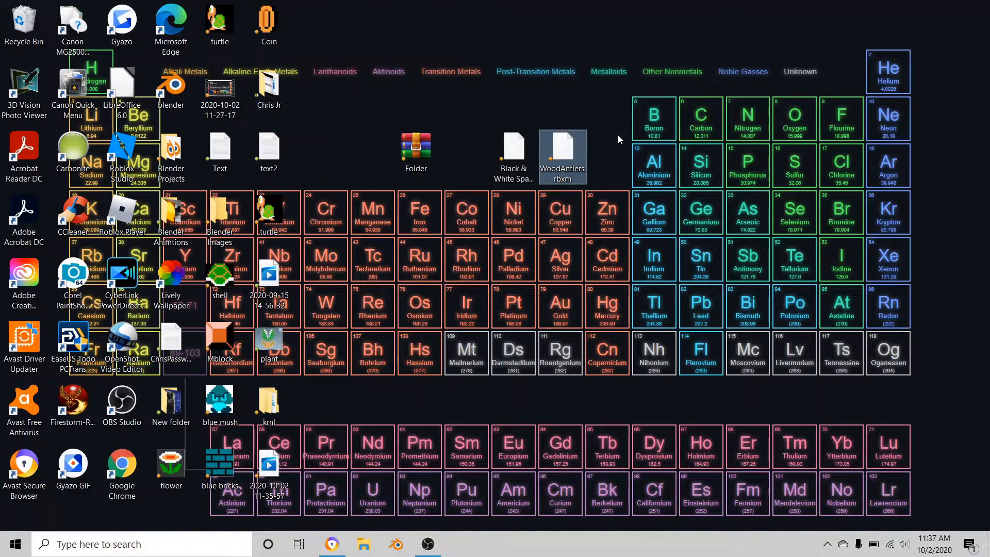
pyautogui.moveTo(605, 143)
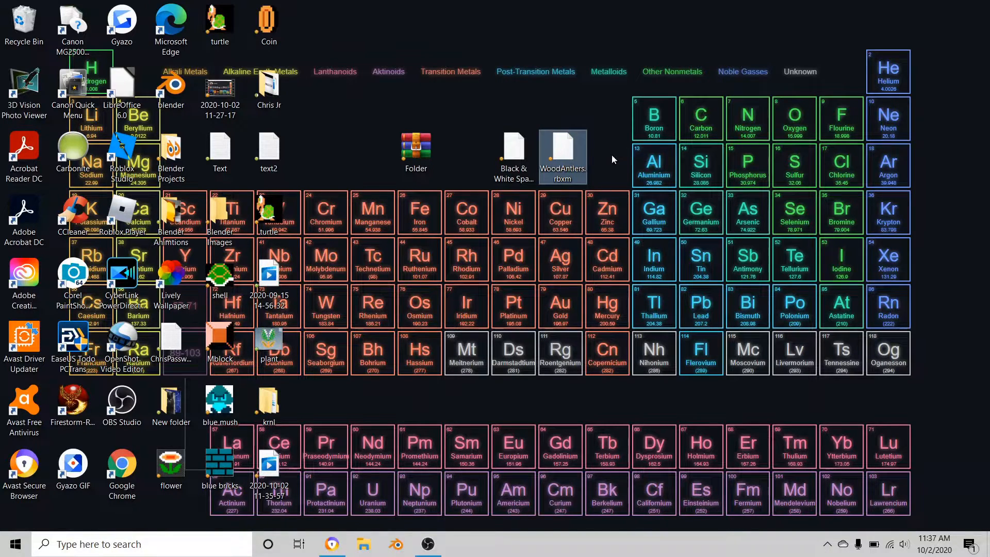
pyautogui.click(415, 151)
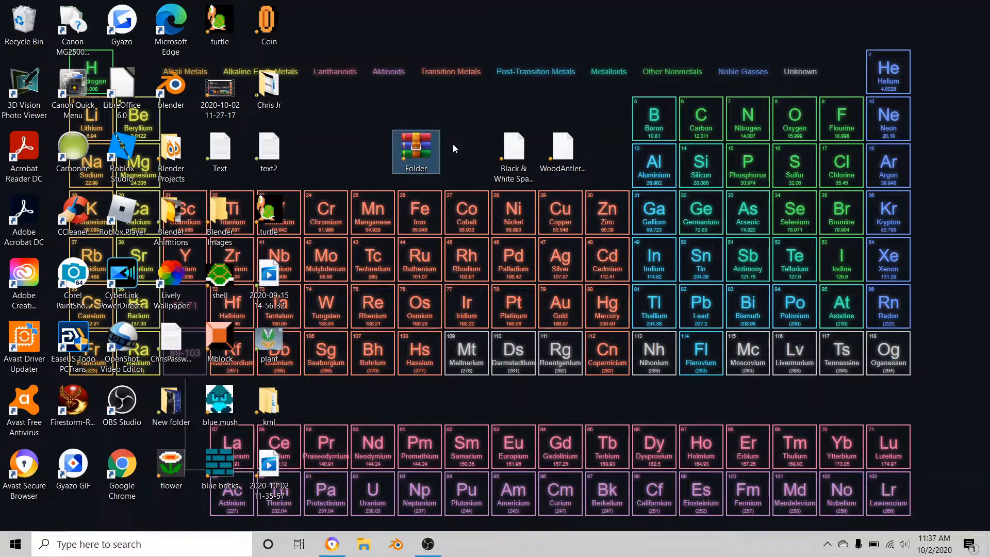
pyautogui.moveTo(415, 150); pyautogui.dragTo(393, 116)
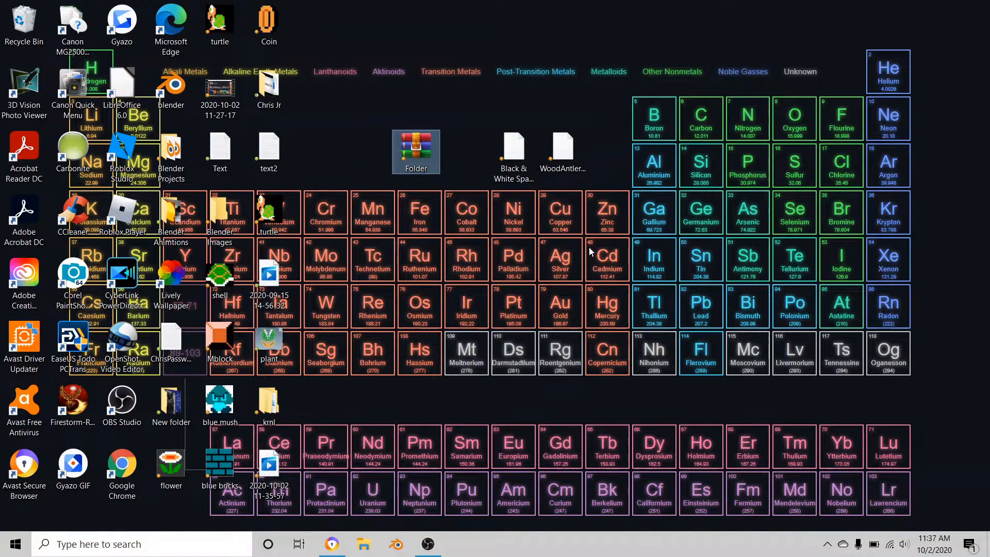
pyautogui.moveTo(383, 326)
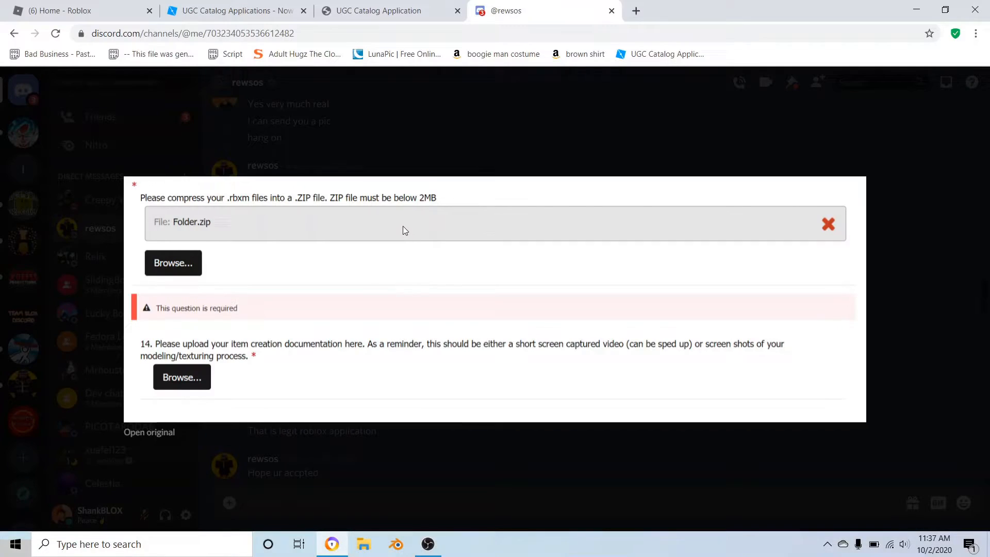
pyautogui.moveTo(235, 254)
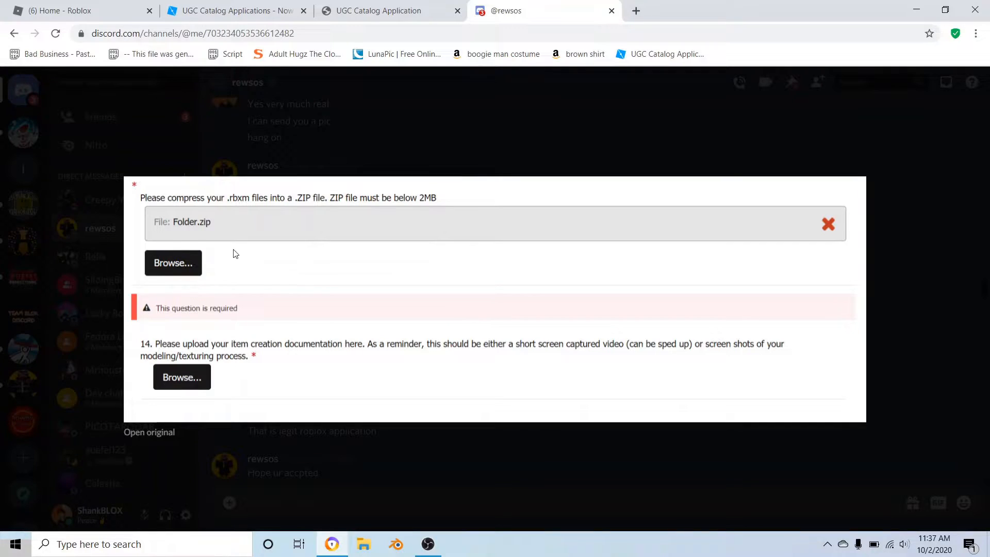
pyautogui.moveTo(178, 227)
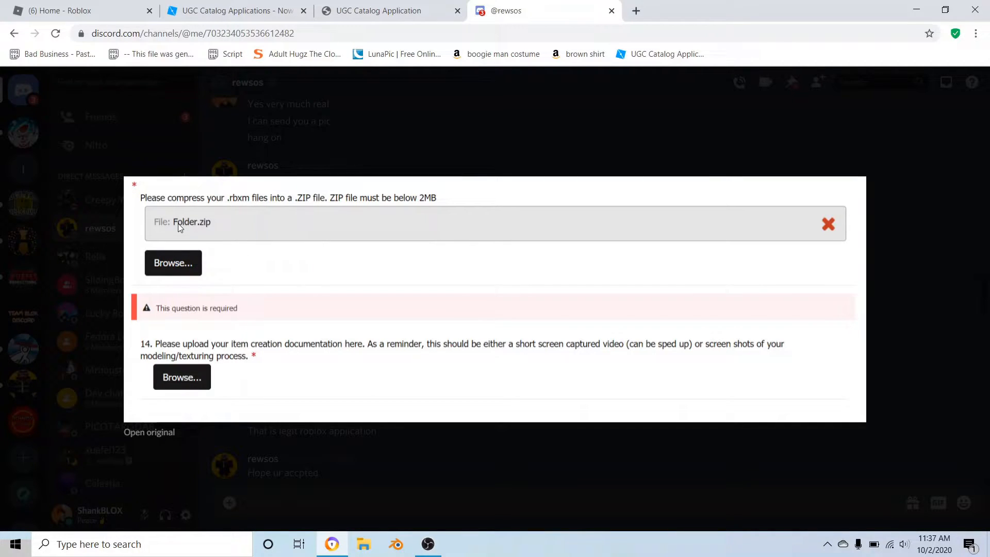
pyautogui.moveTo(184, 237)
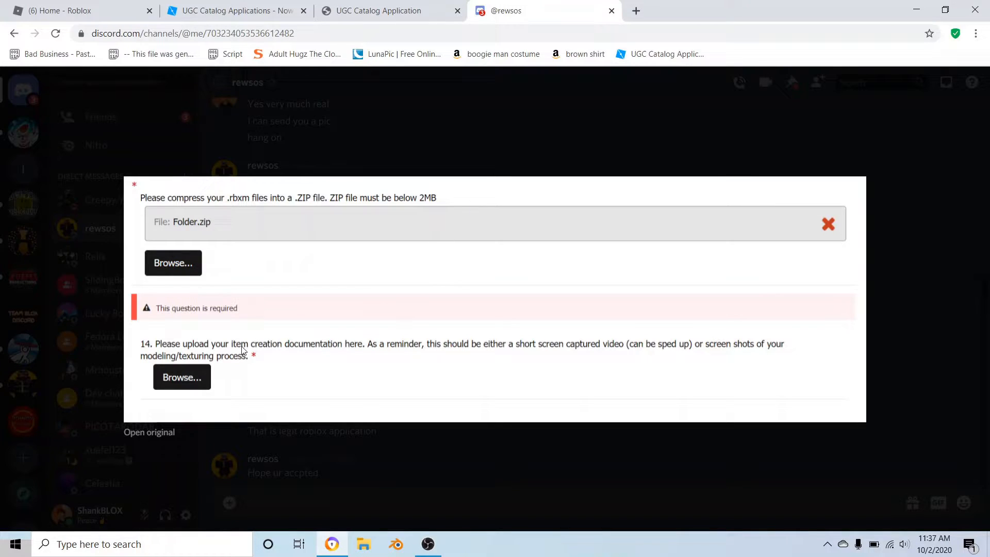
pyautogui.moveTo(184, 175)
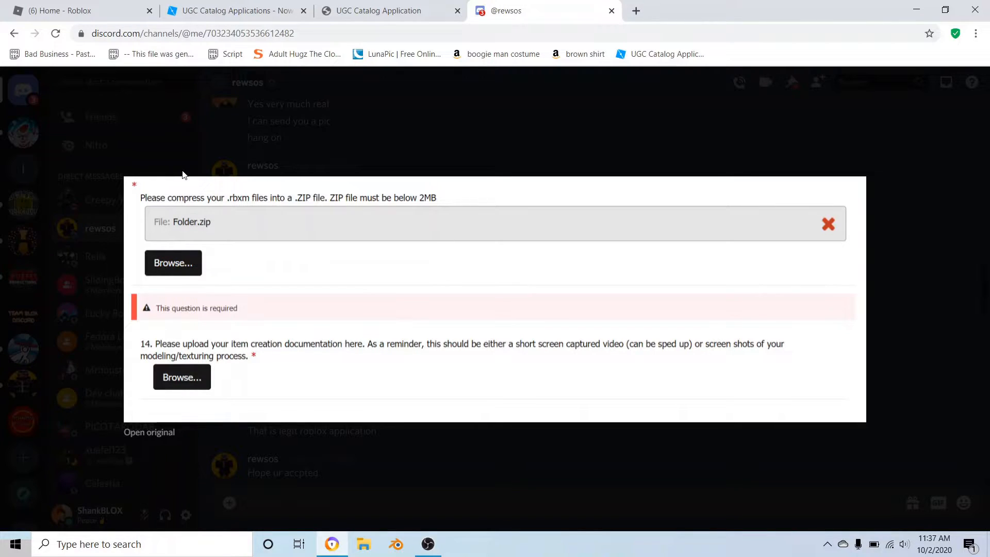
pyautogui.moveTo(345, 362)
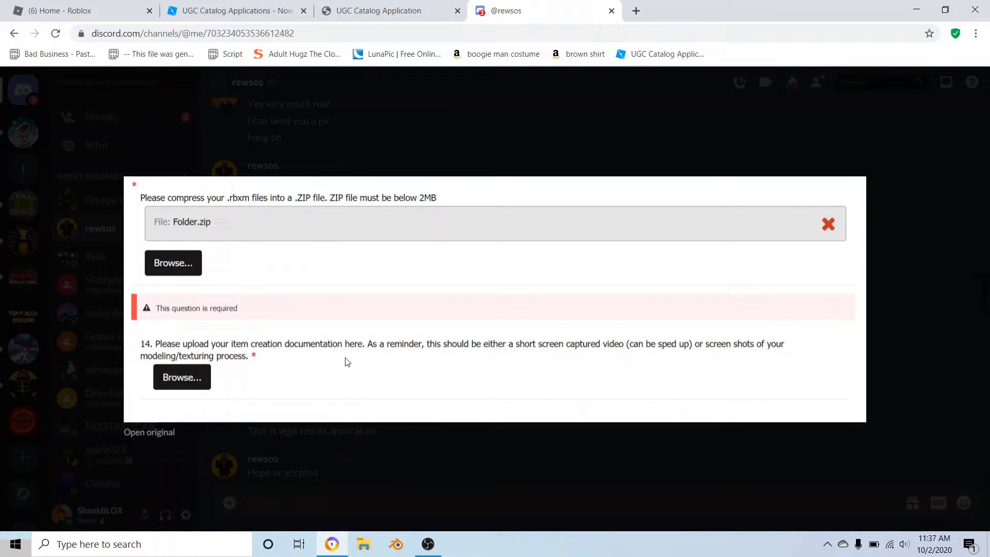
pyautogui.moveTo(265, 369)
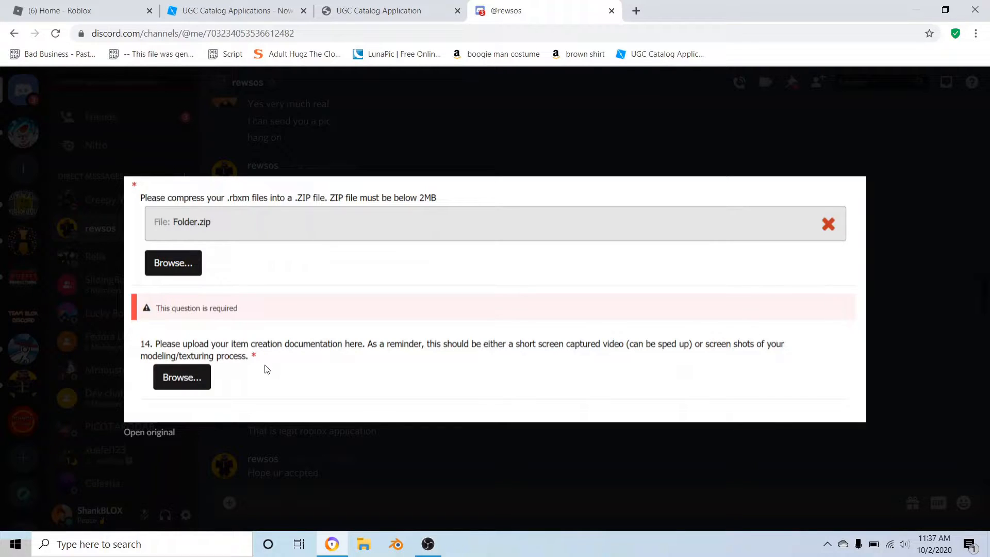
pyautogui.moveTo(211, 347)
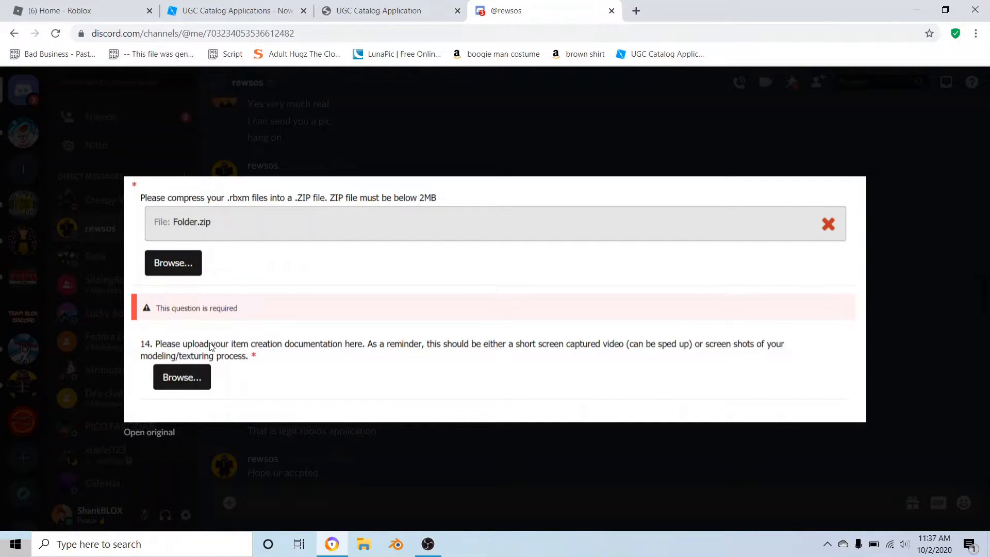
pyautogui.moveTo(299, 353)
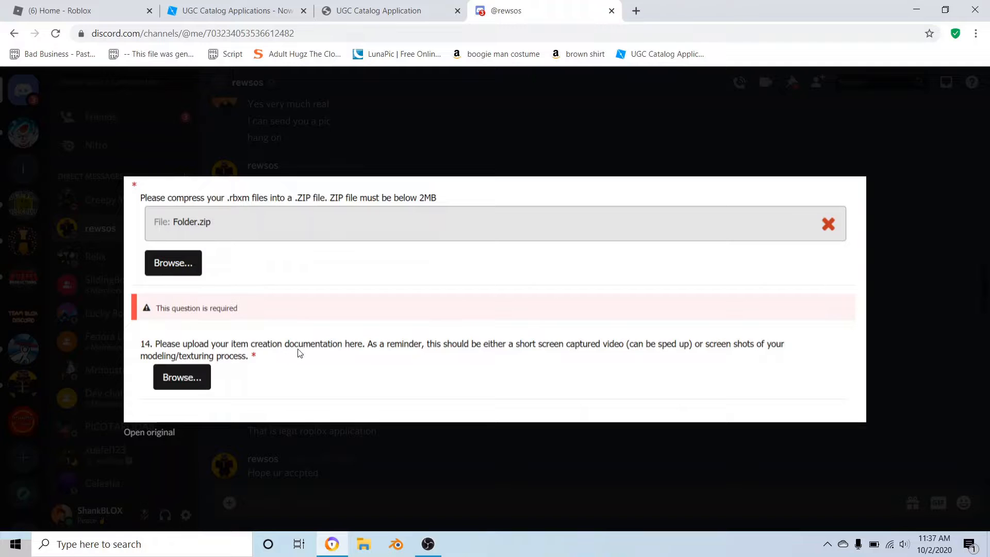
pyautogui.moveTo(357, 357)
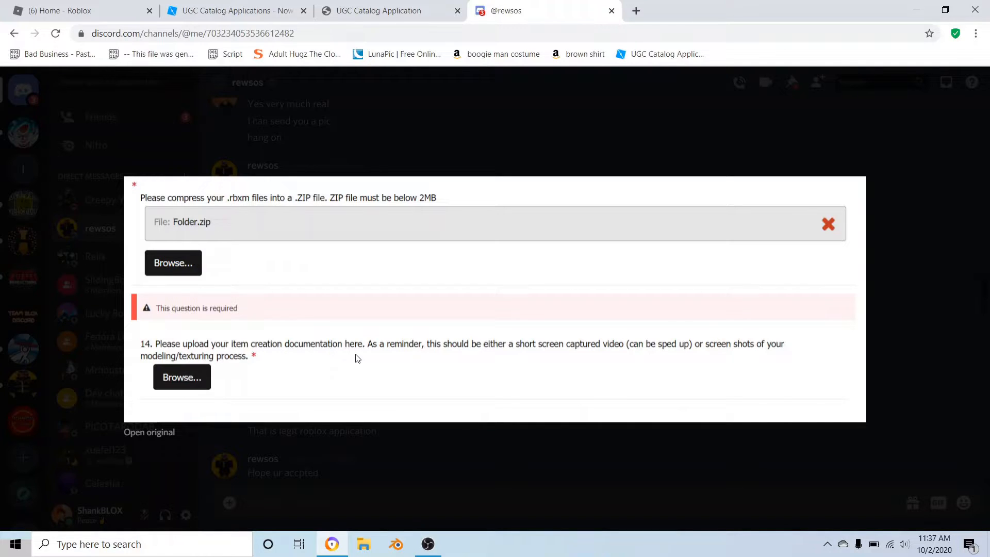
pyautogui.moveTo(434, 351)
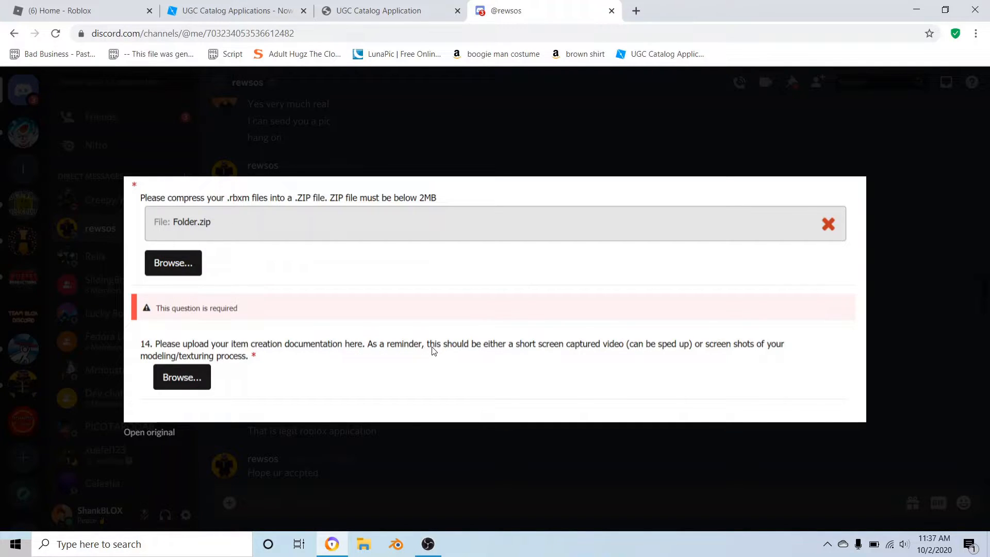
pyautogui.moveTo(529, 353)
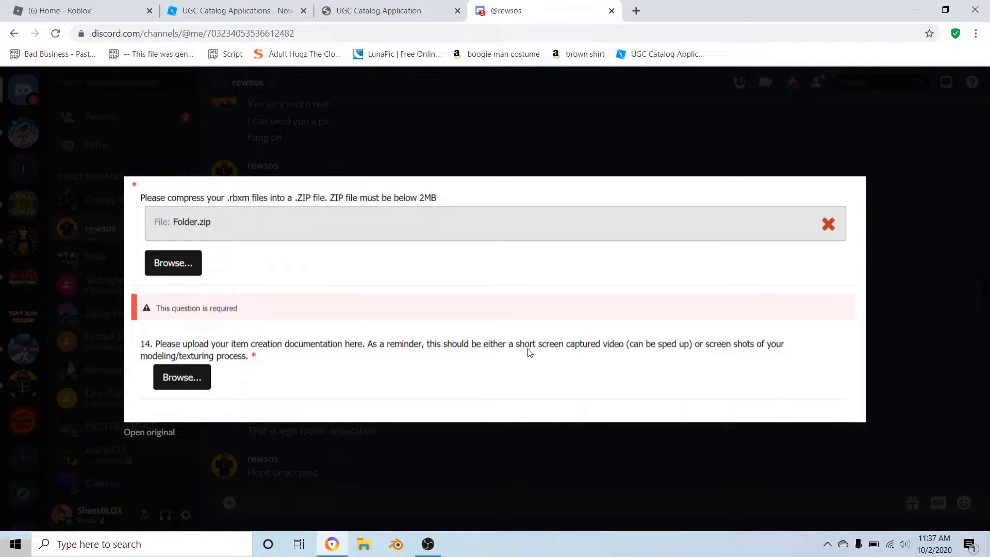
pyautogui.moveTo(635, 354)
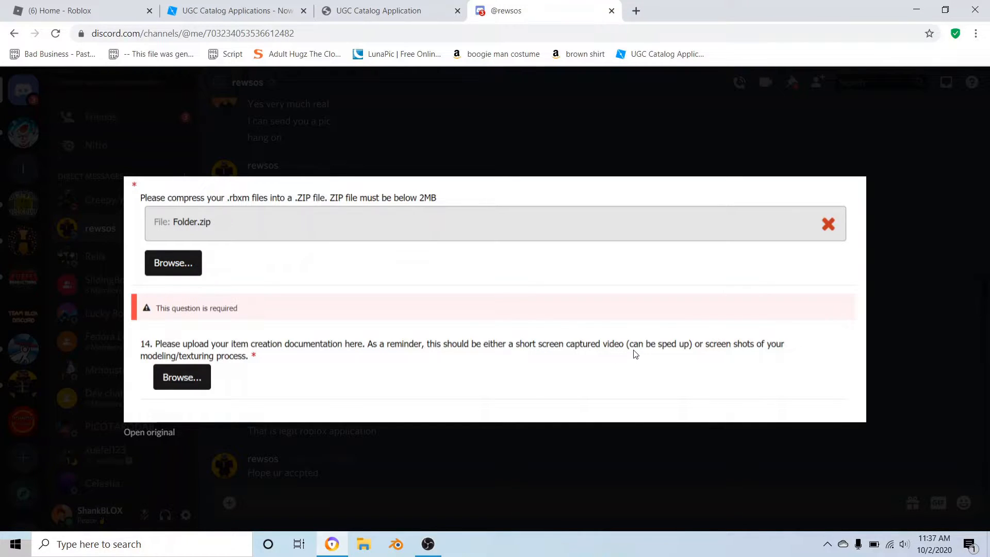
pyautogui.moveTo(704, 353)
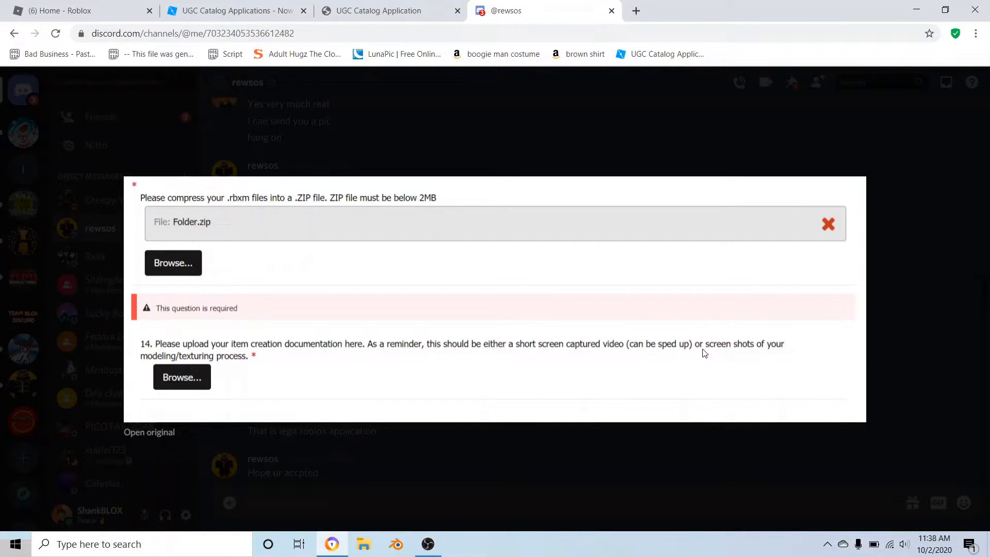
pyautogui.moveTo(217, 374)
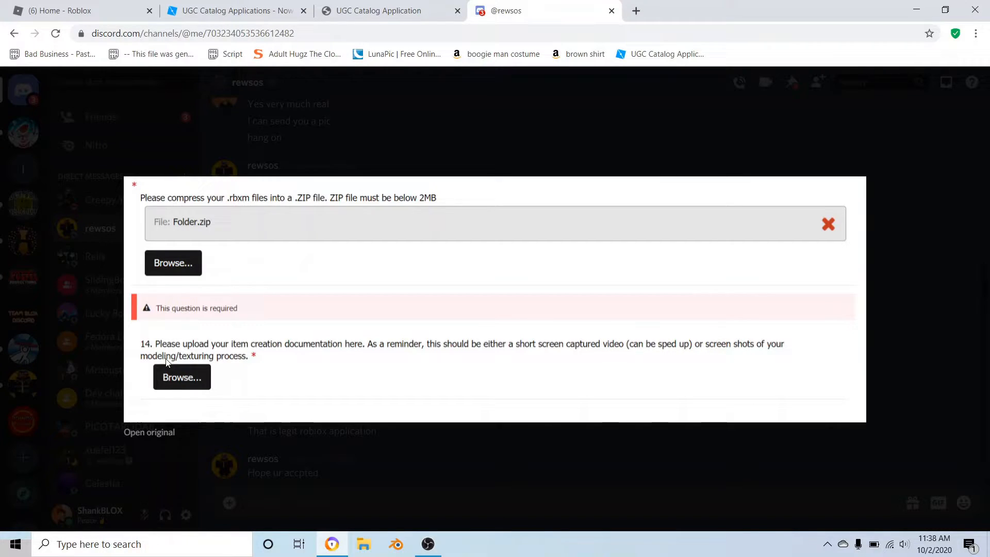
pyautogui.moveTo(157, 360)
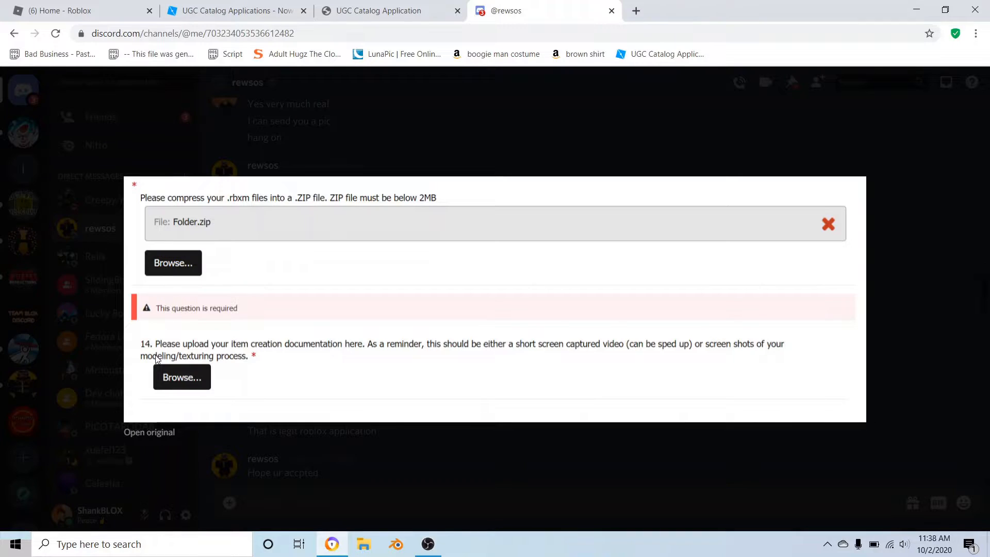
pyautogui.moveTo(177, 372)
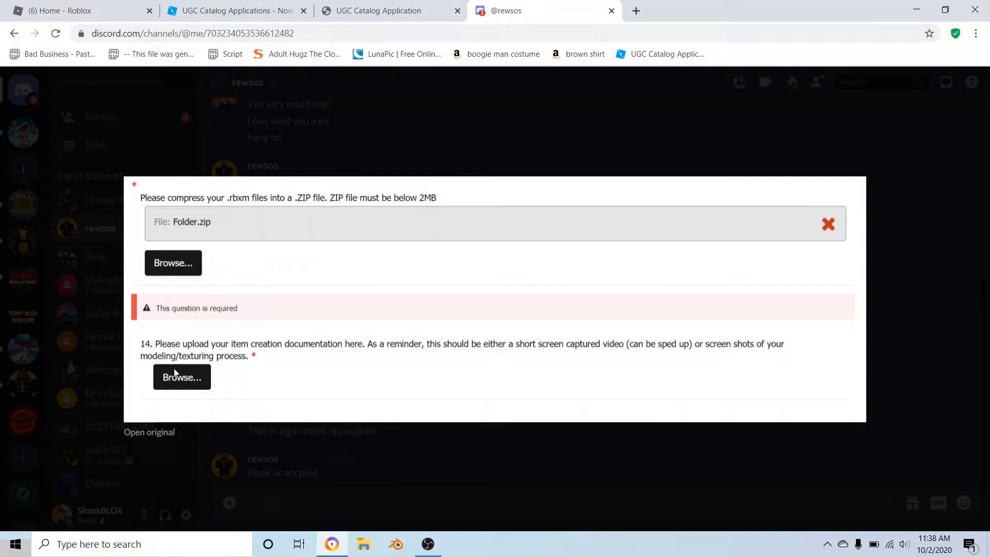
pyautogui.moveTo(191, 359)
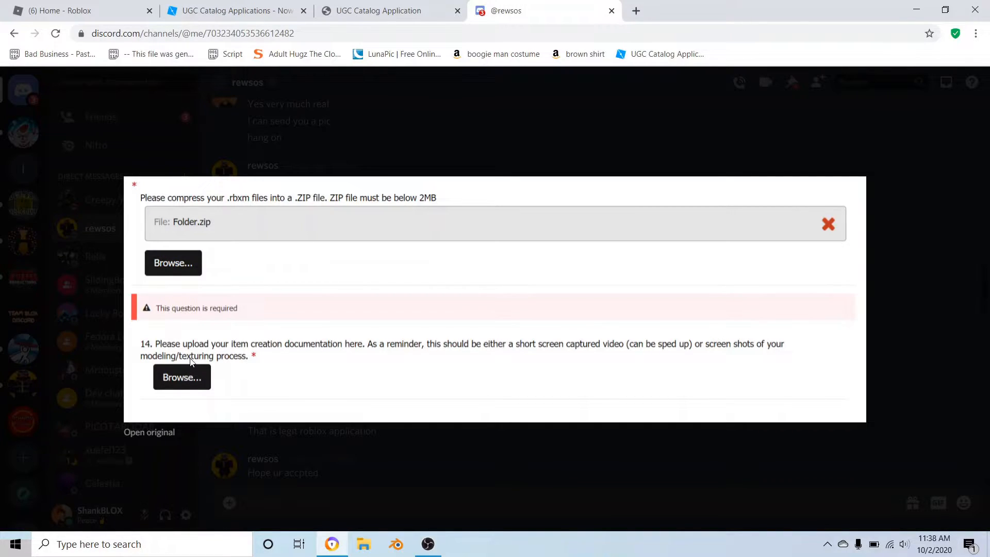
pyautogui.moveTo(363, 383)
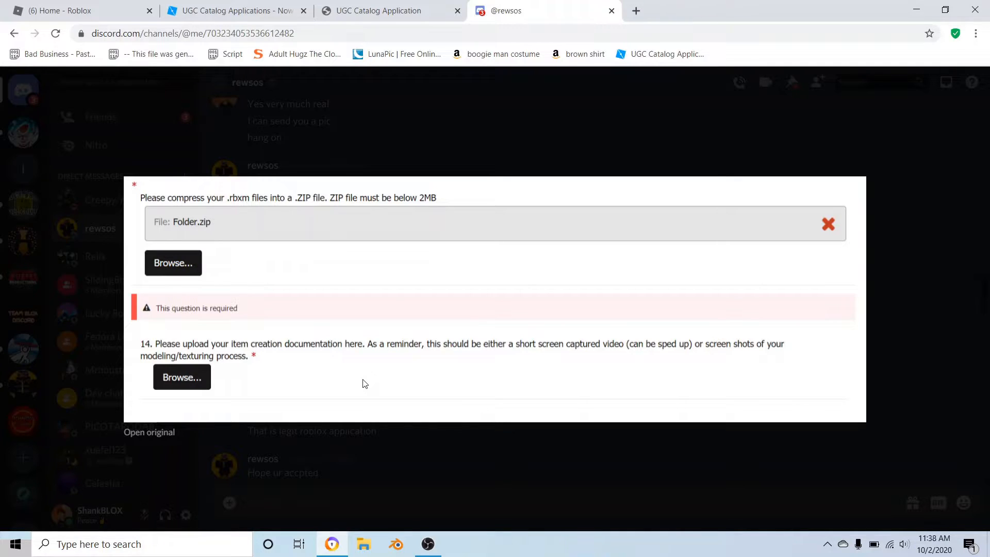
pyautogui.moveTo(673, 353)
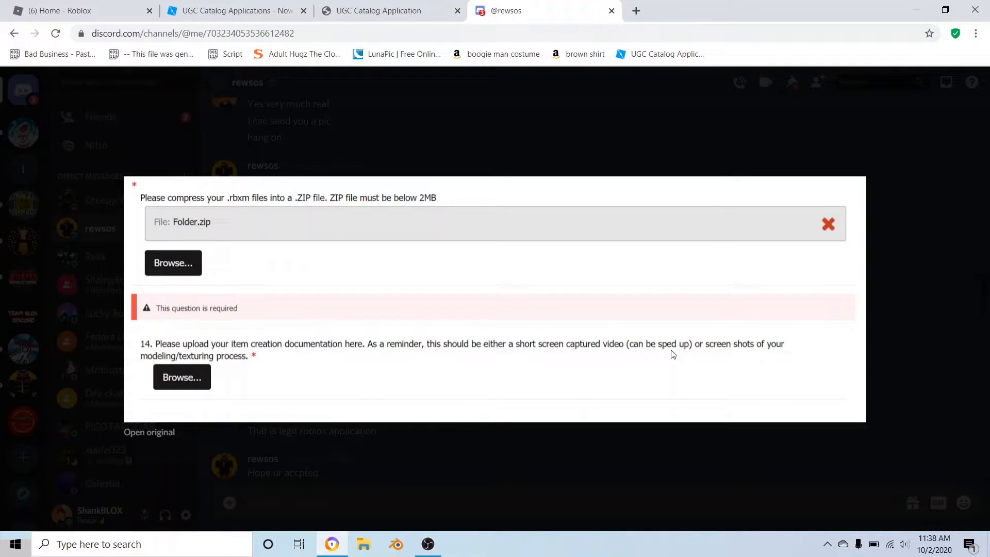
pyautogui.moveTo(613, 303)
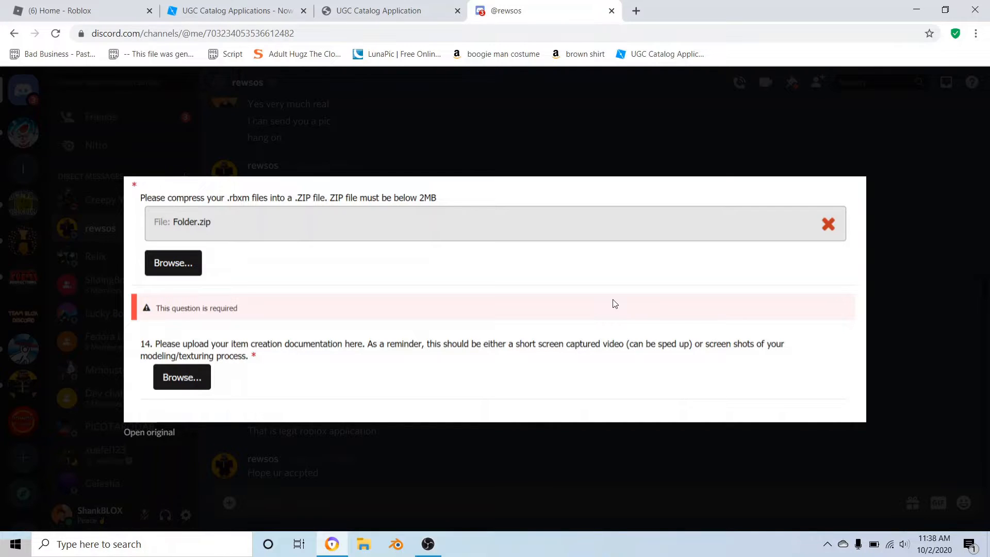
pyautogui.moveTo(443, 327)
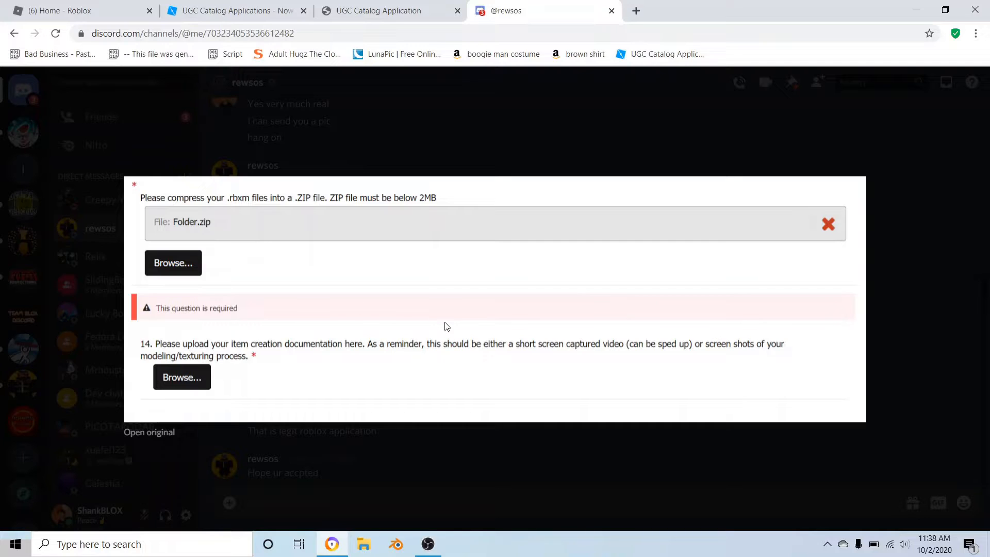
pyautogui.moveTo(535, 220)
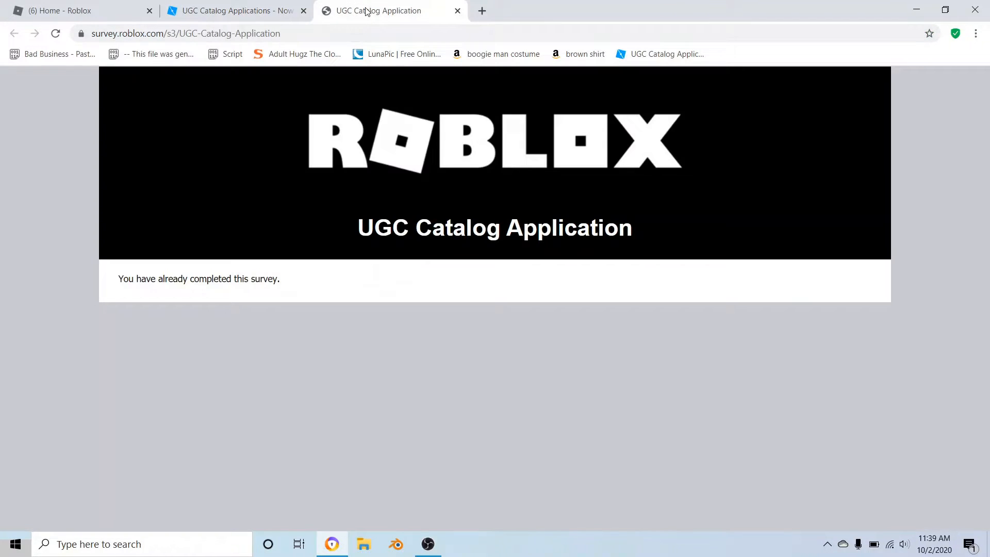
# Return to the UGC Catalog Applications announcement and scroll it back to its top
pyautogui.click(234, 10)
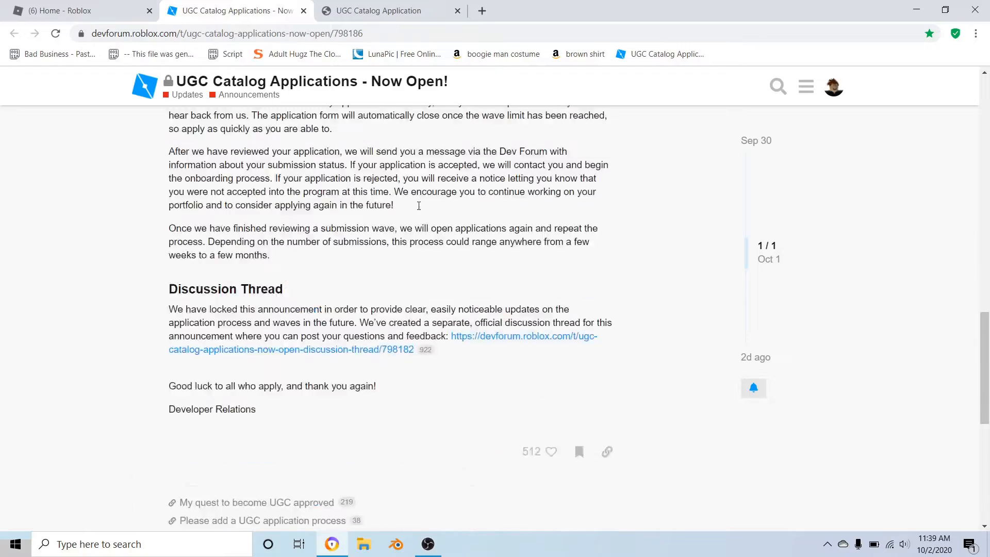
pyautogui.scroll(3)
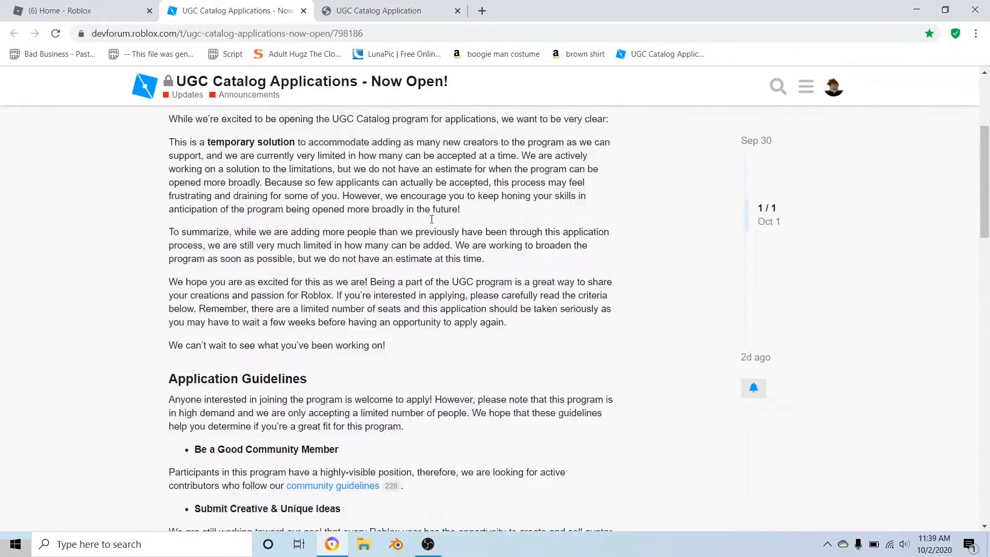
pyautogui.scroll(3)
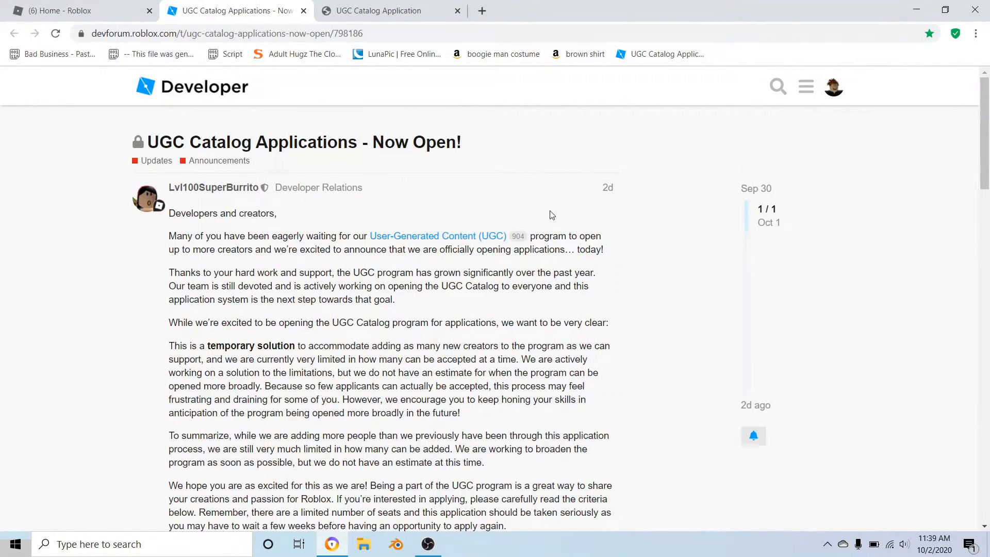
pyautogui.moveTo(380, 151)
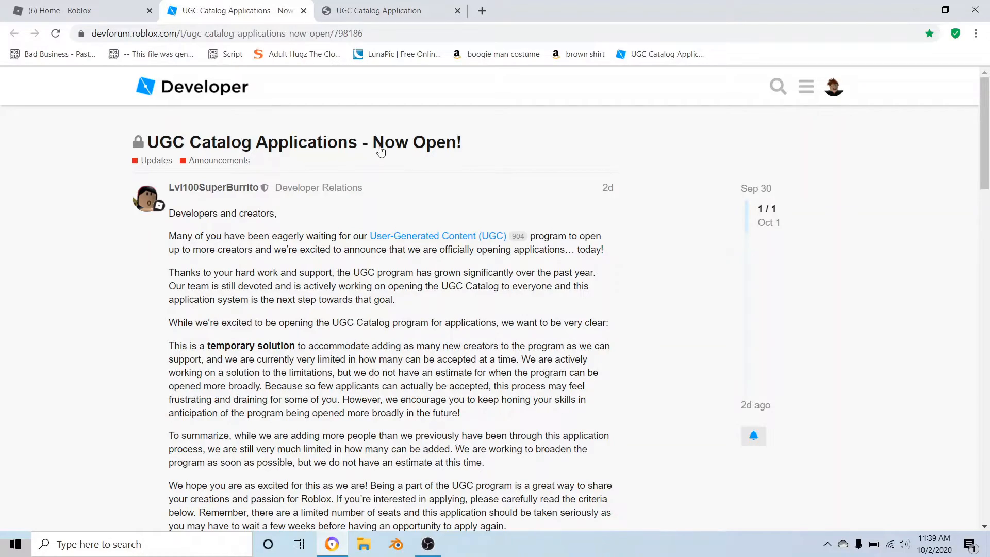
pyautogui.scroll(-3)
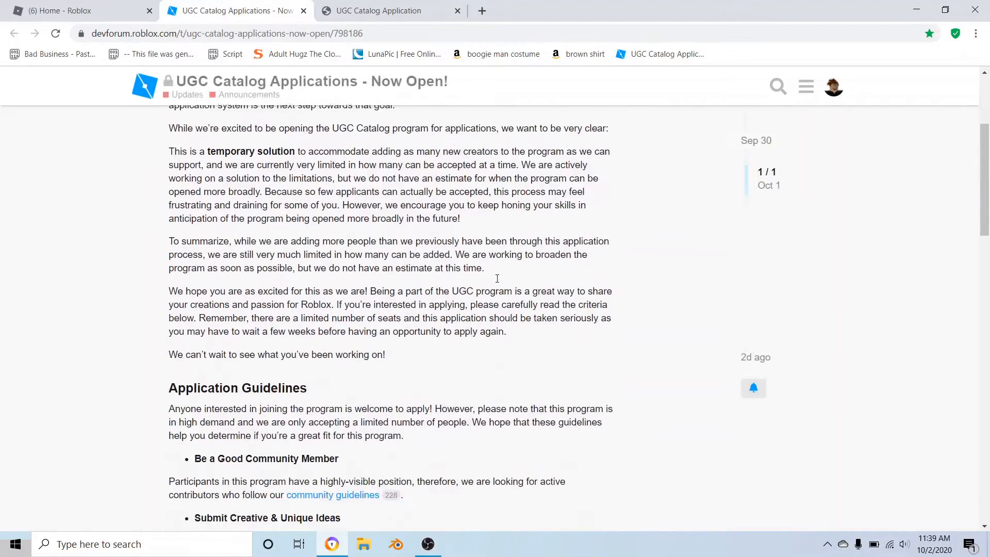
pyautogui.scroll(3)
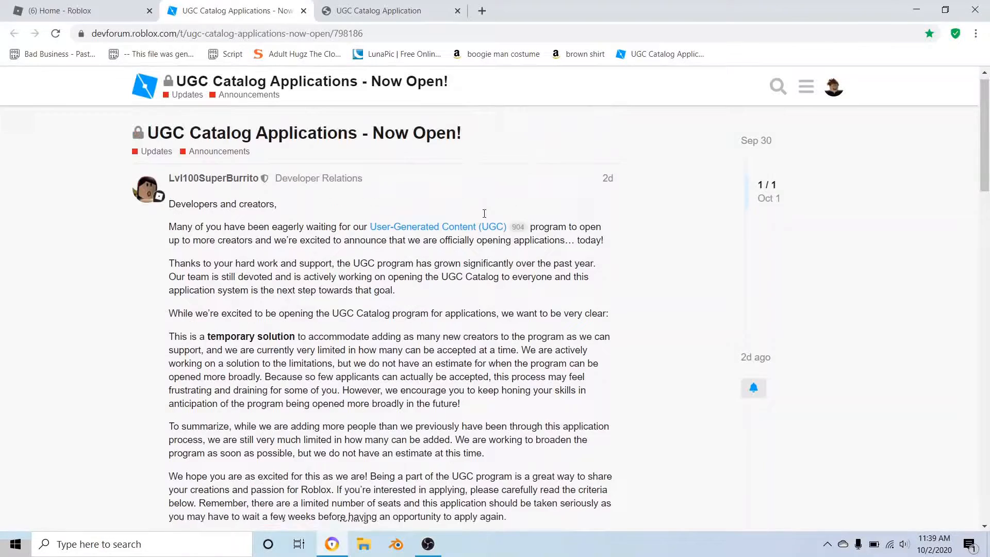
pyautogui.click(379, 10)
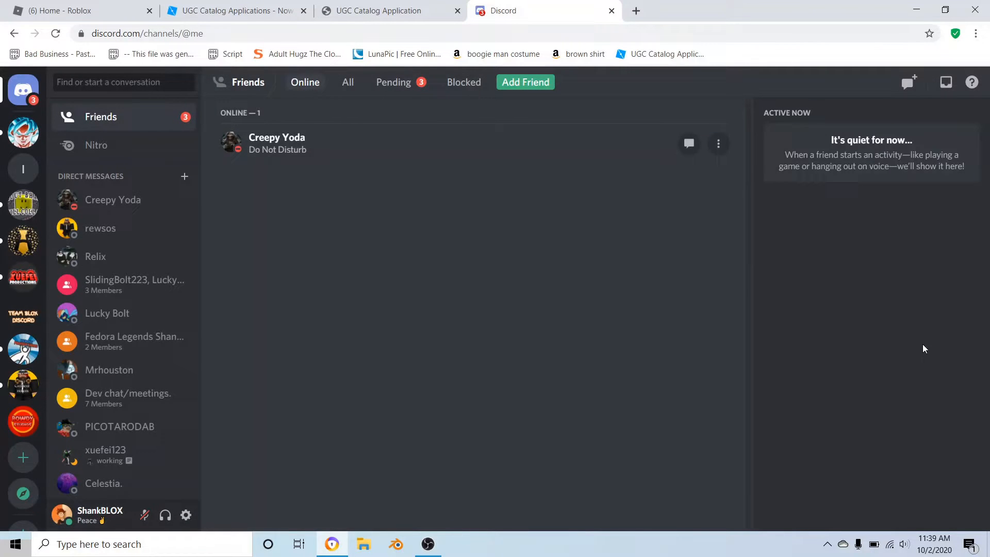
pyautogui.click(100, 228)
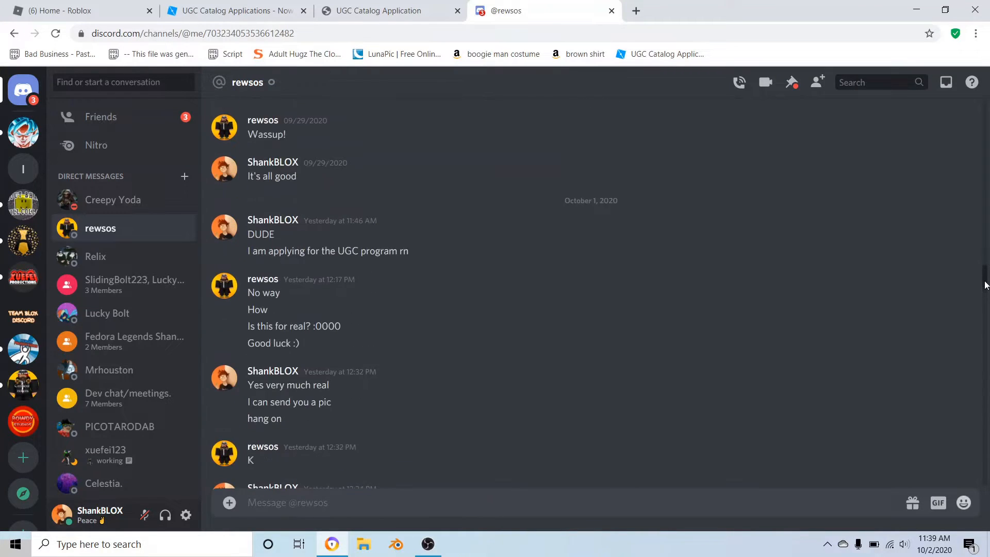
pyautogui.click(368, 119)
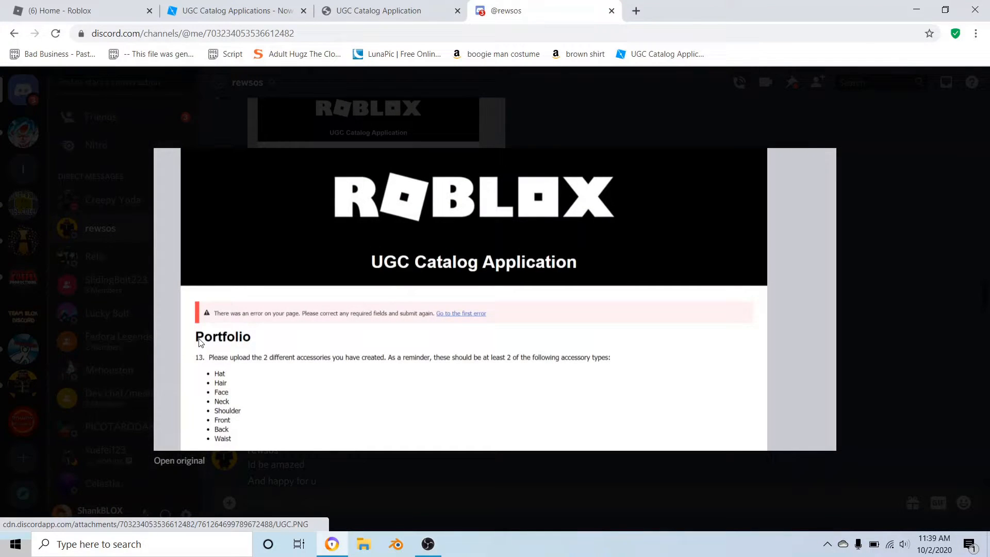
pyautogui.moveTo(636, 10)
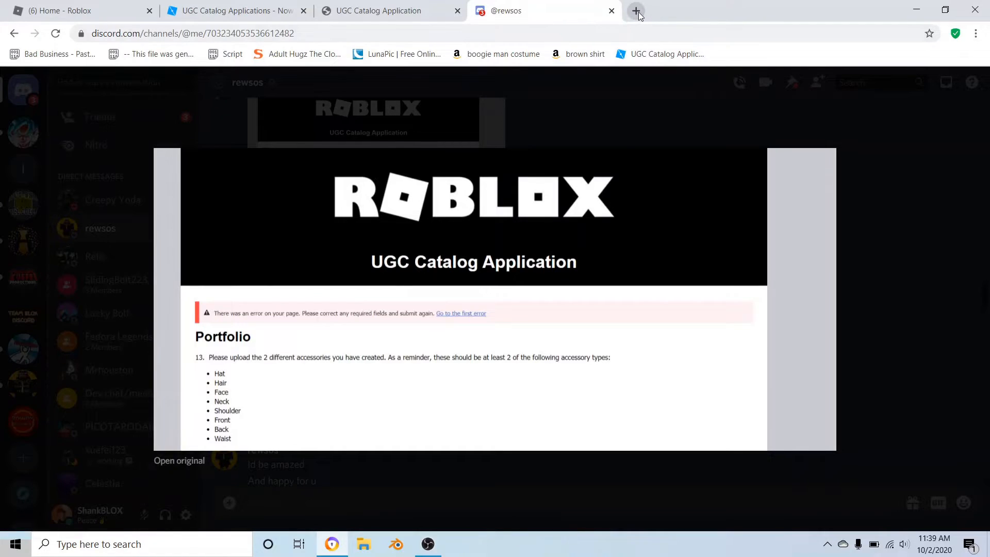
# Start typing 'Define' in a fresh browser tab, then discard that empty tab
pyautogui.click(636, 10)
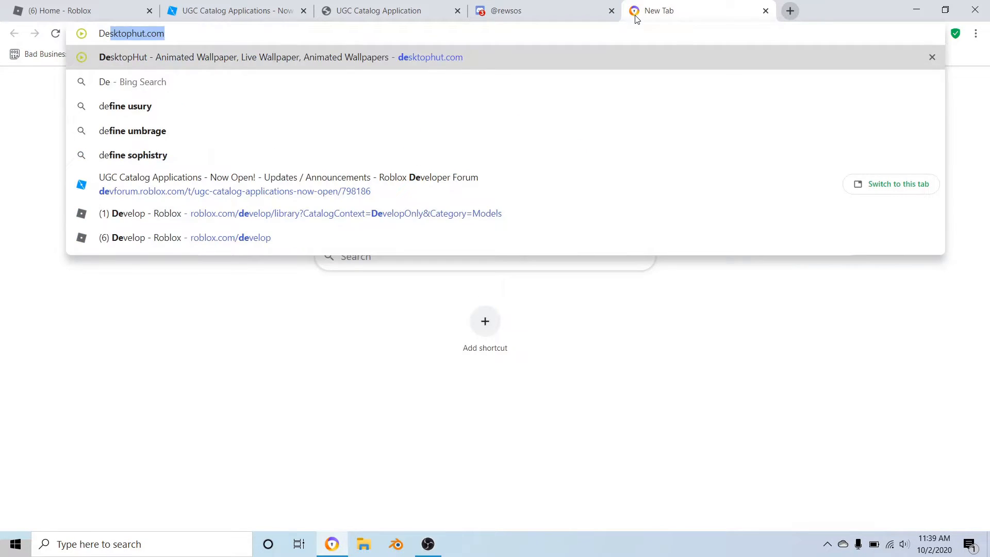
pyautogui.write('Define')
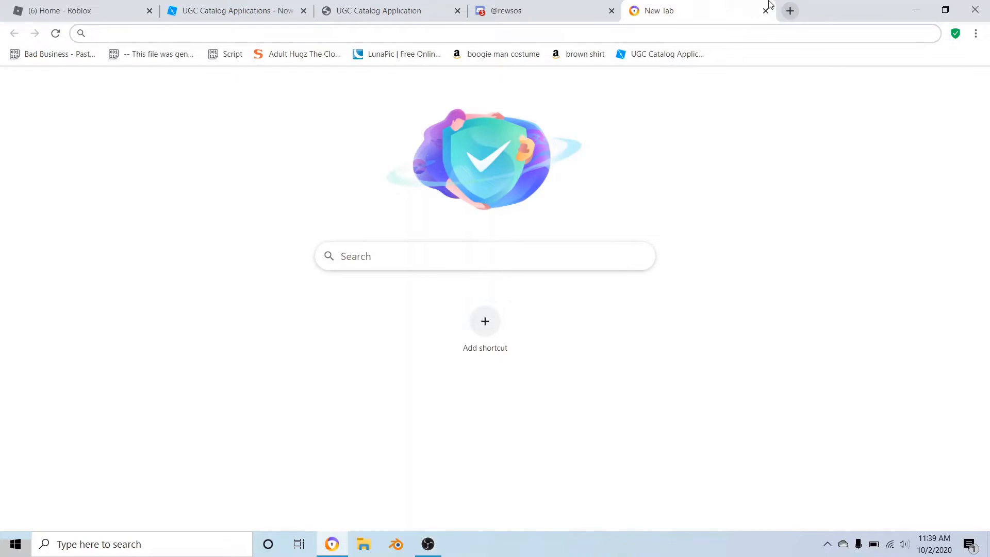
pyautogui.click(766, 10)
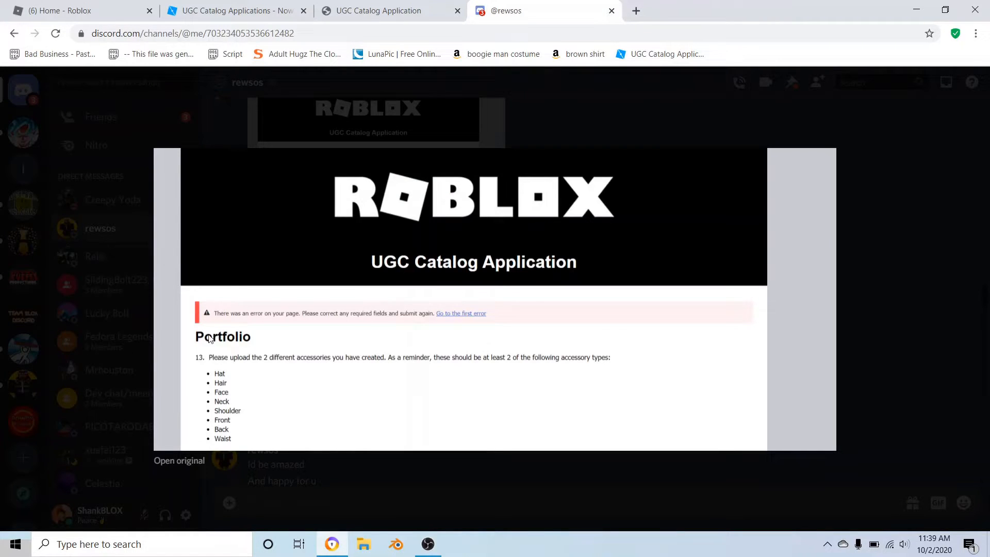
pyautogui.moveTo(208, 342)
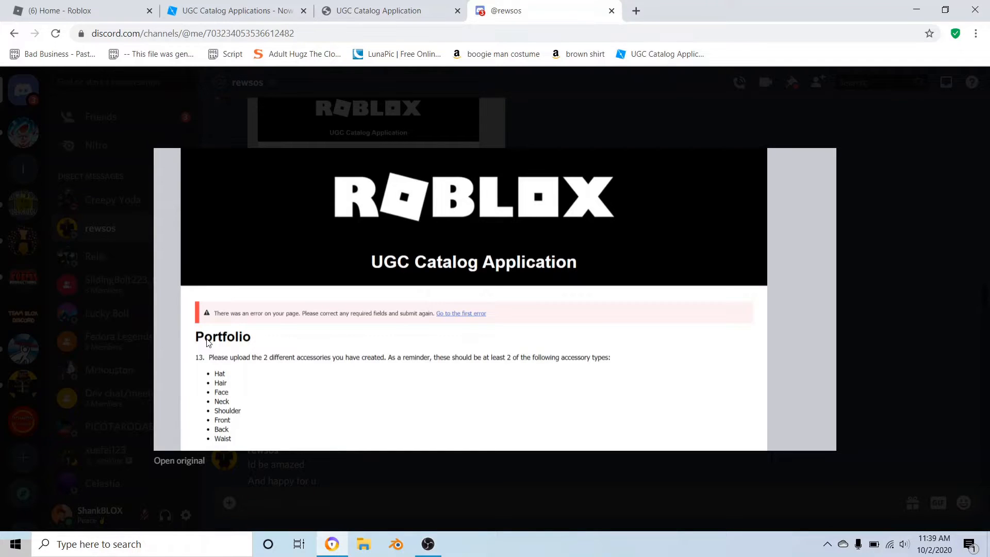
pyautogui.moveTo(442, 293)
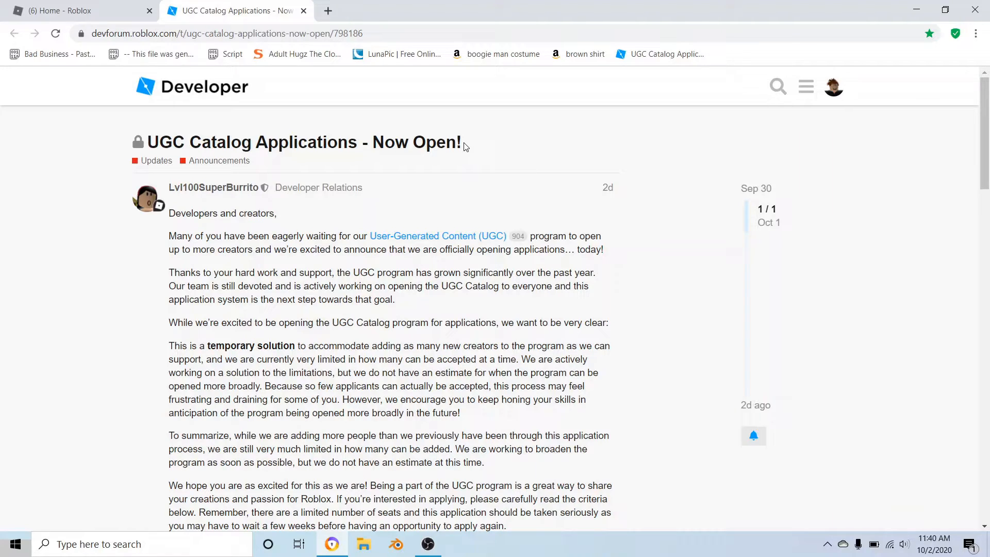
pyautogui.moveTo(439, 174)
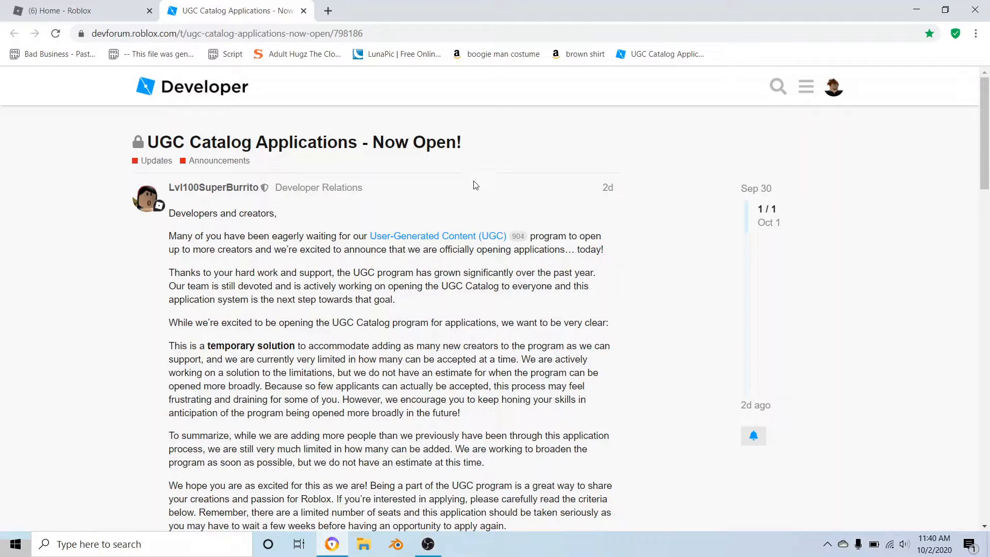
# Search Bing for 'Portfolio' templates and switch to the image results
pyautogui.click(327, 10)
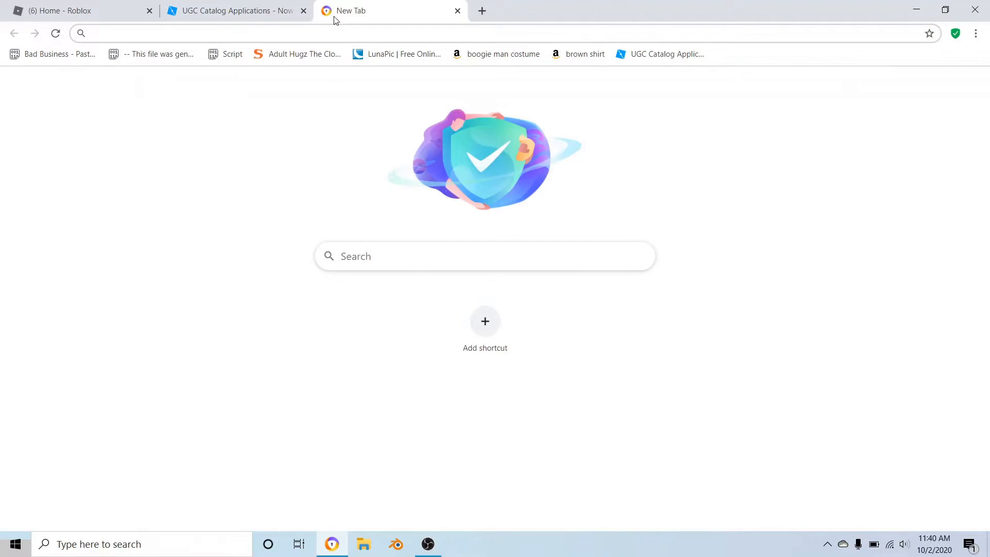
pyautogui.write('Portfolio template')
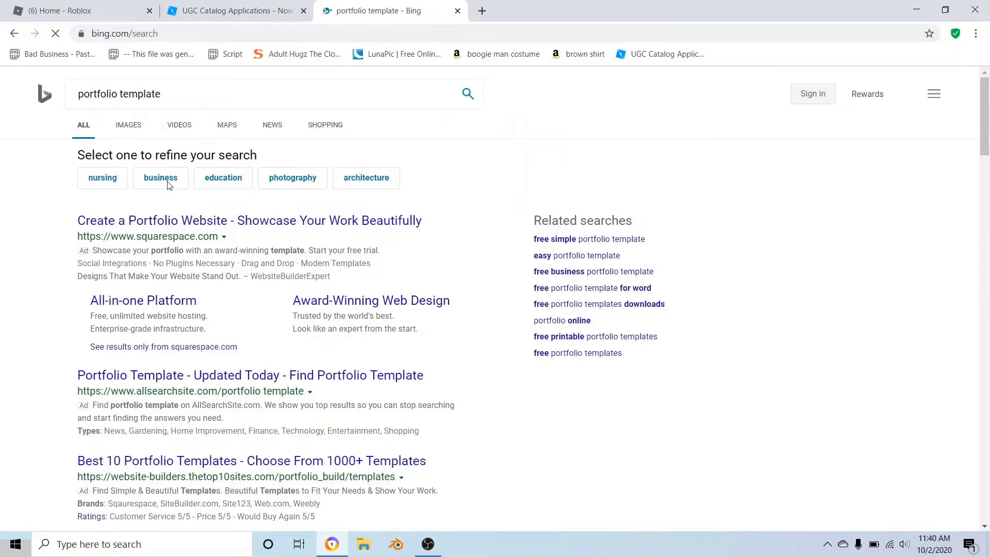
pyautogui.click(128, 124)
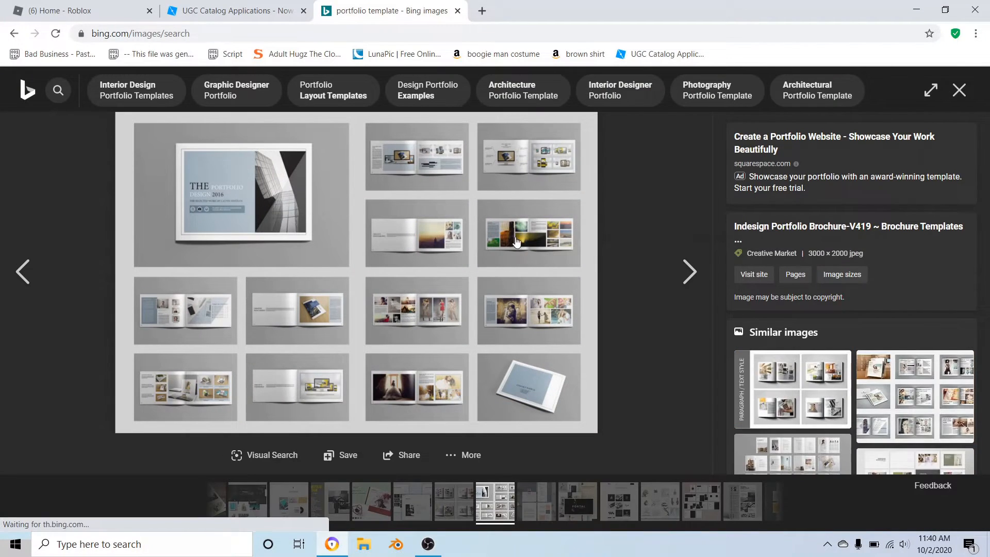
pyautogui.moveTo(615, 14)
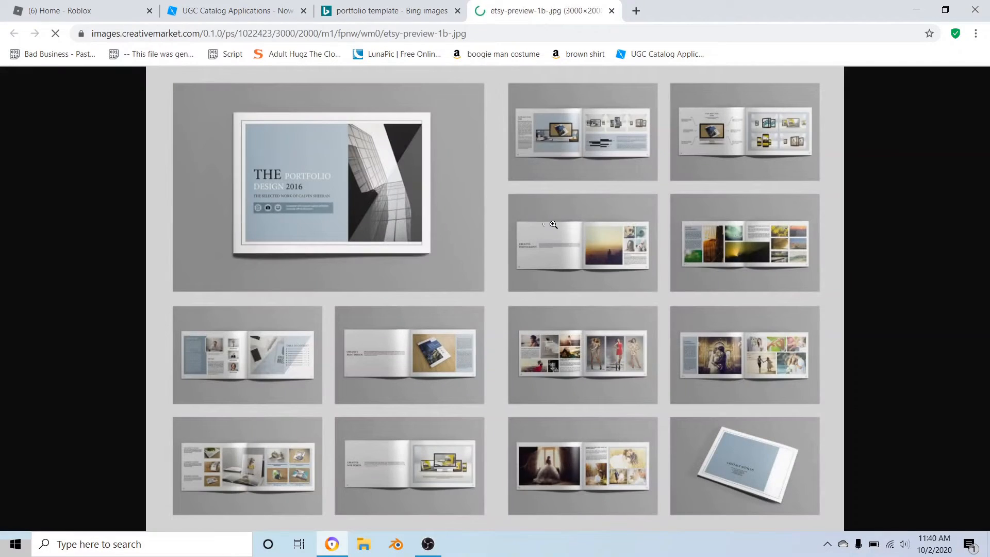
# Zoom in on the portfolio brochure image from the browser menu, then close the full-size image tab
pyautogui.click(975, 33)
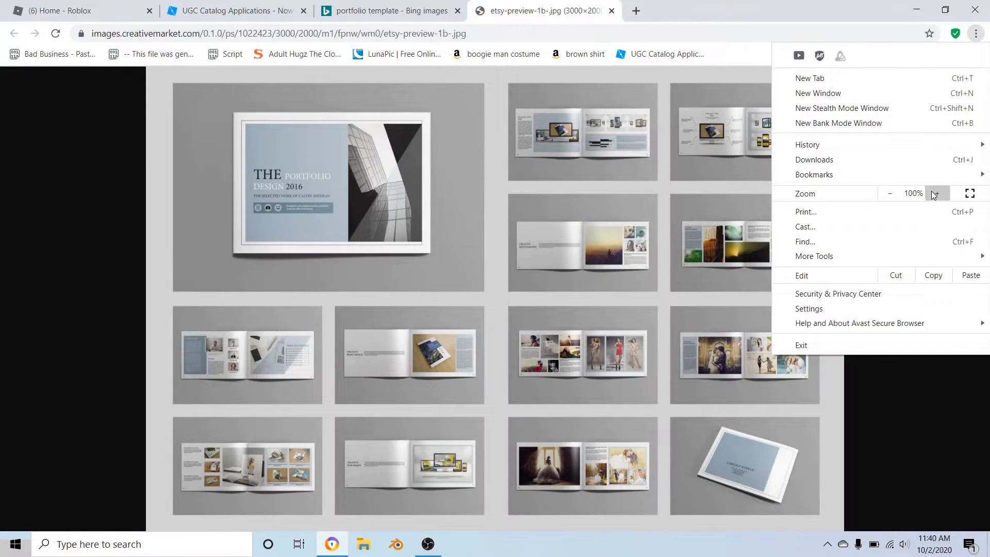
pyautogui.click(937, 192)
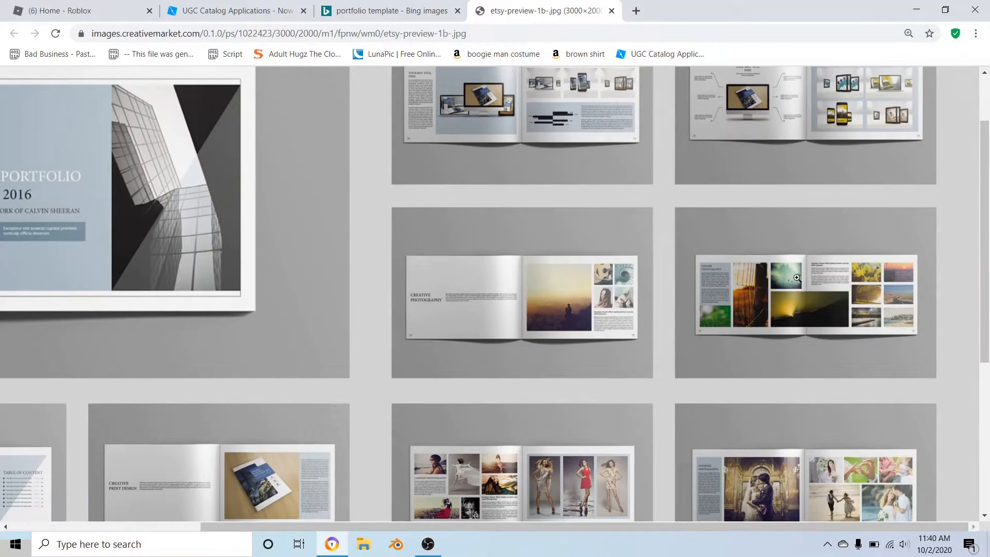
pyautogui.moveTo(795, 306)
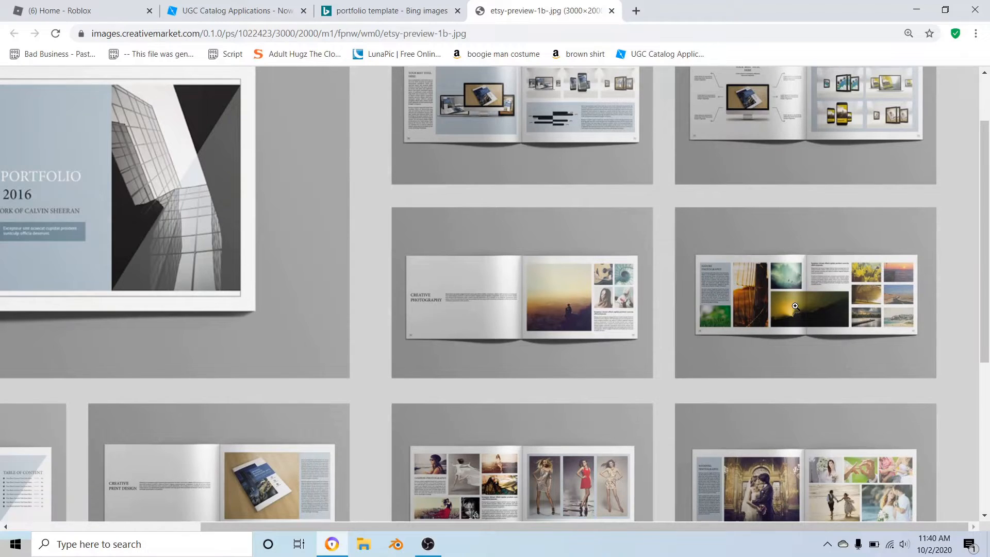
pyautogui.moveTo(821, 305)
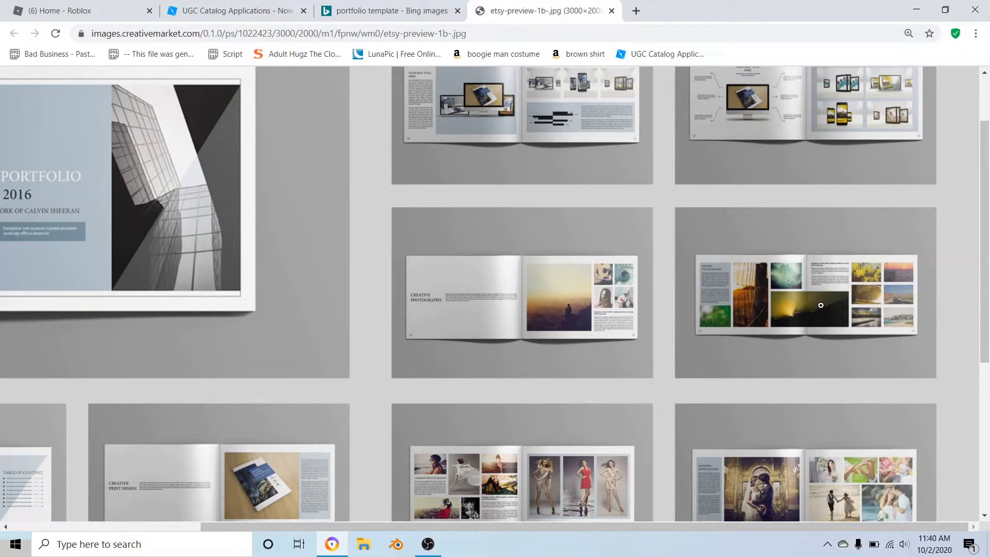
pyautogui.moveTo(867, 302)
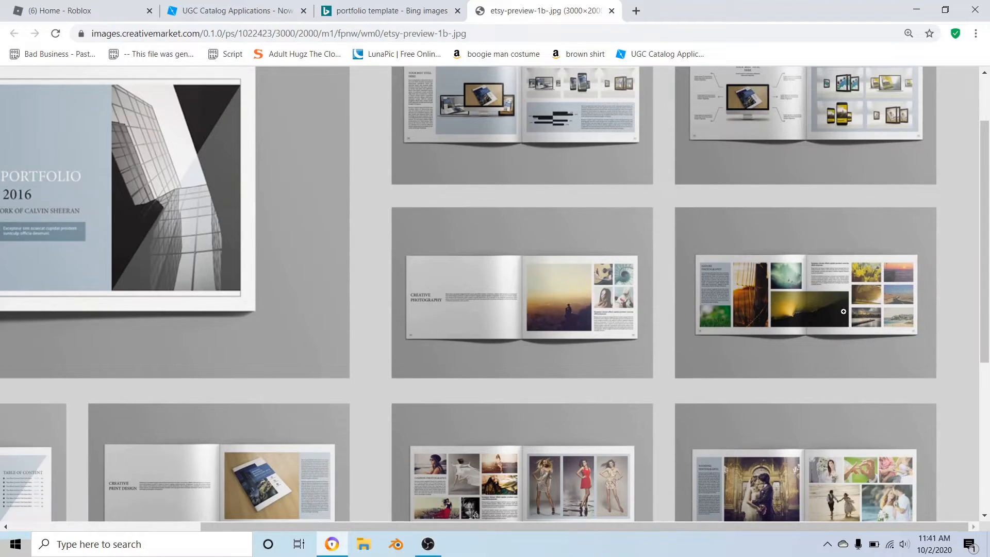
pyautogui.moveTo(790, 316)
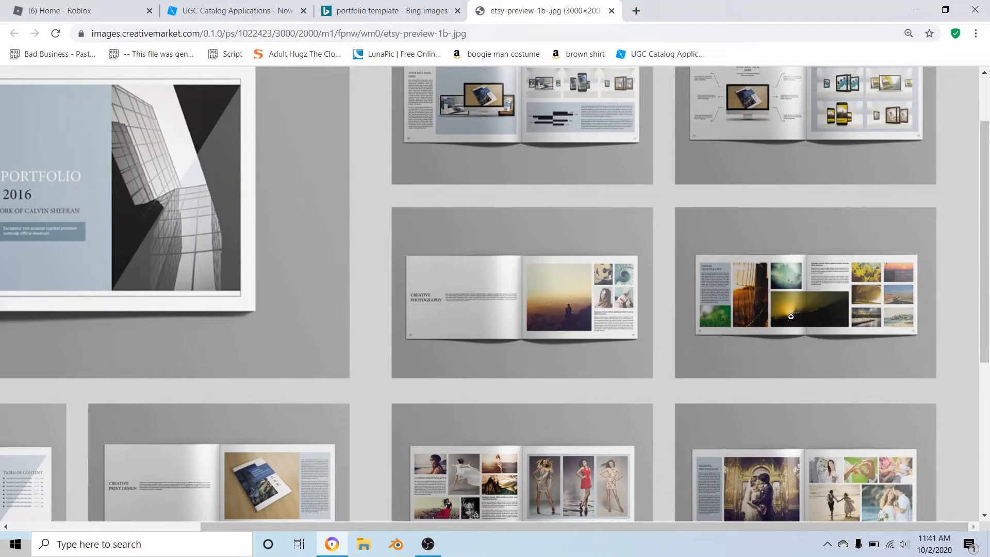
pyautogui.moveTo(759, 295)
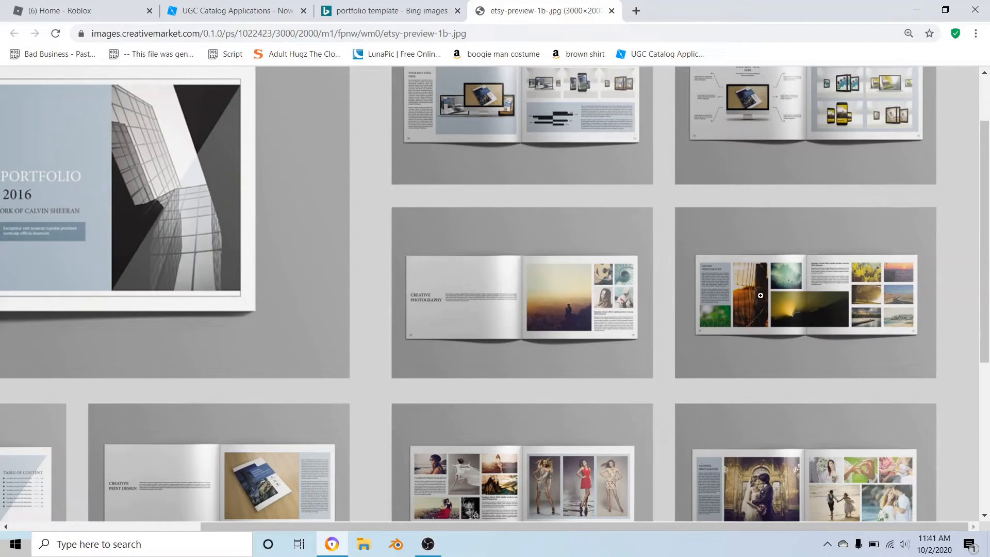
pyautogui.moveTo(876, 349)
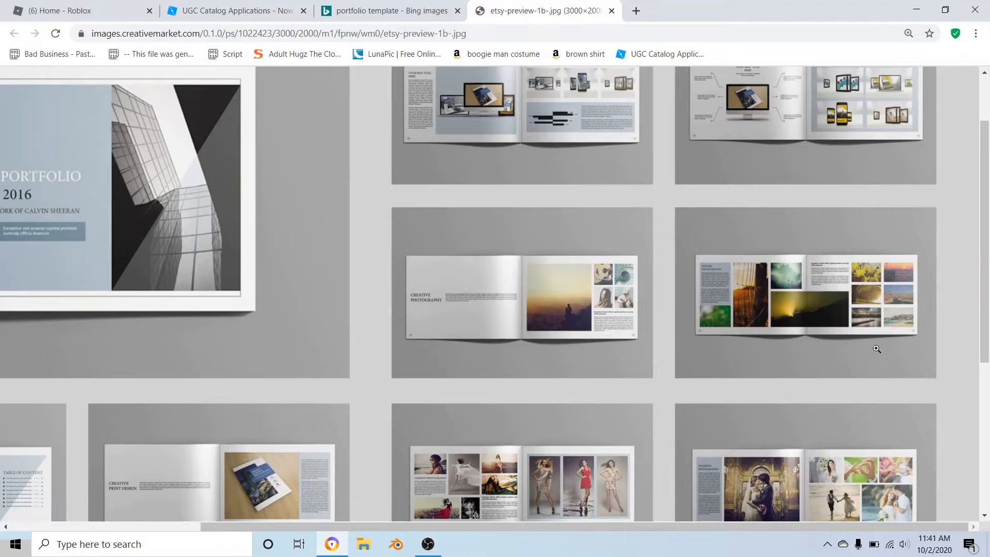
pyautogui.moveTo(859, 305)
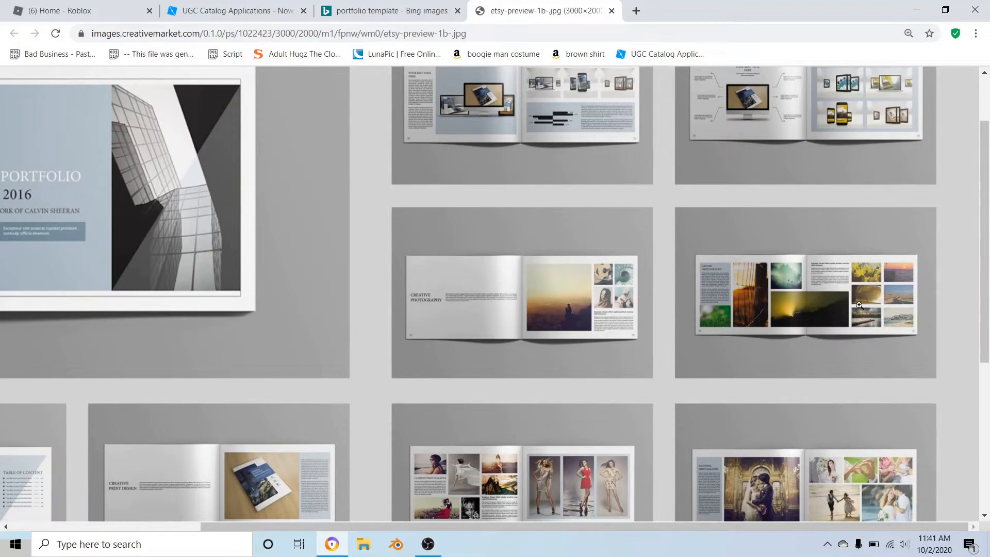
pyautogui.click(389, 10)
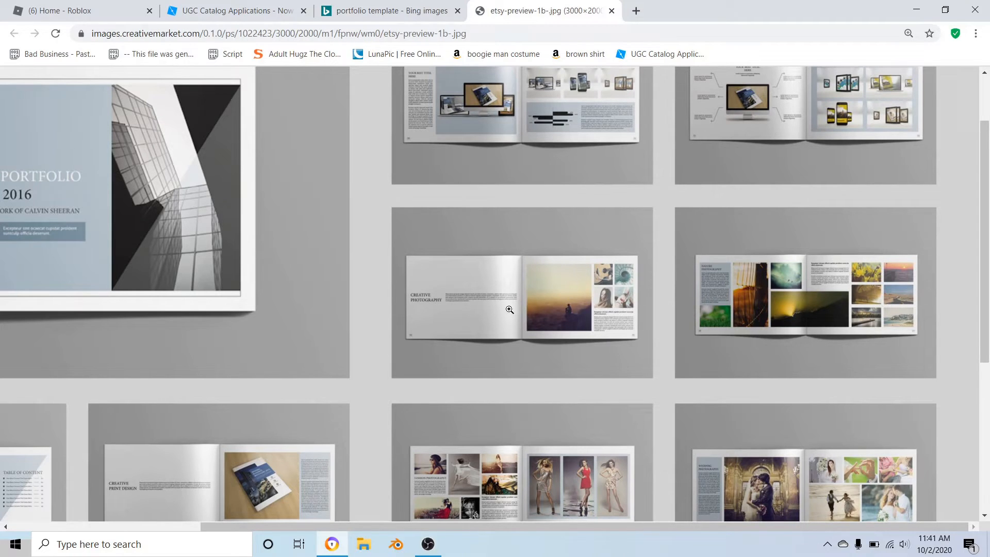
pyautogui.moveTo(671, 234)
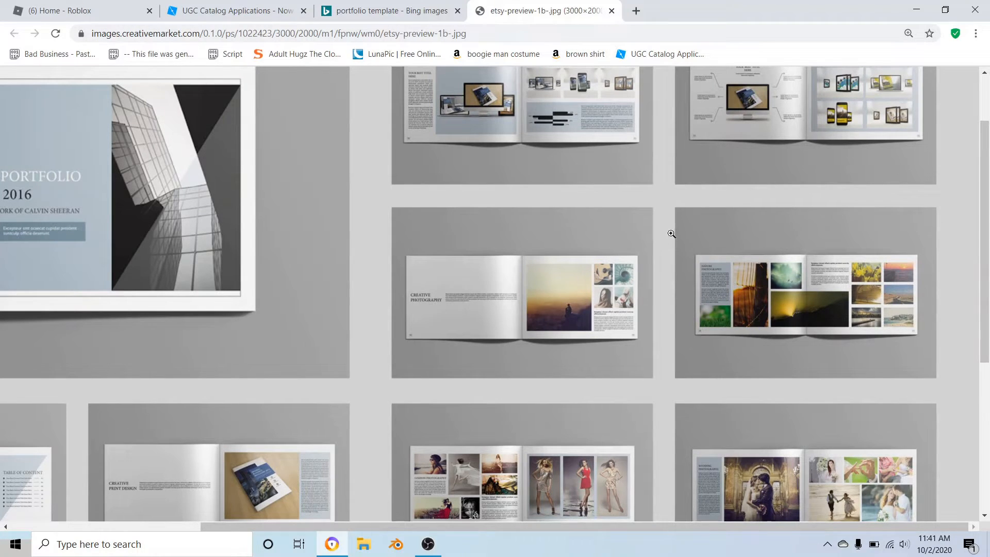
pyautogui.click(388, 10)
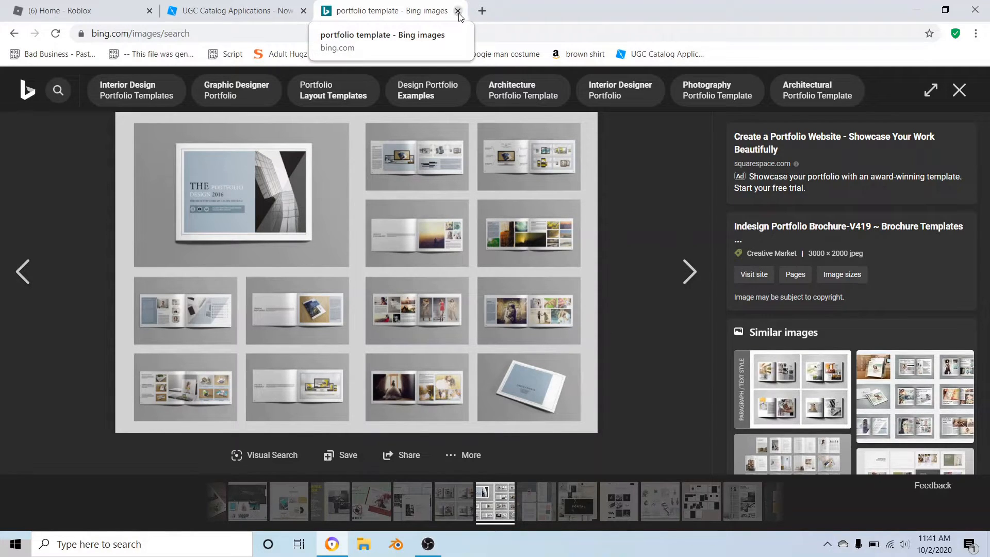
# Close the Bing image tab to return to the DevForum announcement post
pyautogui.click(458, 10)
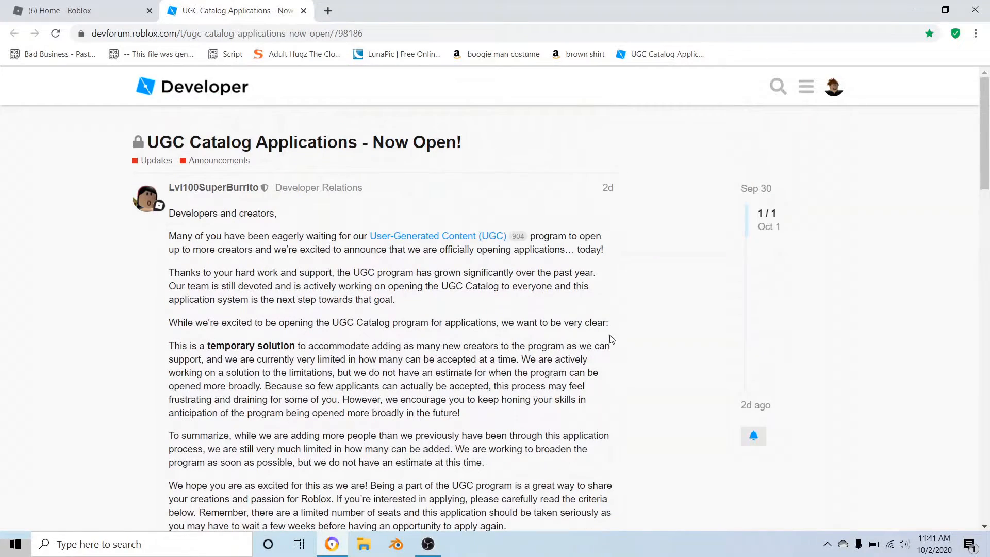
pyautogui.moveTo(601, 320)
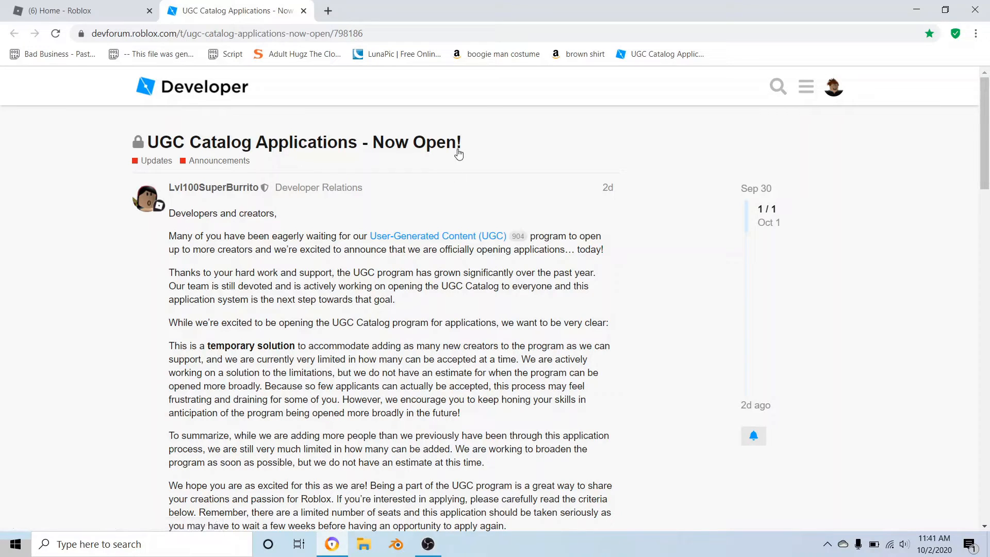
pyautogui.moveTo(480, 141)
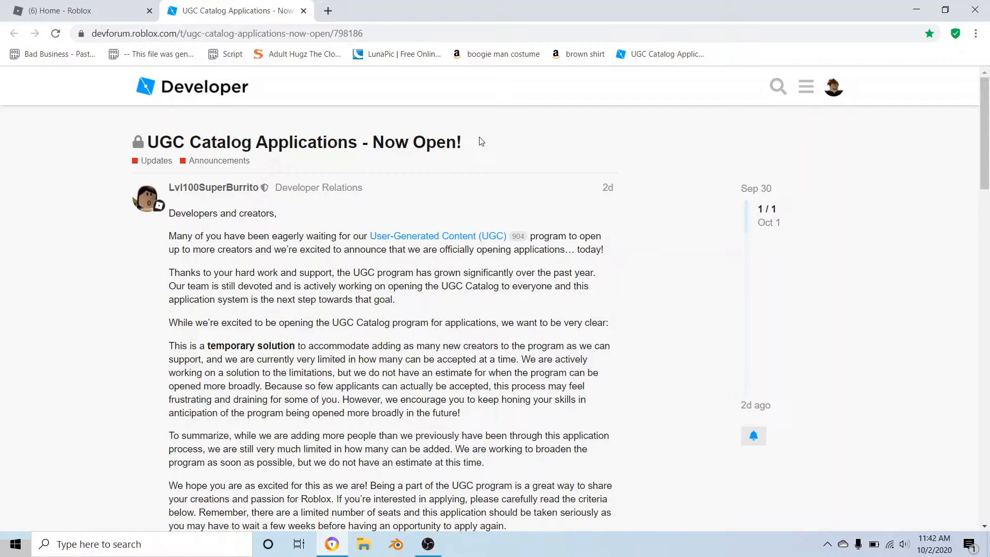
pyautogui.moveTo(354, 175)
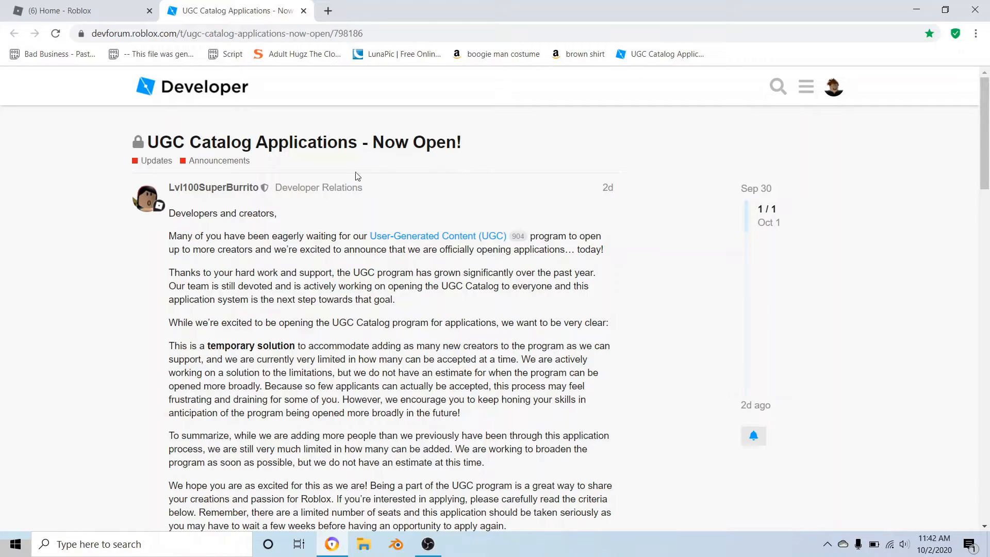
pyautogui.moveTo(483, 227)
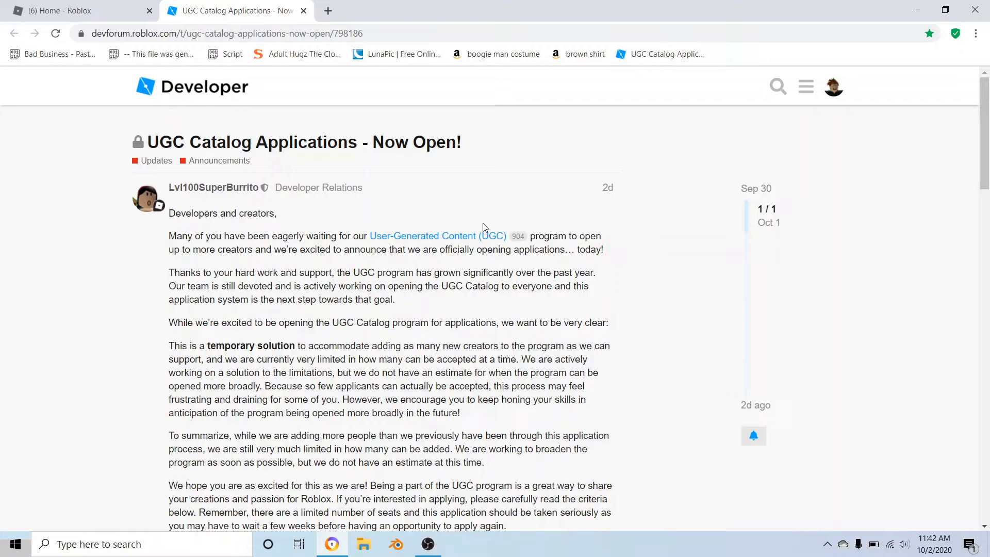
pyautogui.scroll(-3)
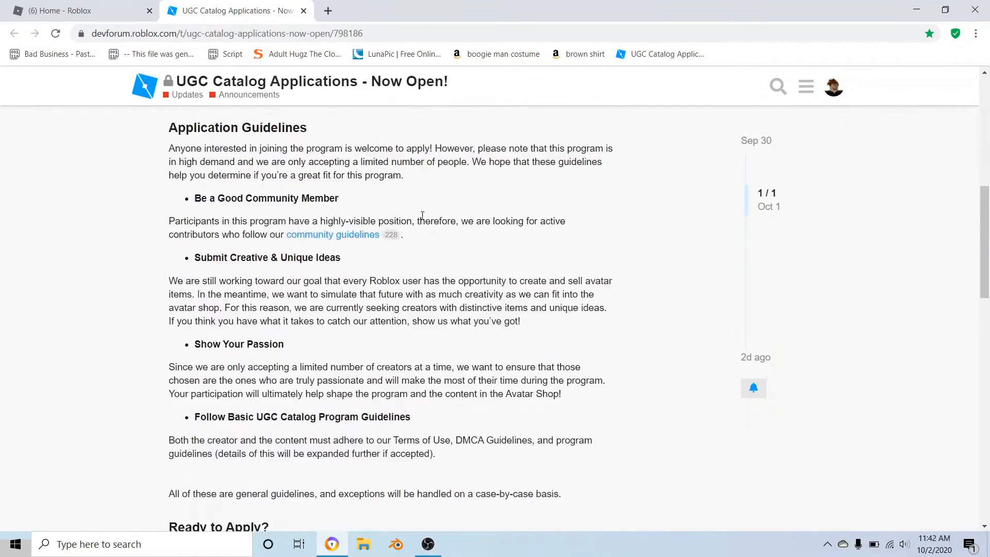
pyautogui.scroll(3)
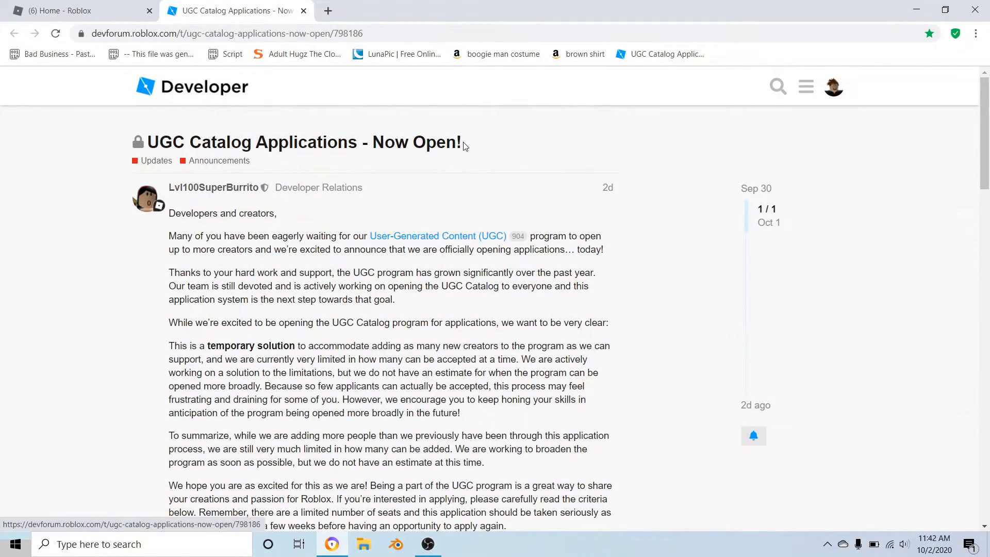
pyautogui.moveTo(475, 180)
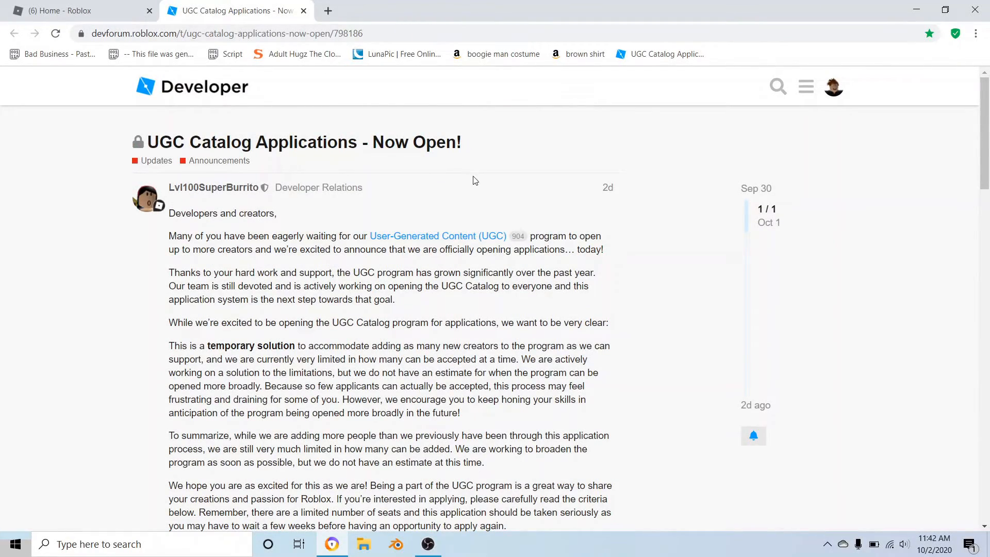
pyautogui.scroll(-3)
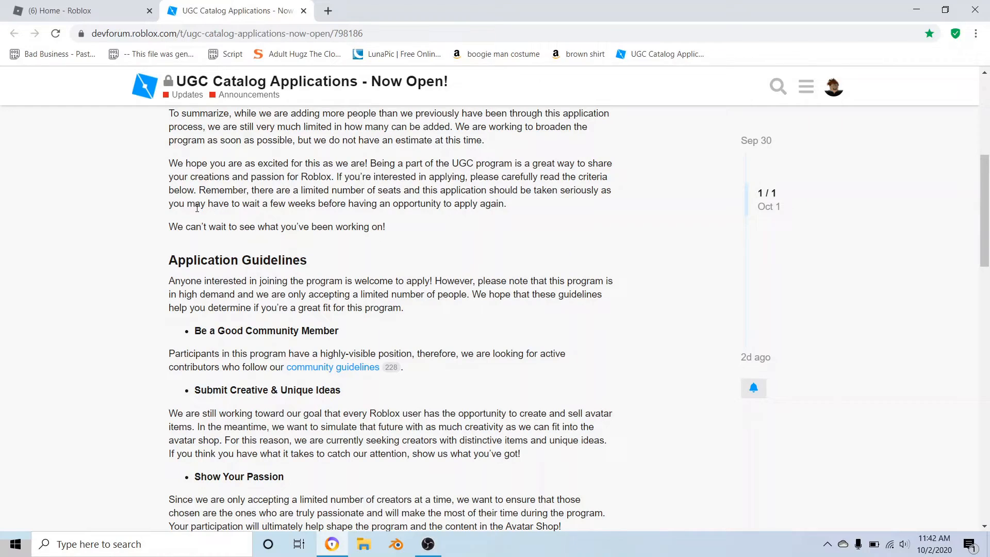
pyautogui.moveTo(375, 214)
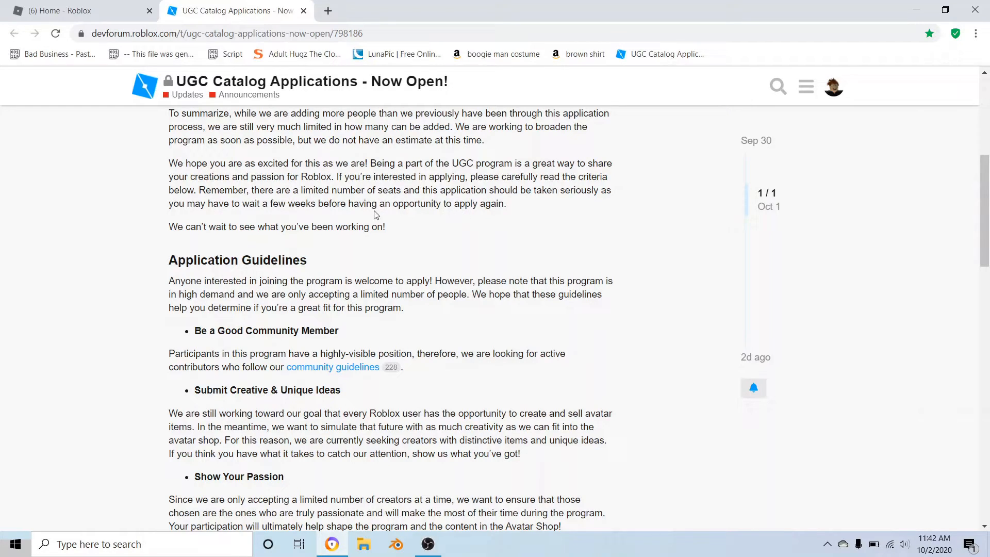
pyautogui.moveTo(250, 204)
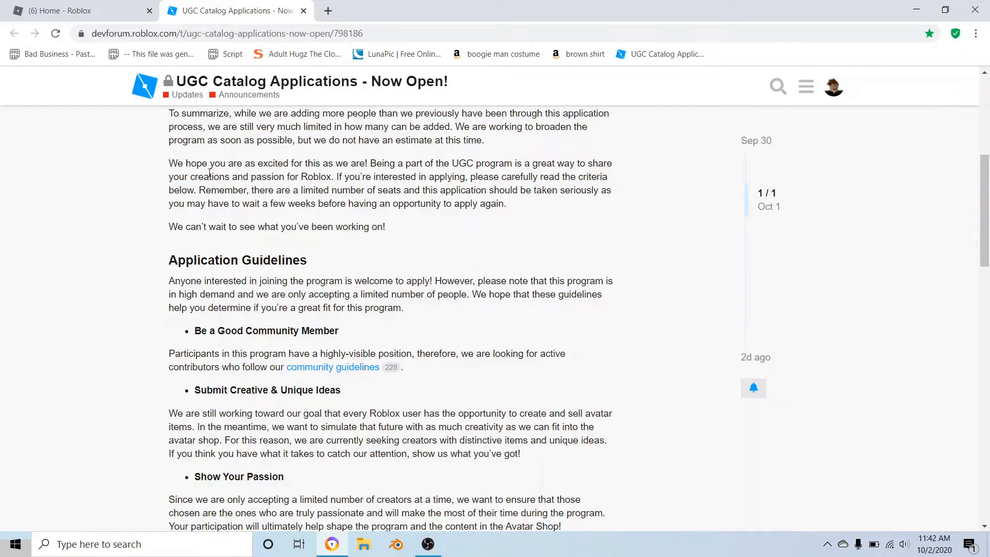
pyautogui.doubleClick(175, 163)
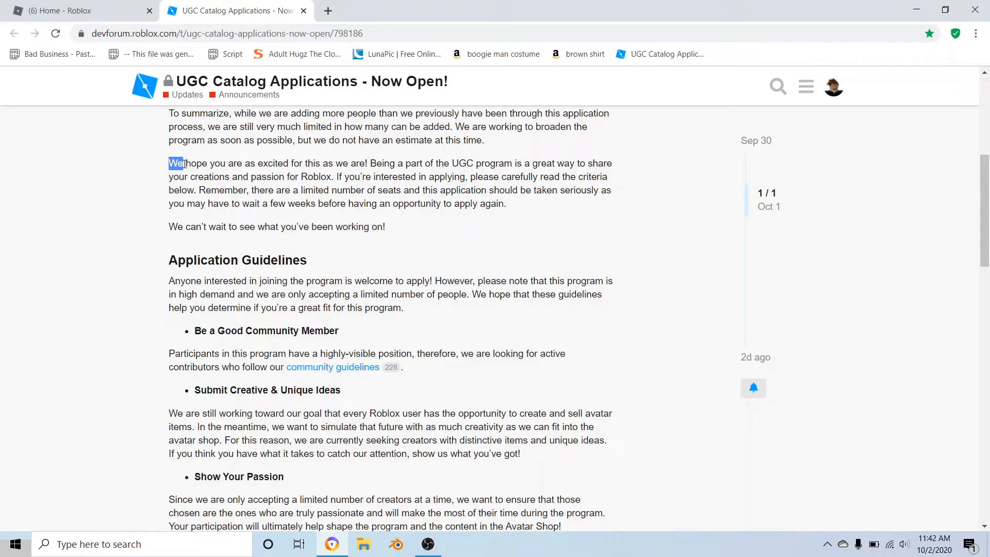
pyautogui.moveTo(176, 163); pyautogui.dragTo(302, 163)
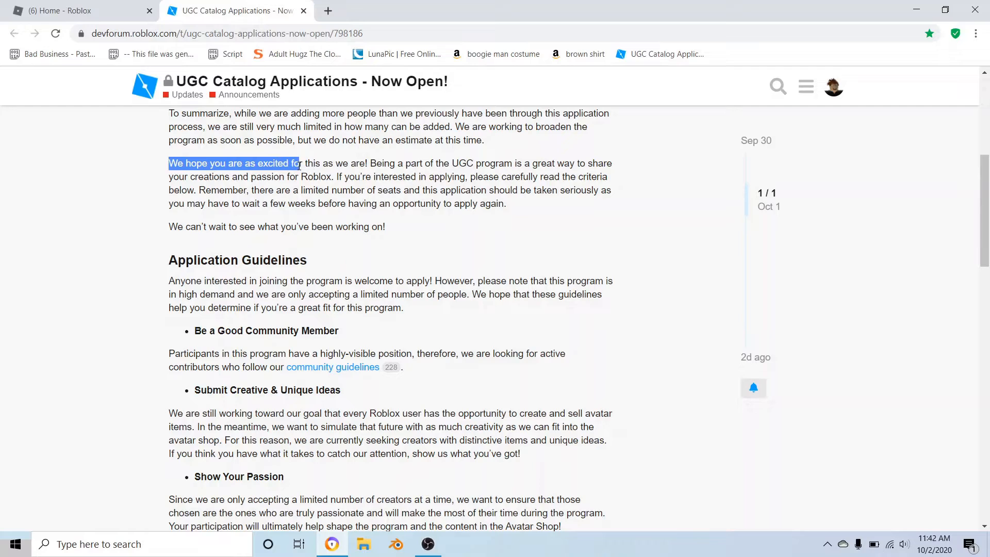
pyautogui.moveTo(297, 163); pyautogui.dragTo(366, 162)
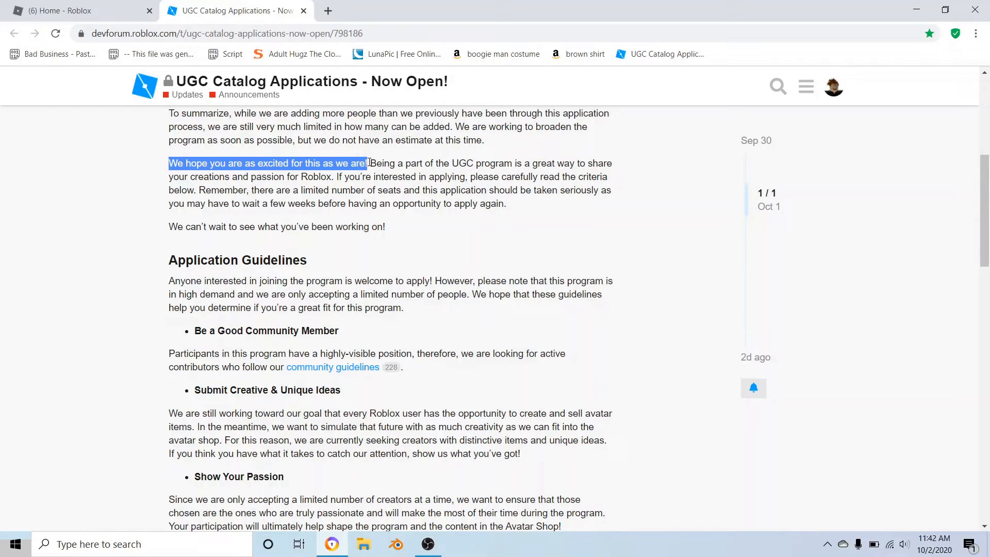
pyautogui.click(539, 168)
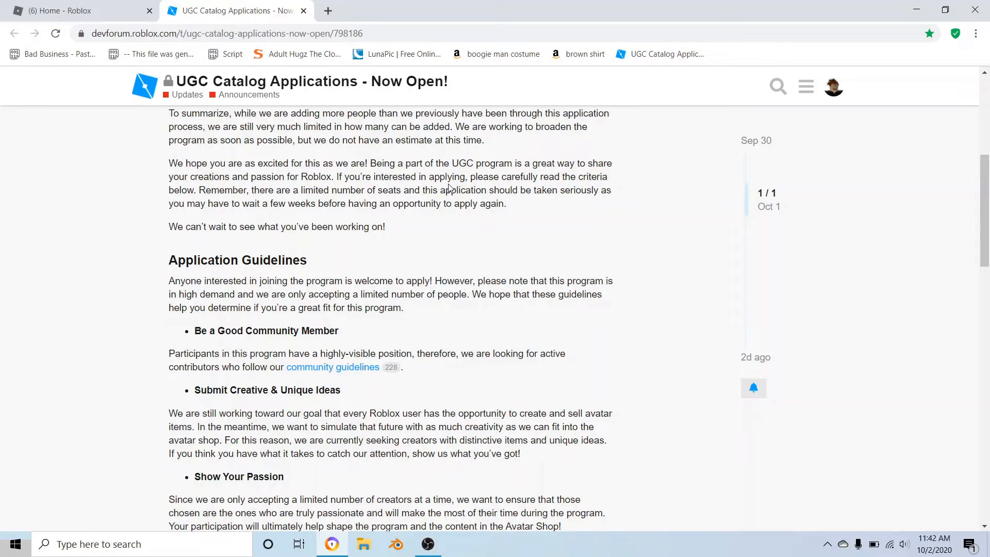
pyautogui.moveTo(528, 176)
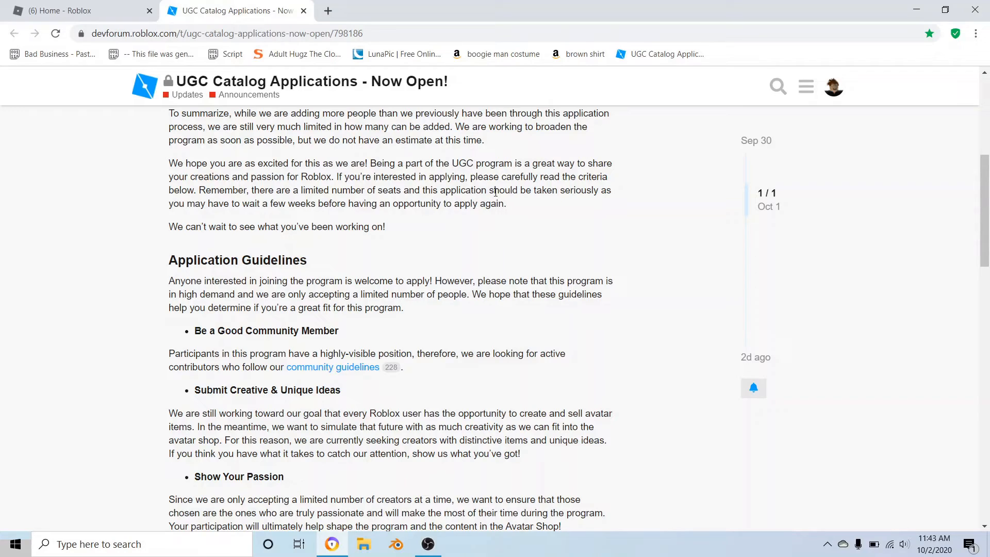
pyautogui.moveTo(314, 203)
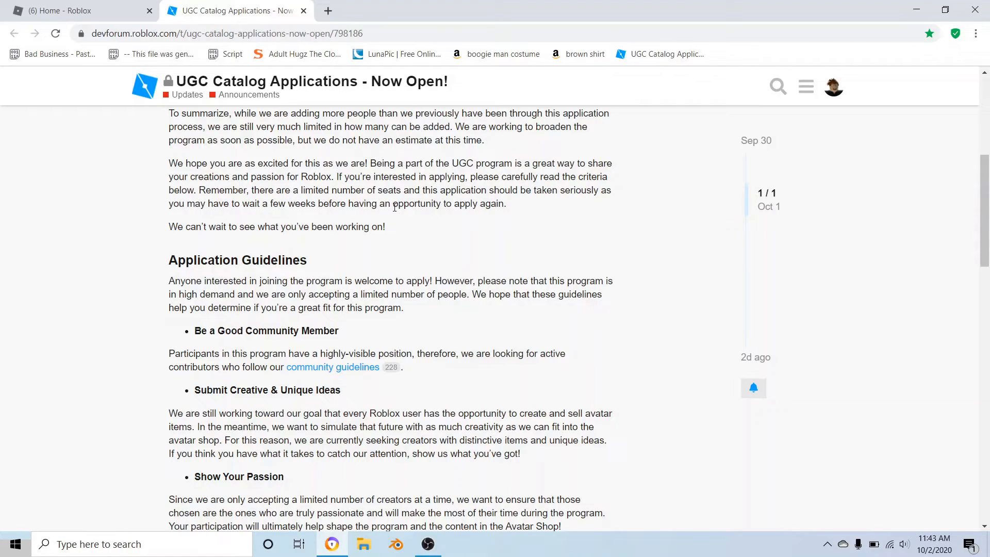
pyautogui.moveTo(539, 232)
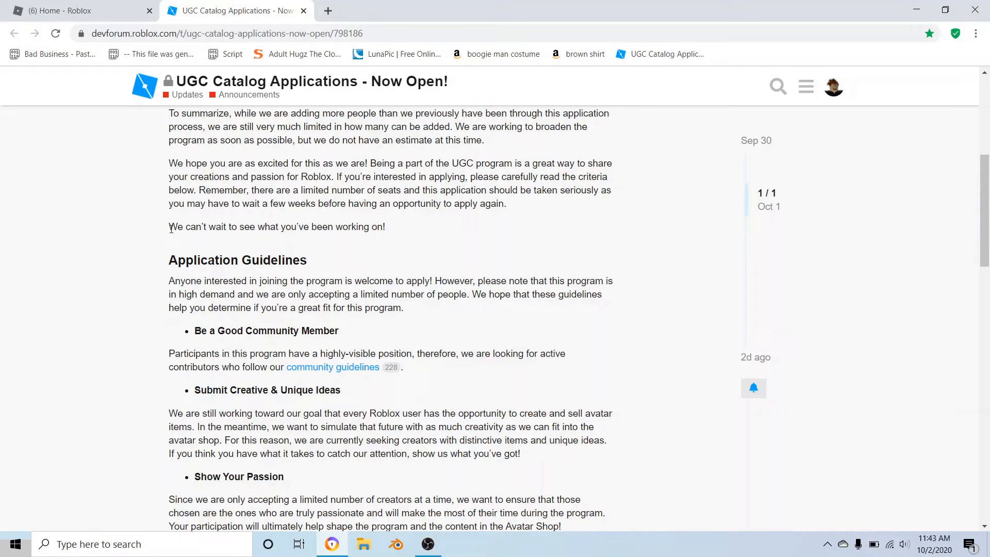
pyautogui.scroll(3)
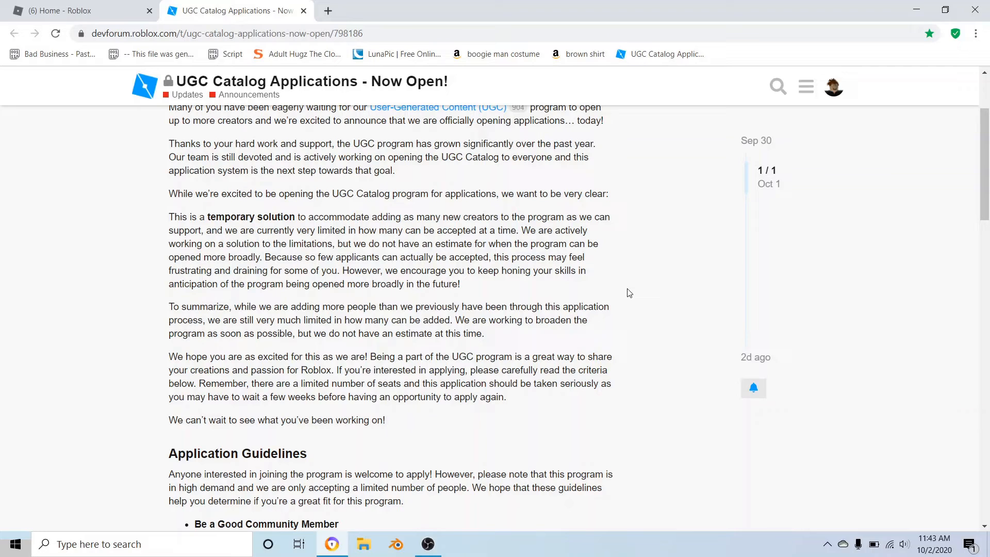
pyautogui.scroll(-3)
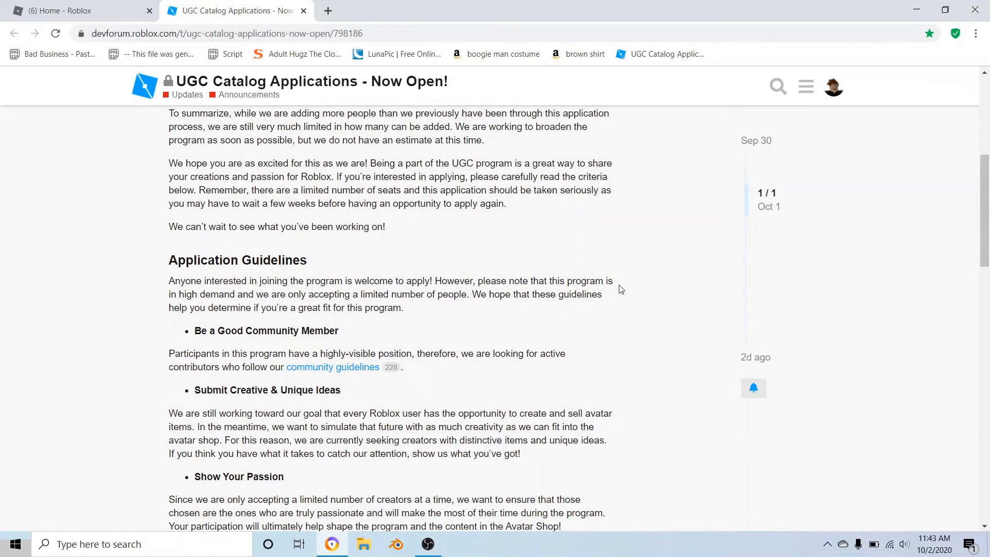
pyautogui.moveTo(563, 291)
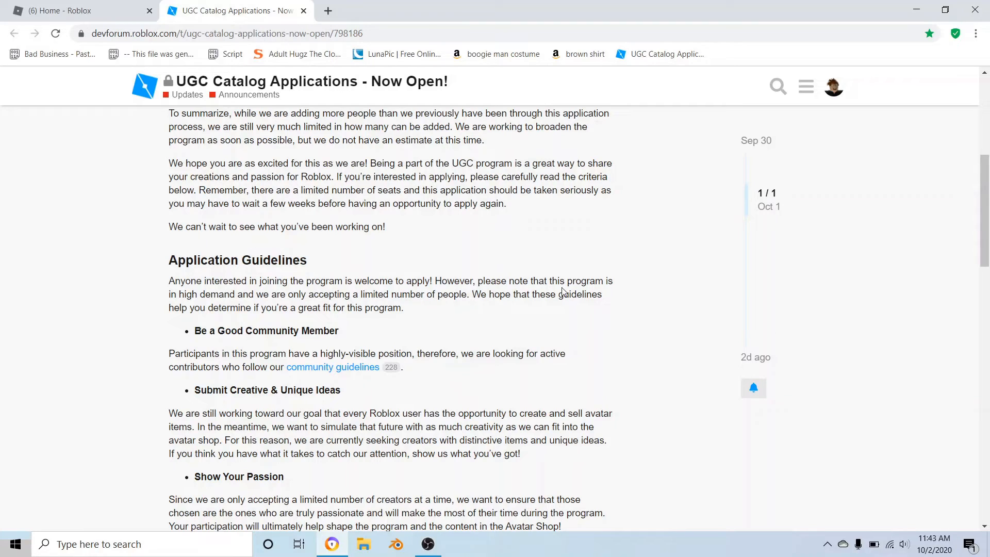
pyautogui.scroll(3)
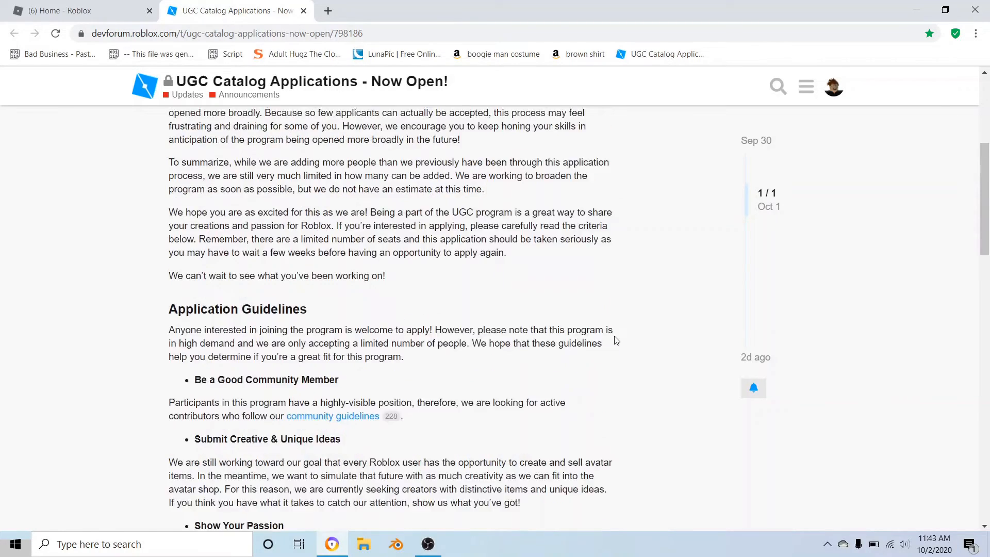
pyautogui.scroll(3)
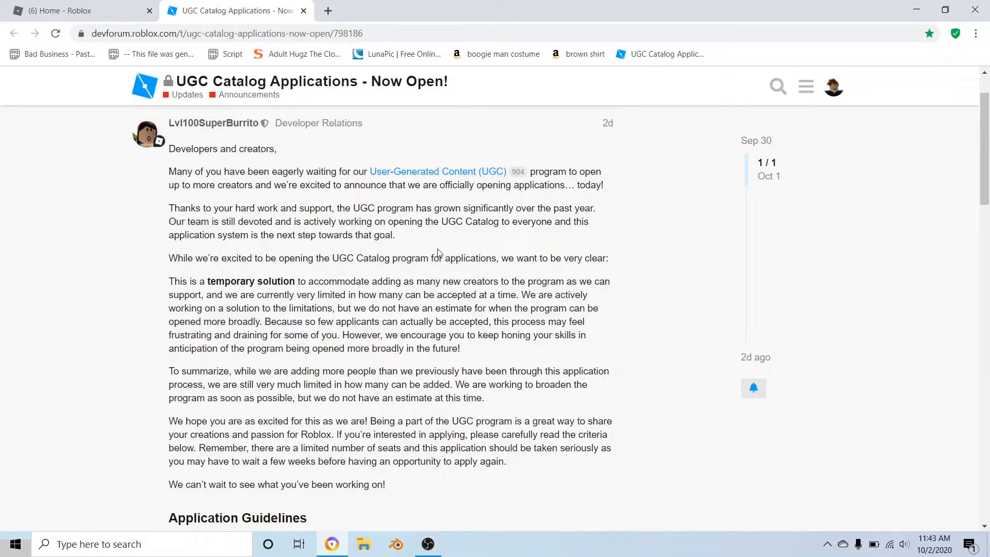
pyautogui.scroll(-3)
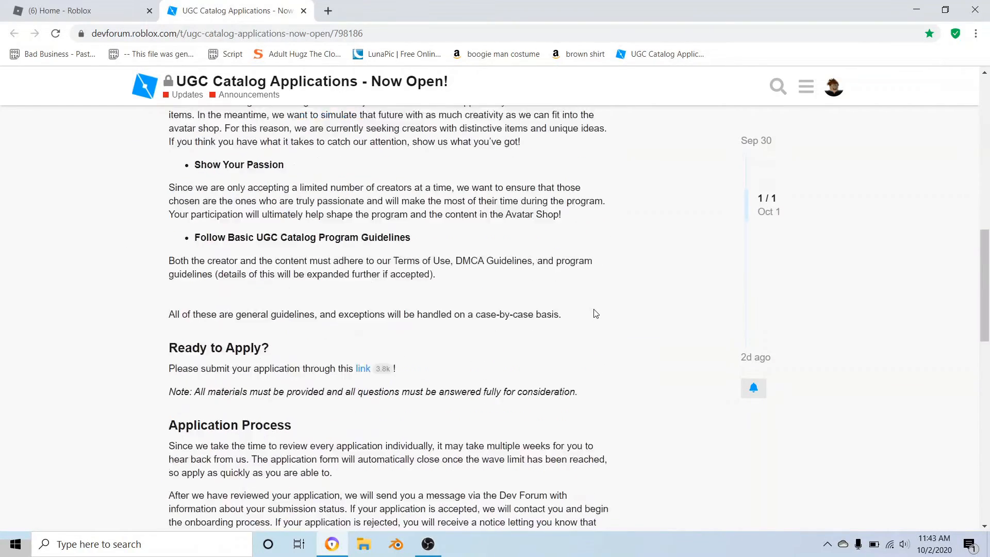
pyautogui.scroll(3)
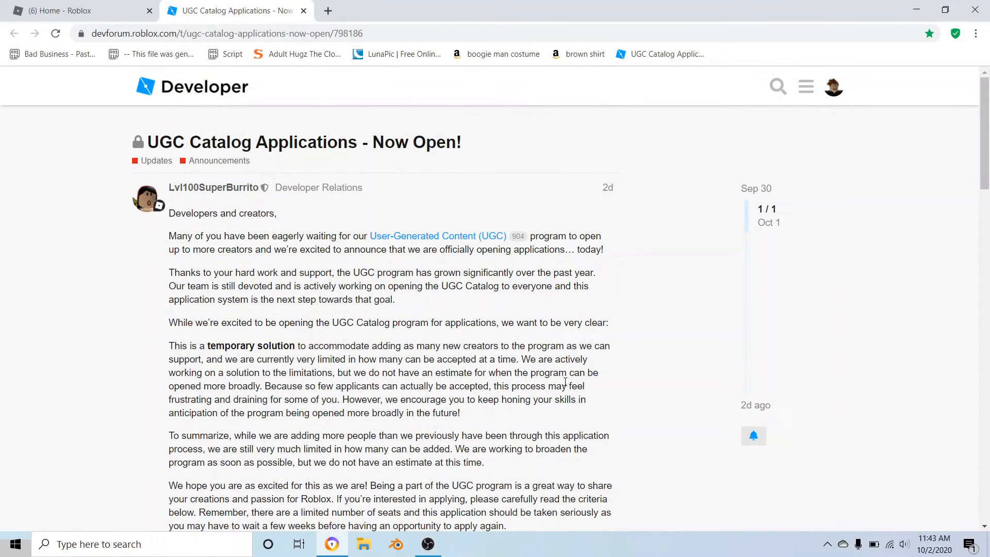
pyautogui.moveTo(180, 98)
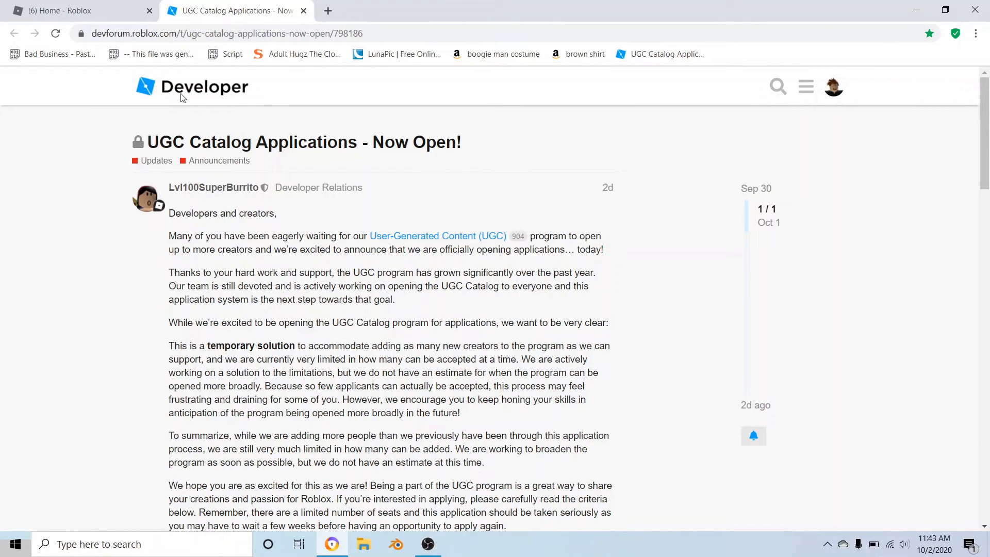
pyautogui.moveTo(360, 155)
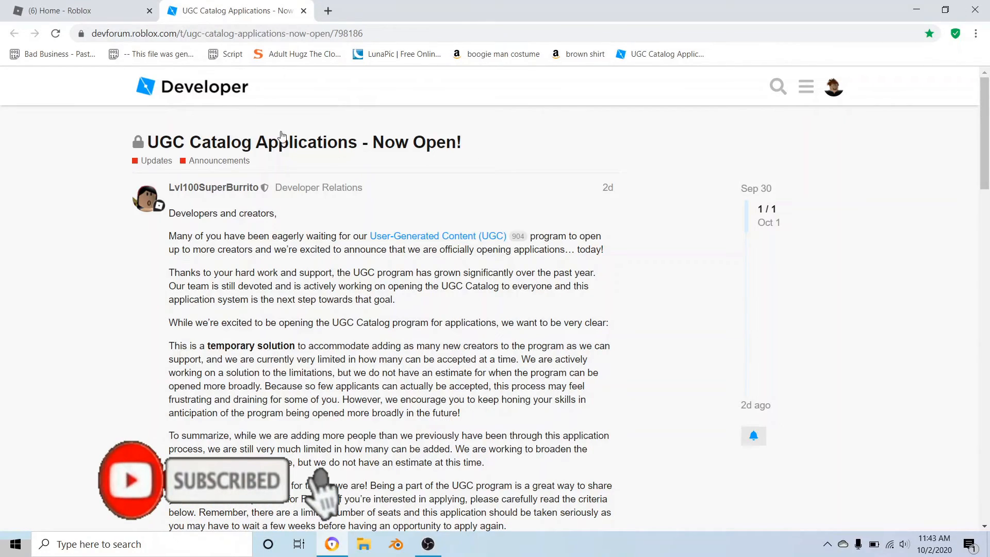
pyautogui.scroll(-3)
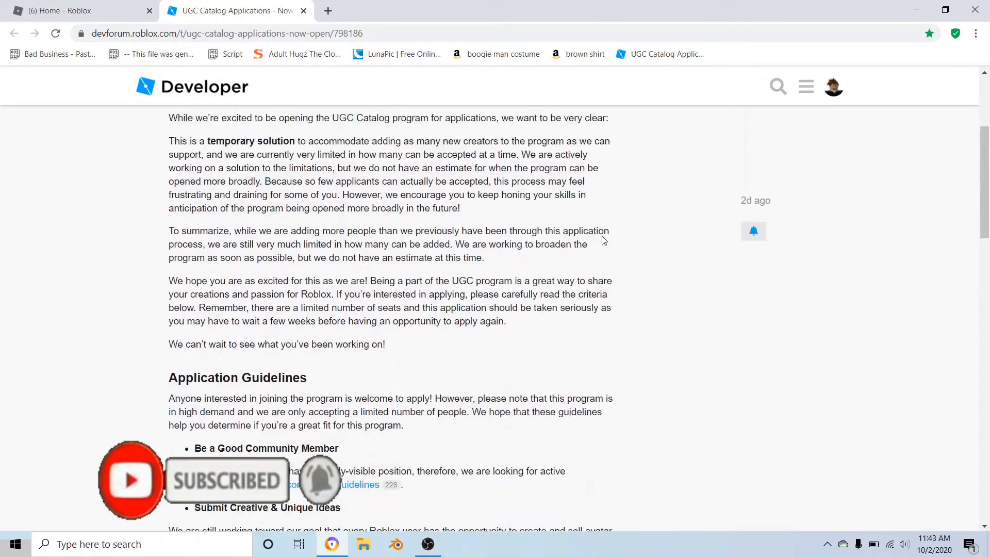
pyautogui.scroll(3)
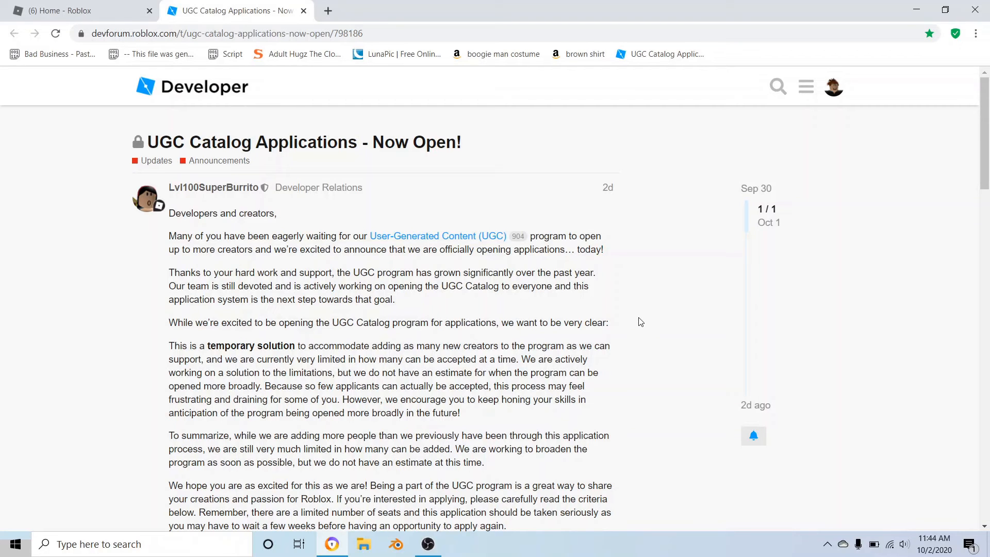
pyautogui.moveTo(651, 255)
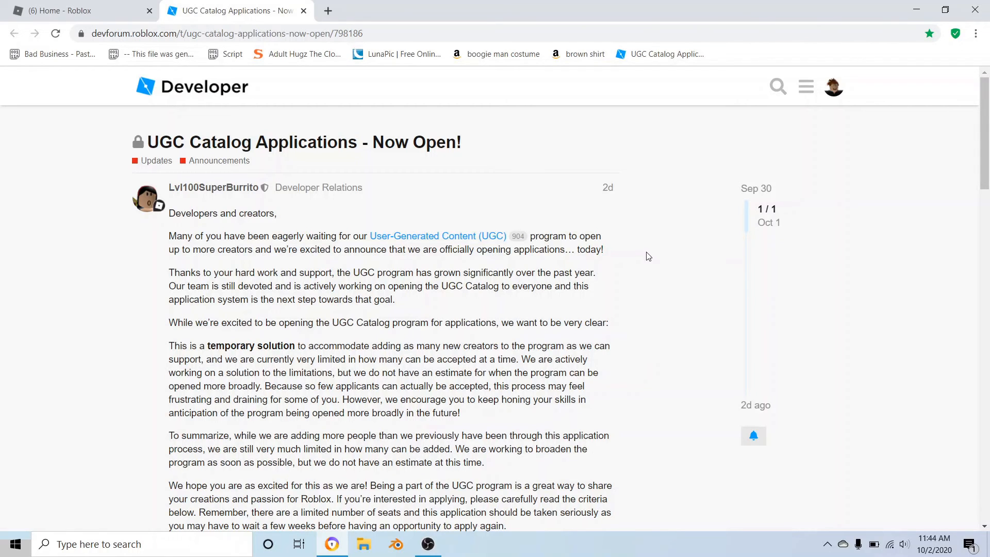
pyautogui.scroll(-3)
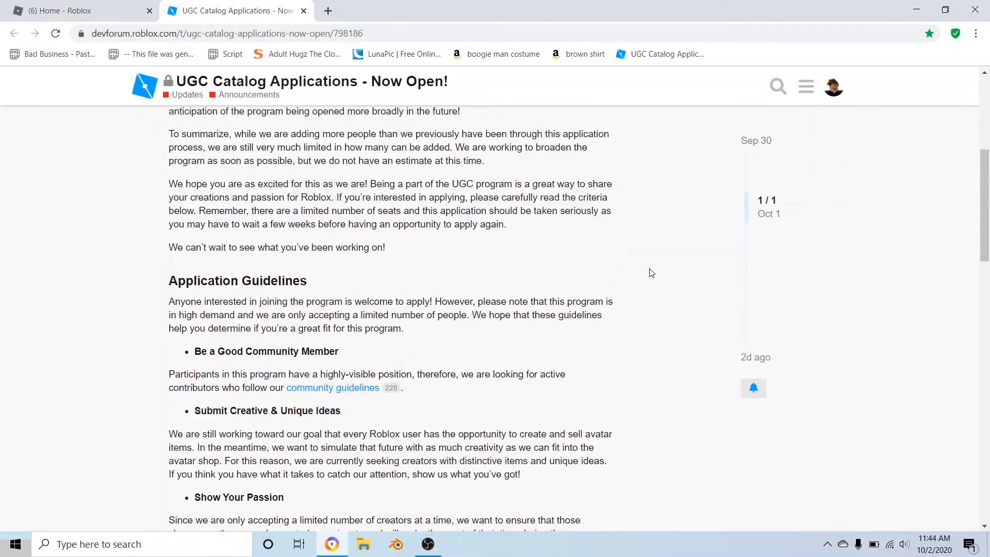
pyautogui.scroll(3)
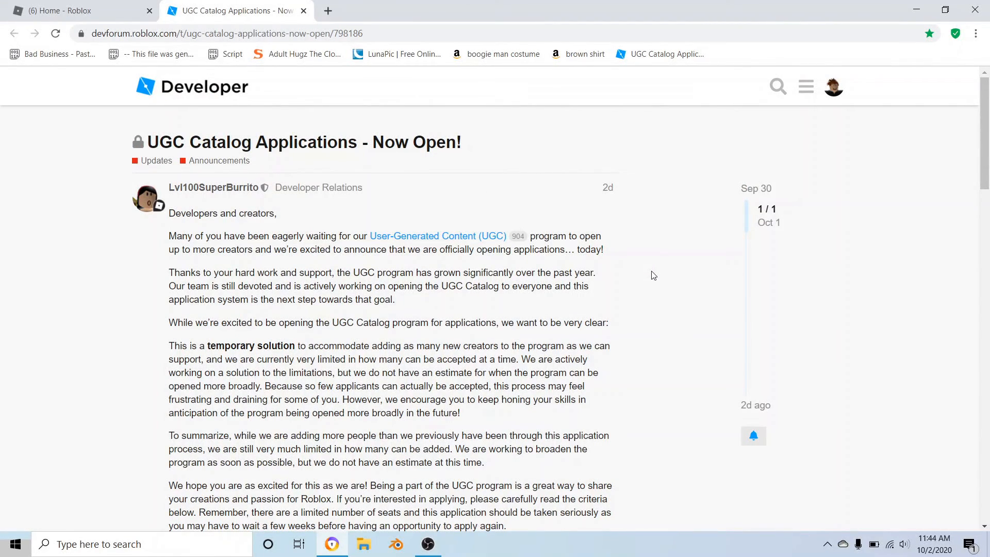